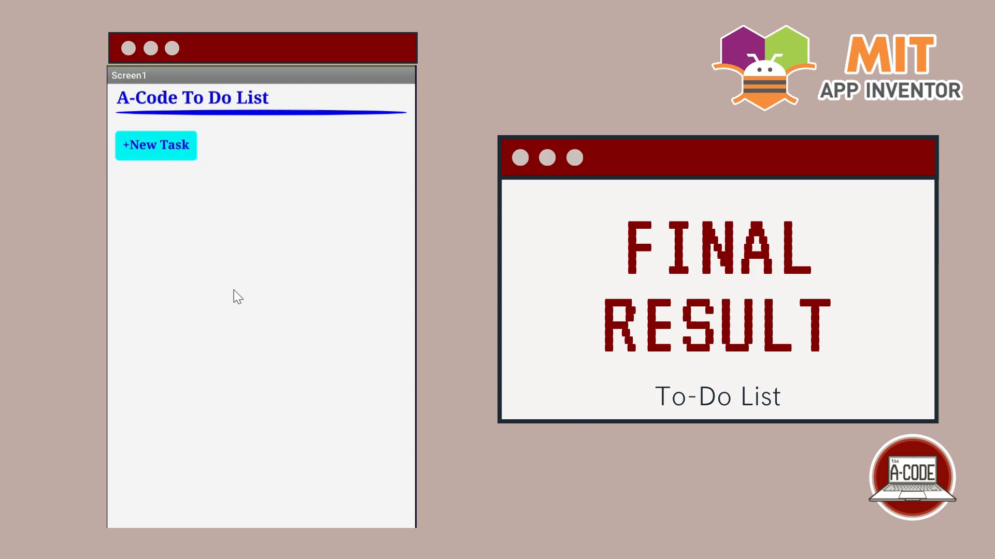
mouse_move(169, 180)
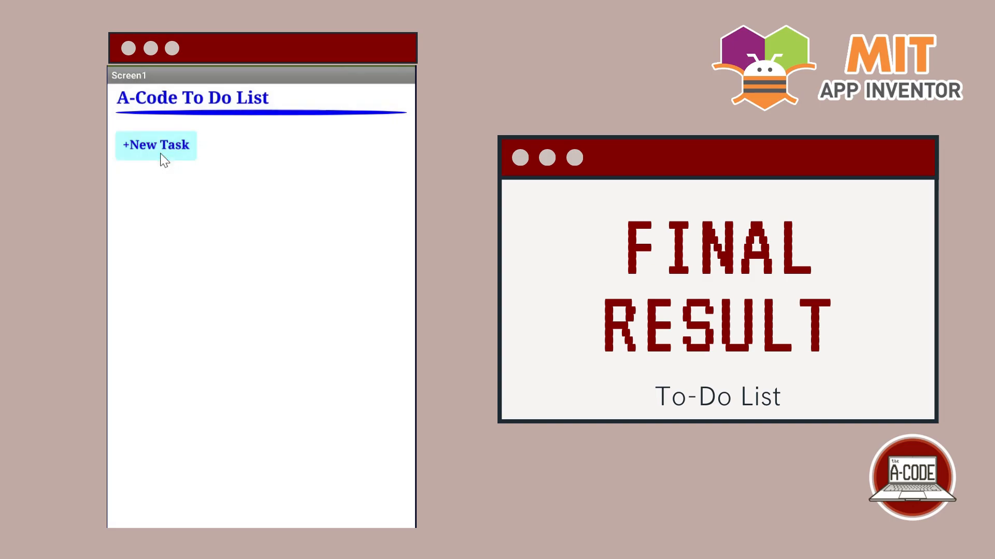
Step: Add 'math homework' and 'english essay' as new tasks in the running app
click(156, 144)
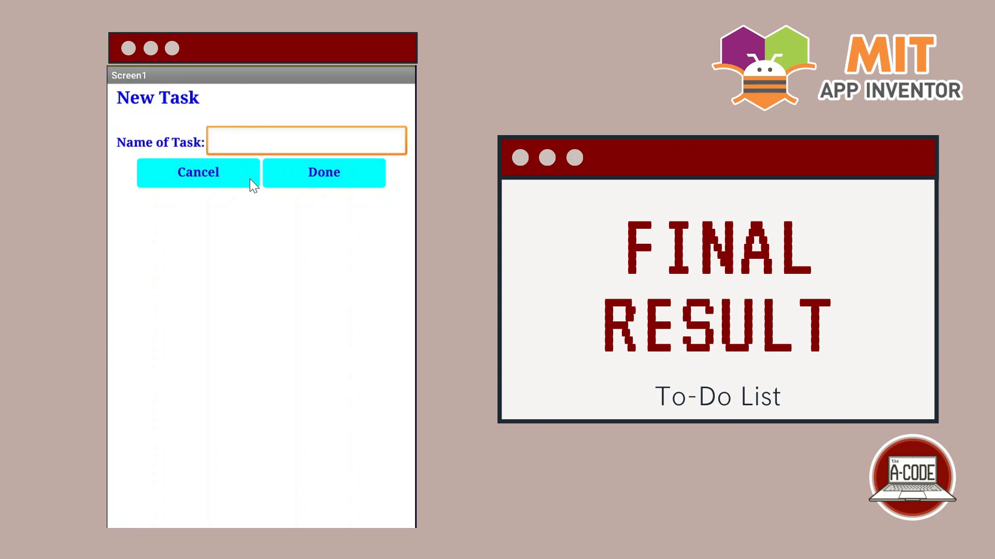
text(math homework)
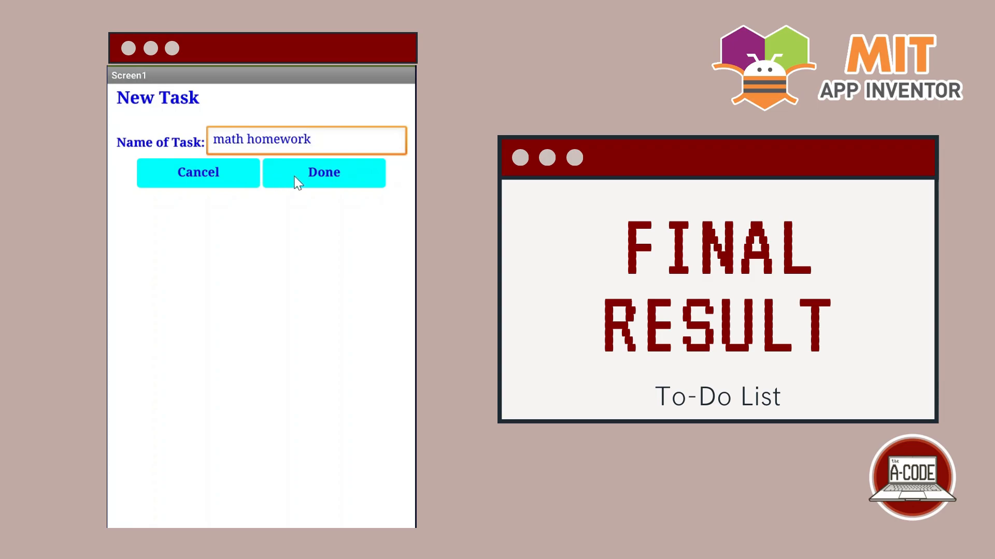
click(323, 172)
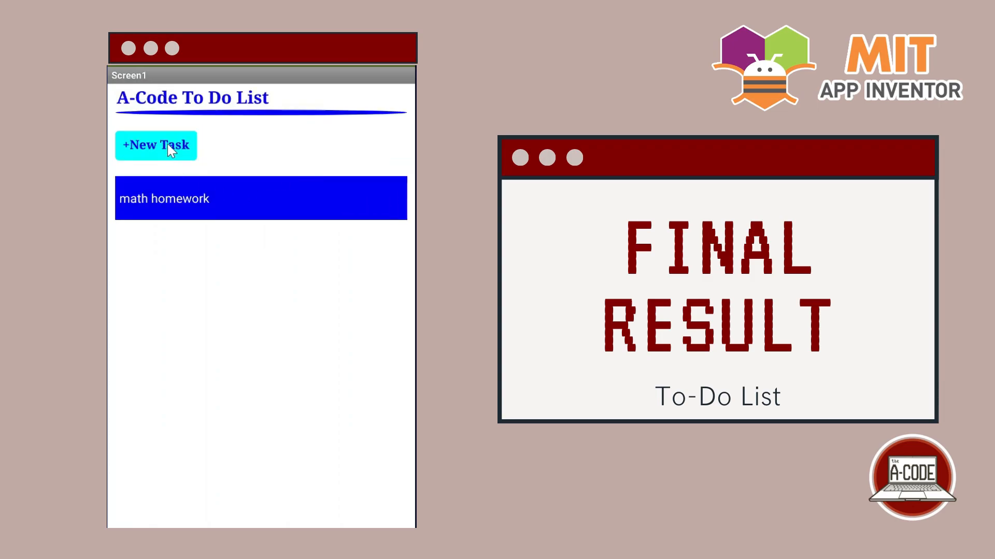
text(english essay)
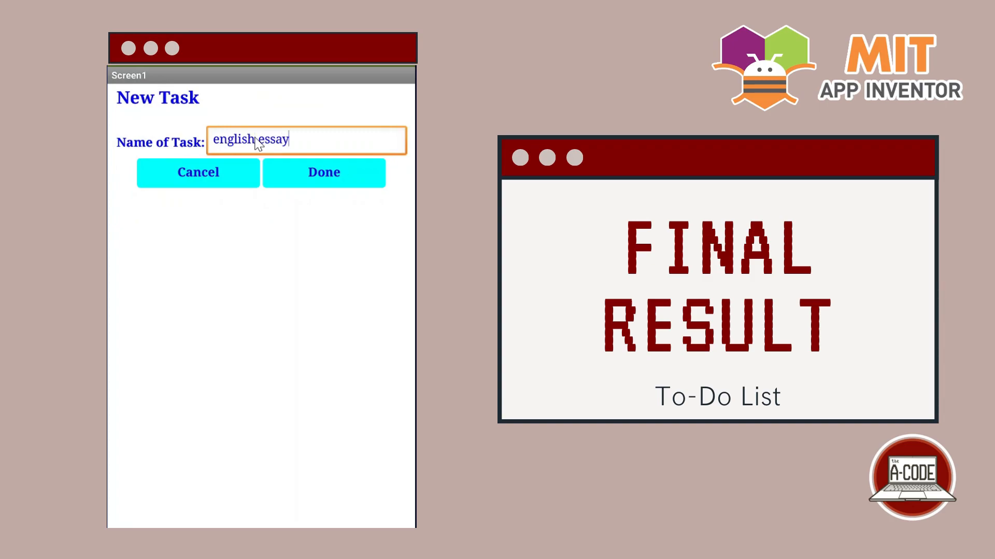
click(324, 173)
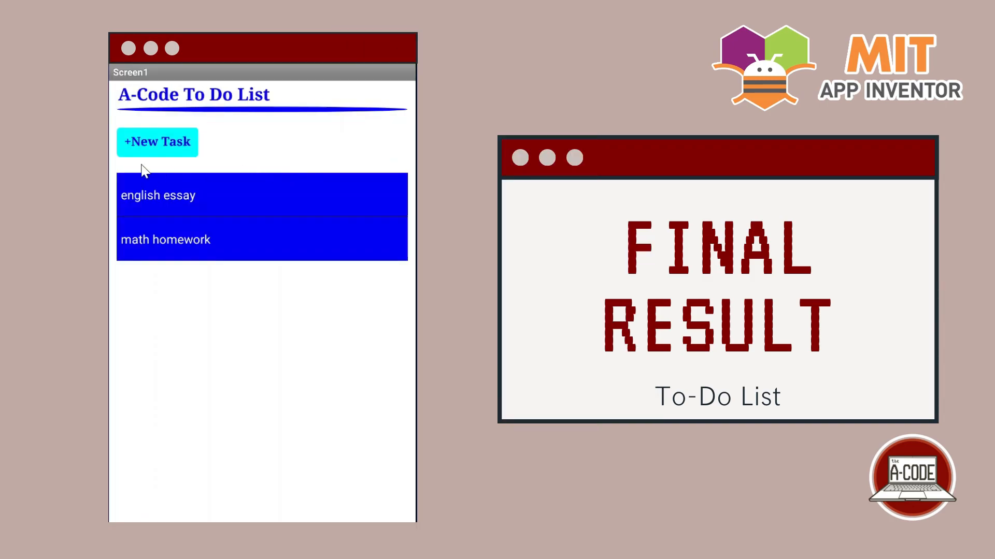
Step: Start a 'hello' task and cancel it without saving
click(157, 142)
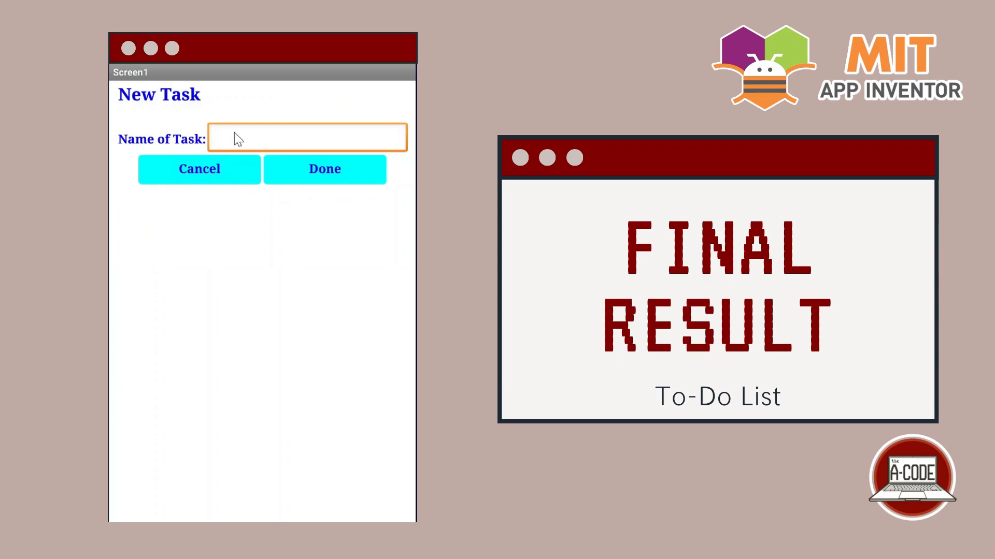
text(hello)
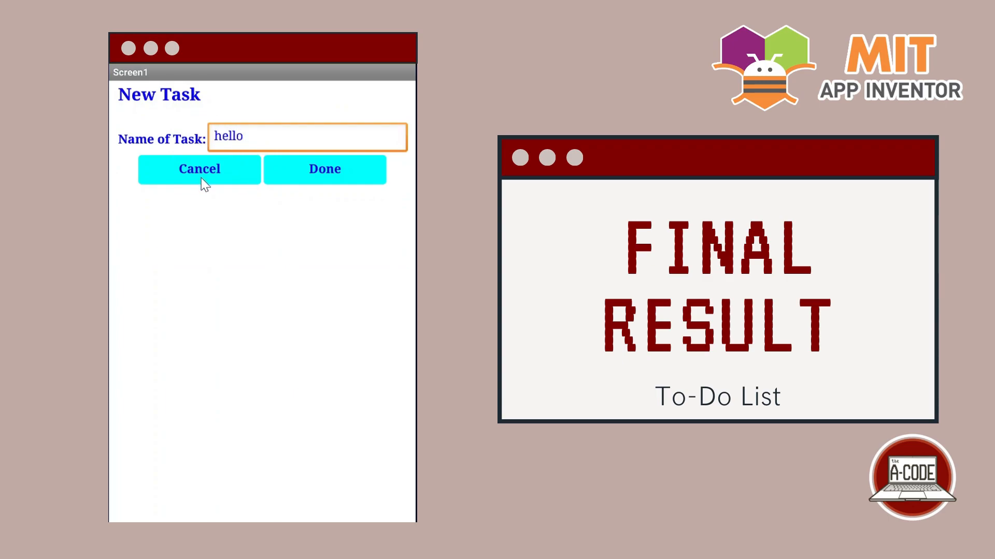
click(325, 169)
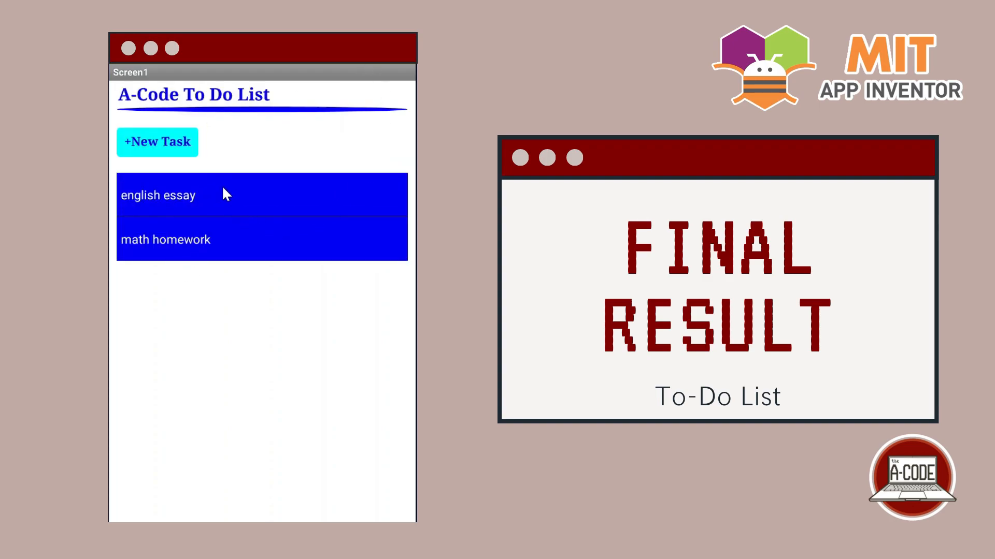
mouse_move(172, 275)
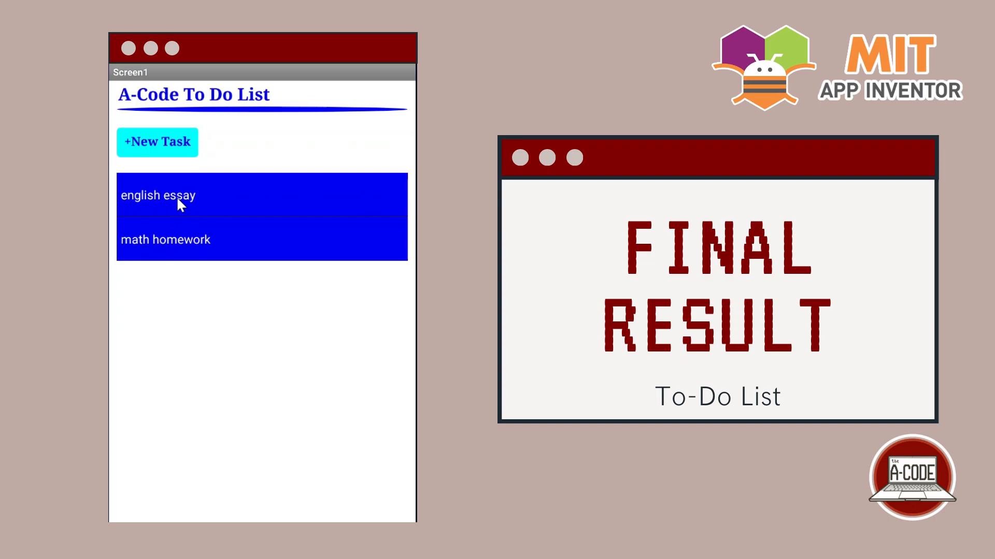
Step: Delete the english essay task after confirming, keeping math homework
click(158, 195)
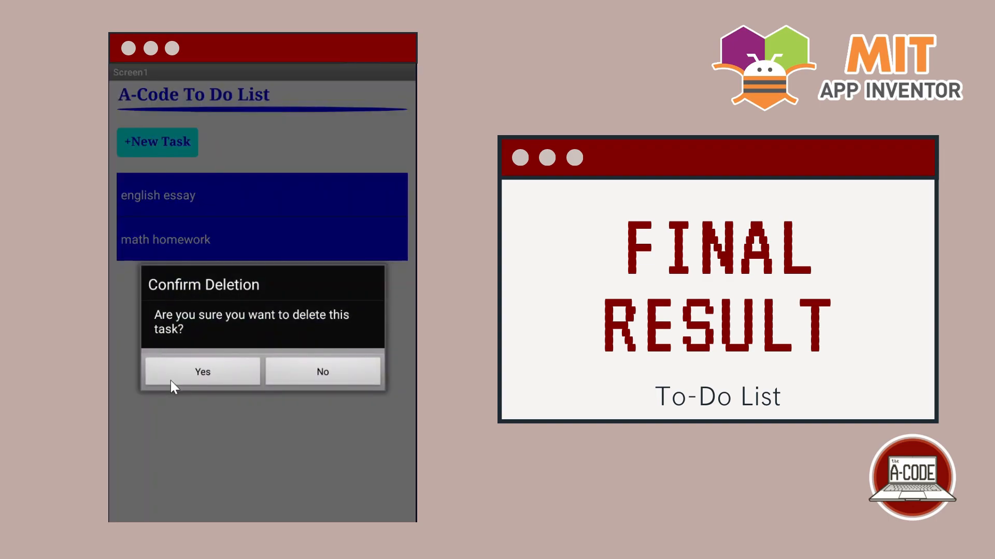
click(202, 371)
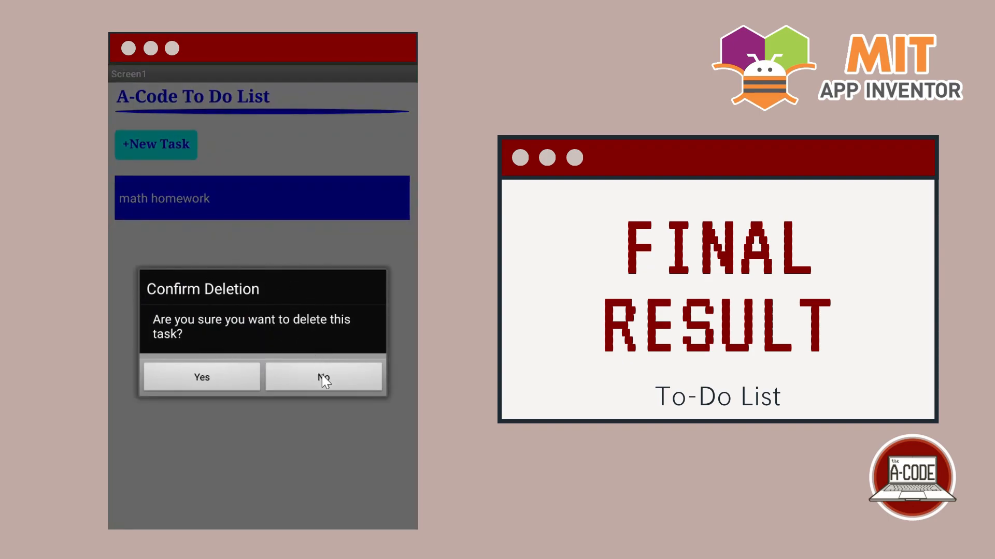
click(323, 376)
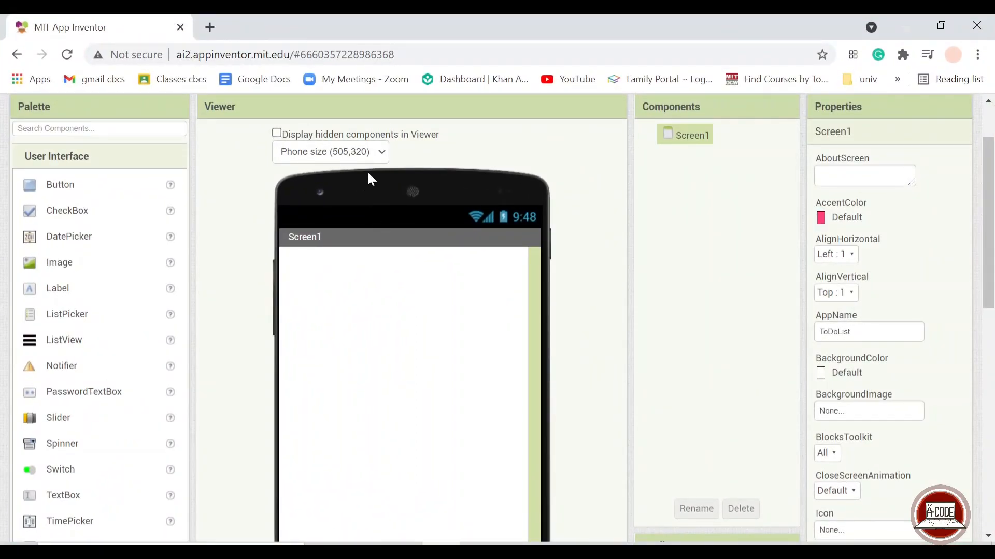
mouse_move(385, 173)
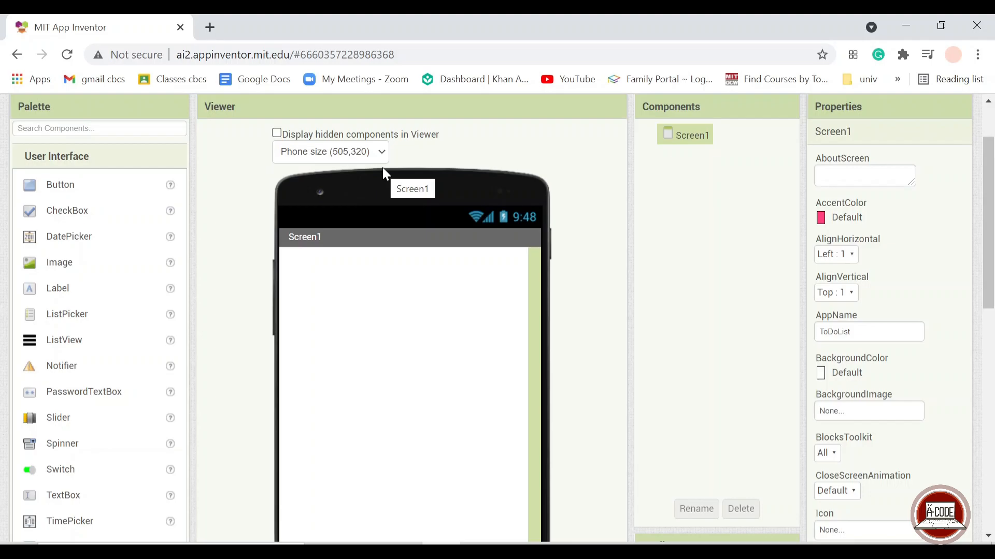
mouse_move(351, 317)
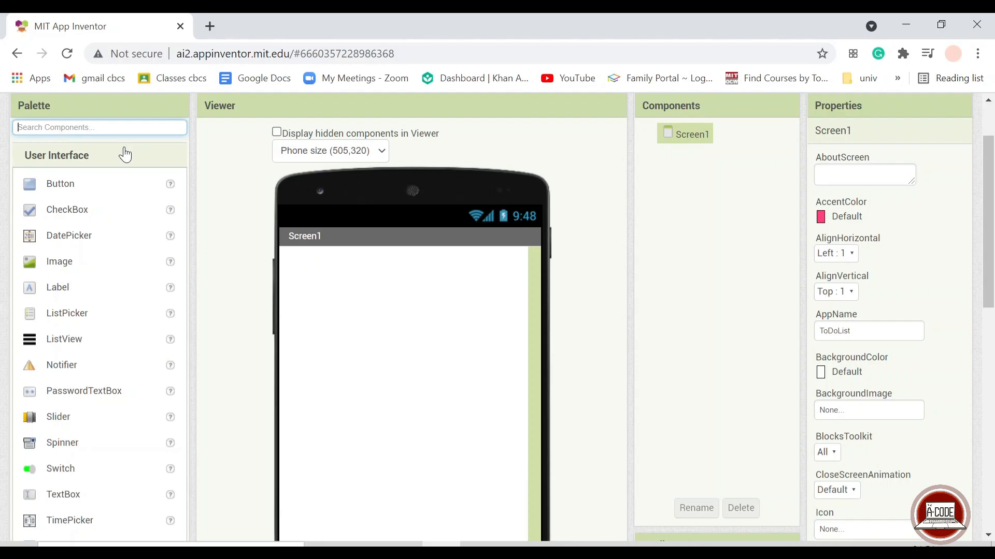
Step: Search the Palette for 'arra' to list only arrangement components
text(arra)
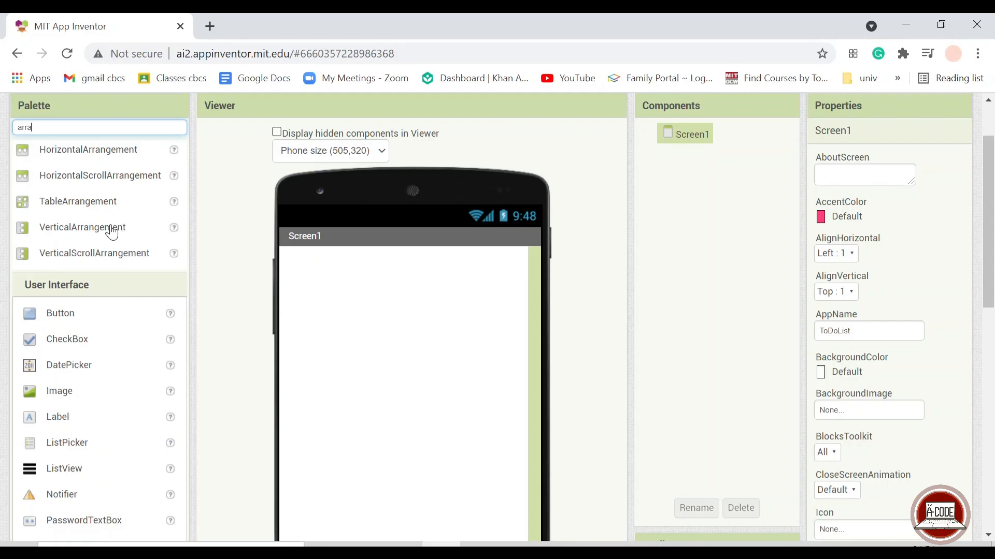
Step: Add two vertical arrangements to Screen1 and center its contents horizontally
drag(82, 227, 401, 319)
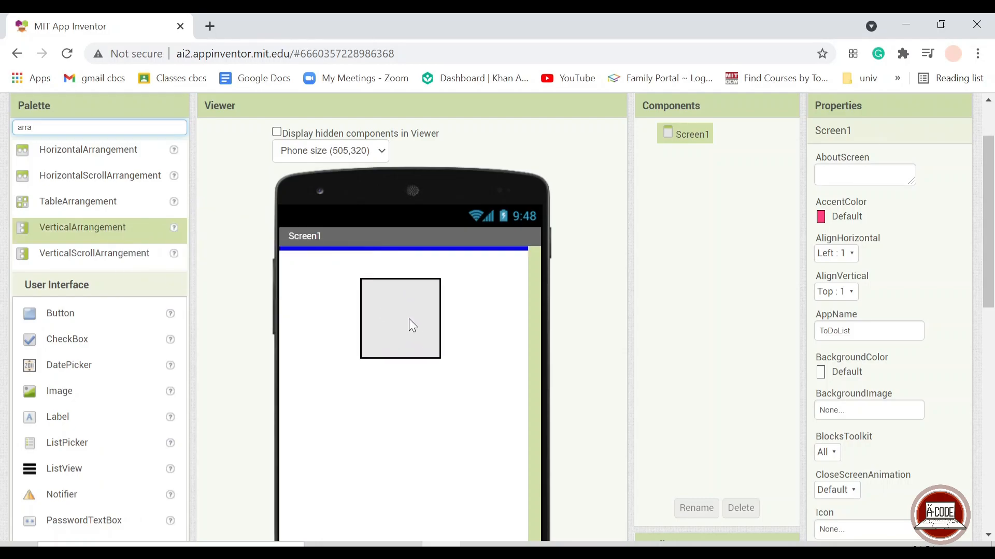
drag(82, 227, 319, 291)
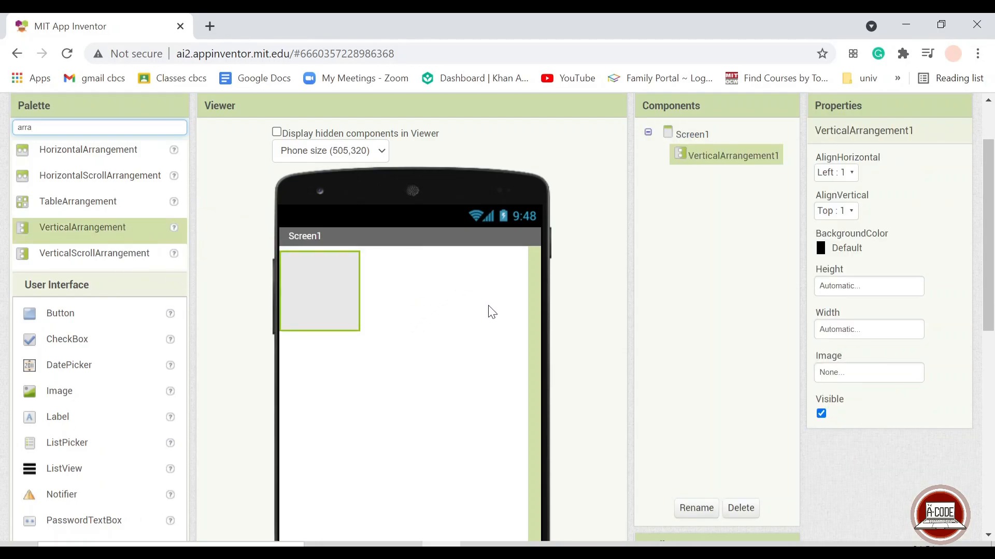
drag(81, 226, 319, 374)
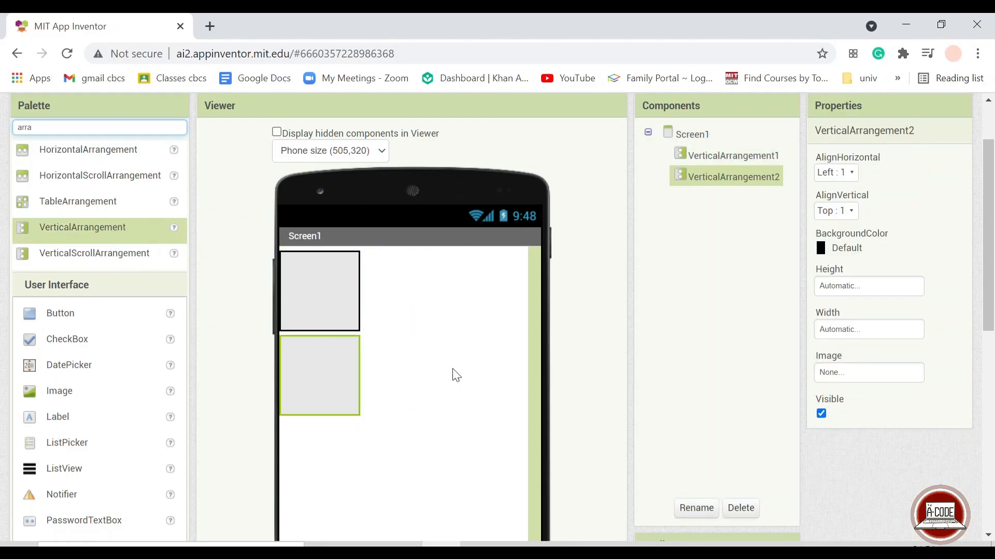
mouse_move(395, 378)
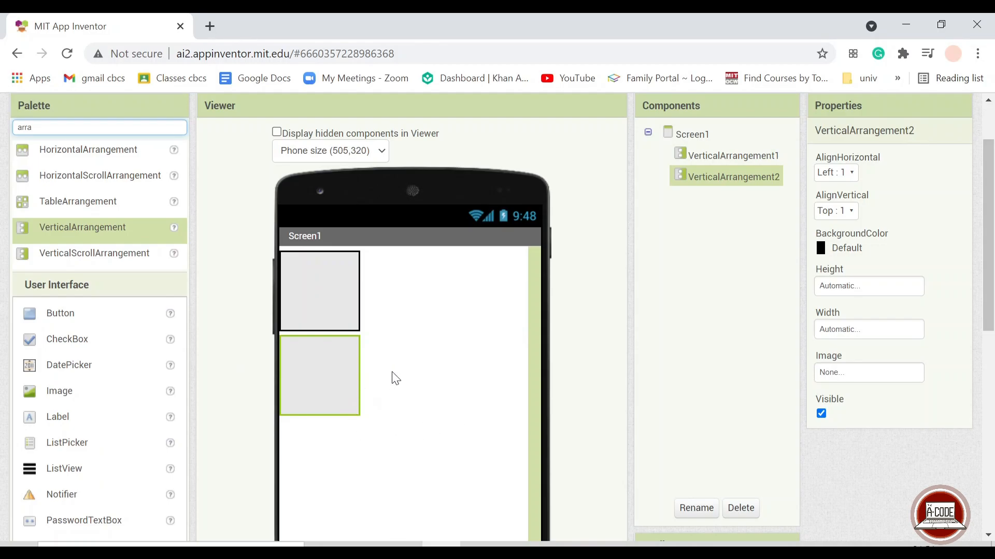
click(692, 134)
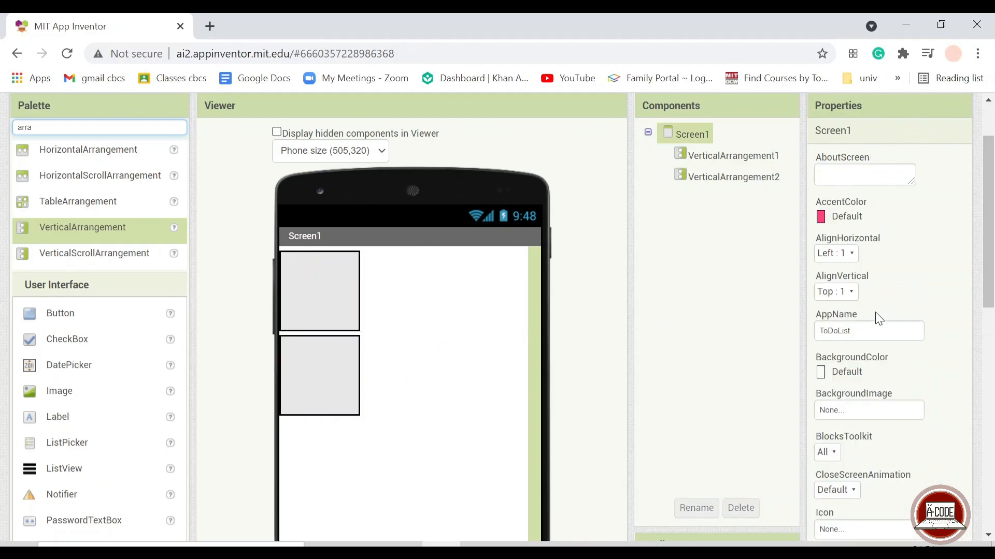
scroll(down, 3)
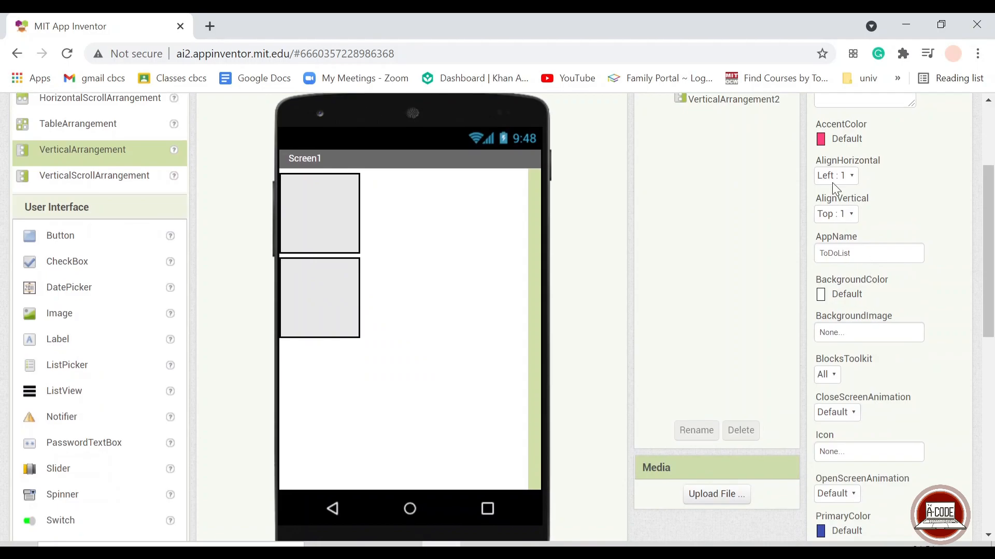
click(836, 176)
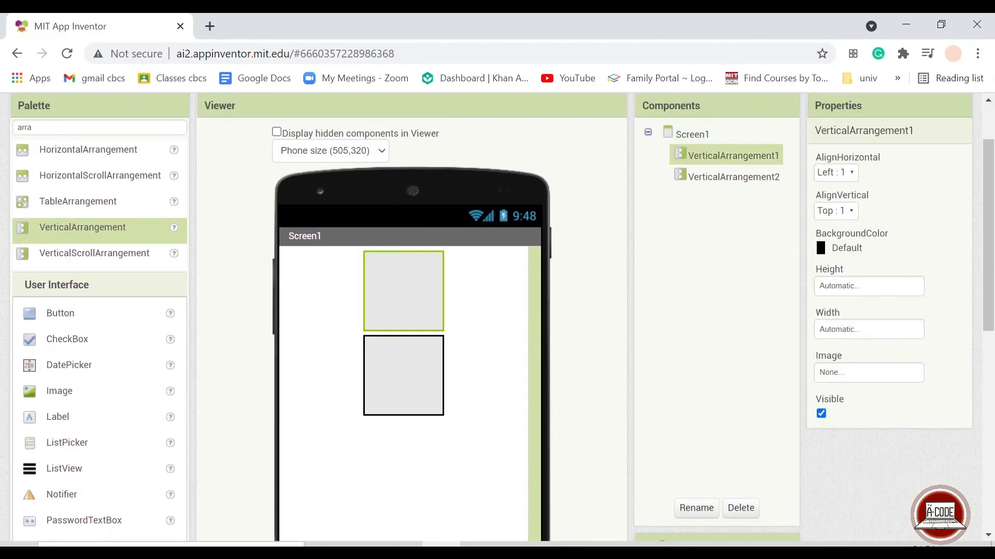
Step: Give both arrangements 95 percent width and no background, first one filling parent height
click(867, 329)
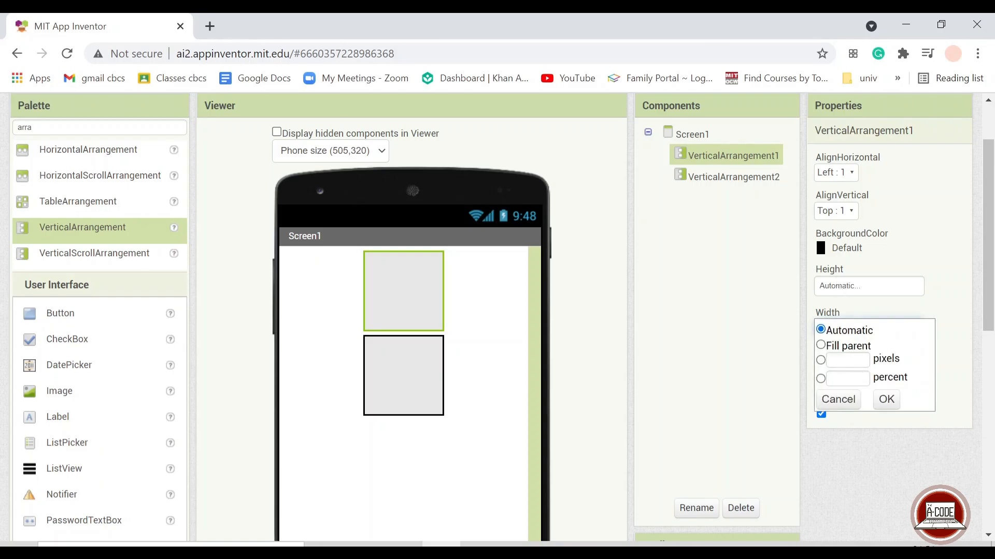
text(96)
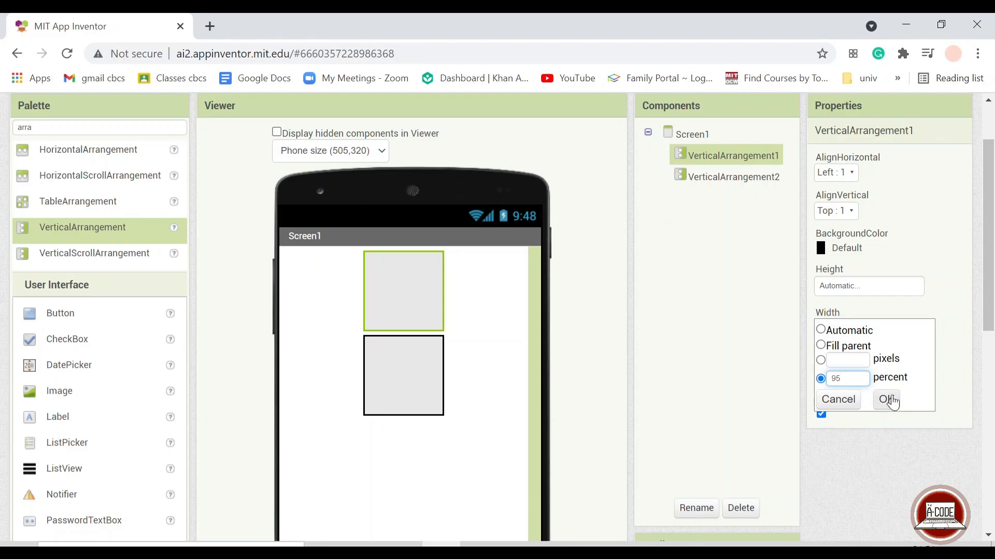
click(887, 399)
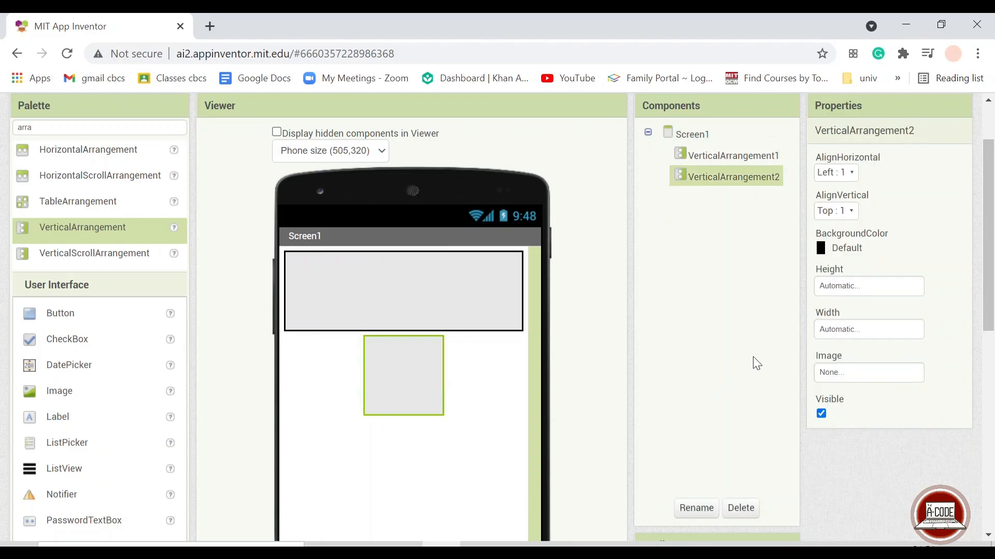
click(868, 330)
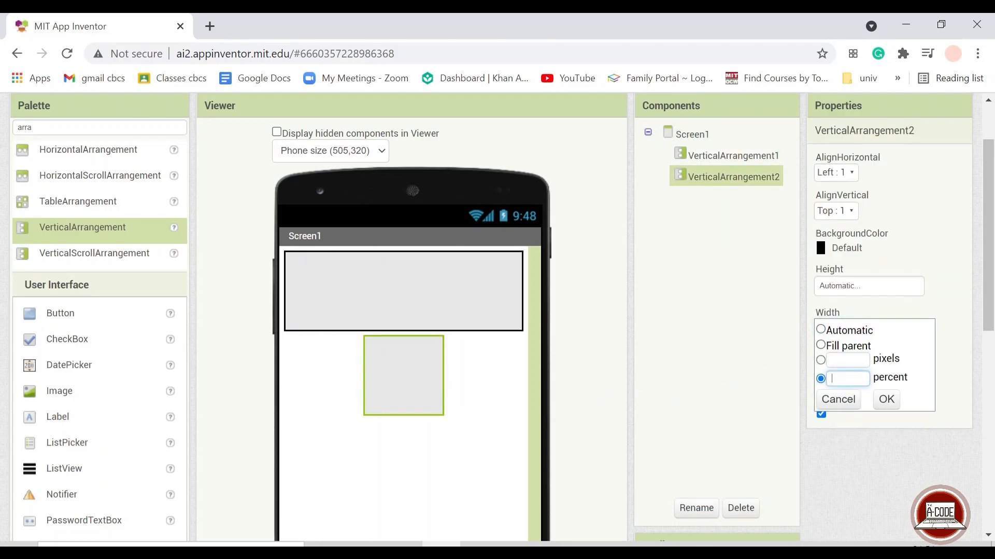
click(885, 400)
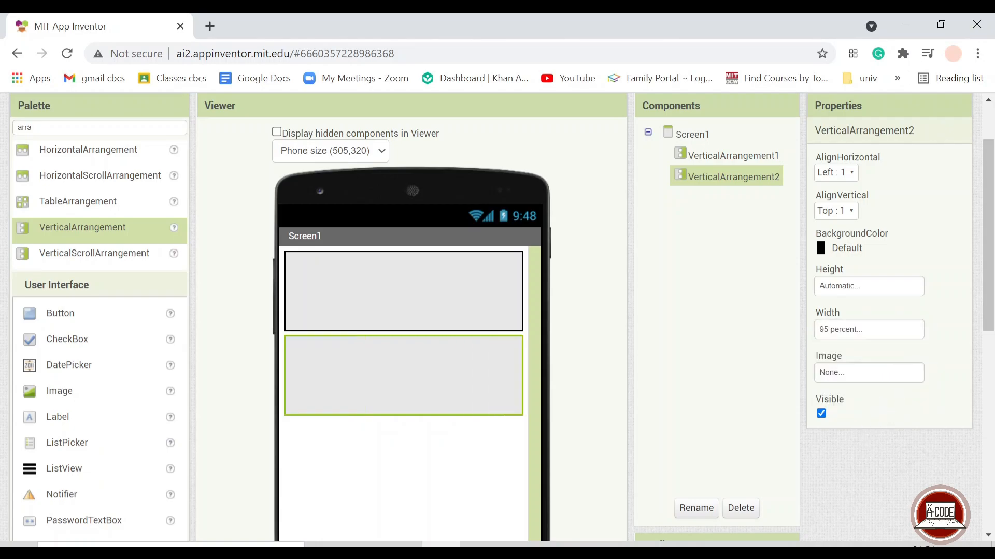
click(846, 249)
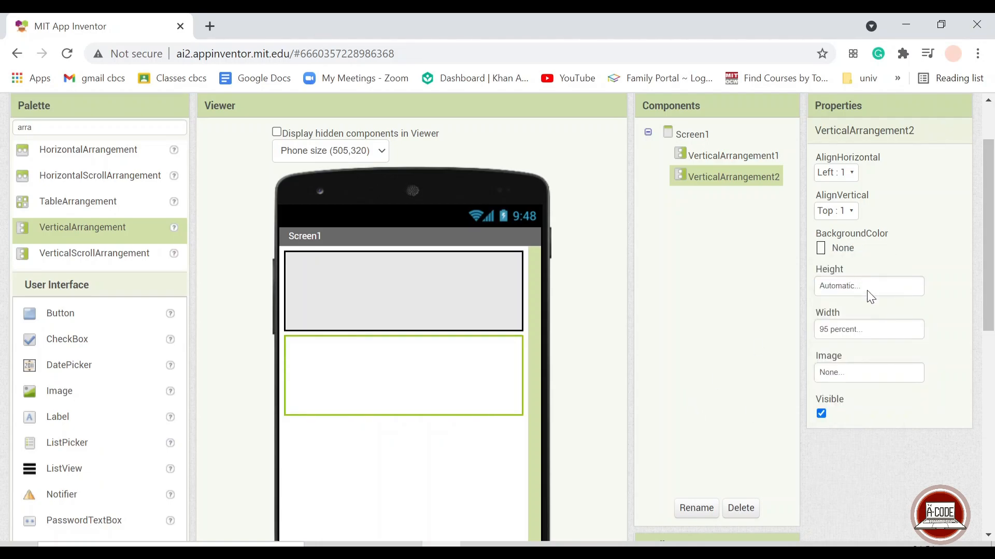
click(868, 286)
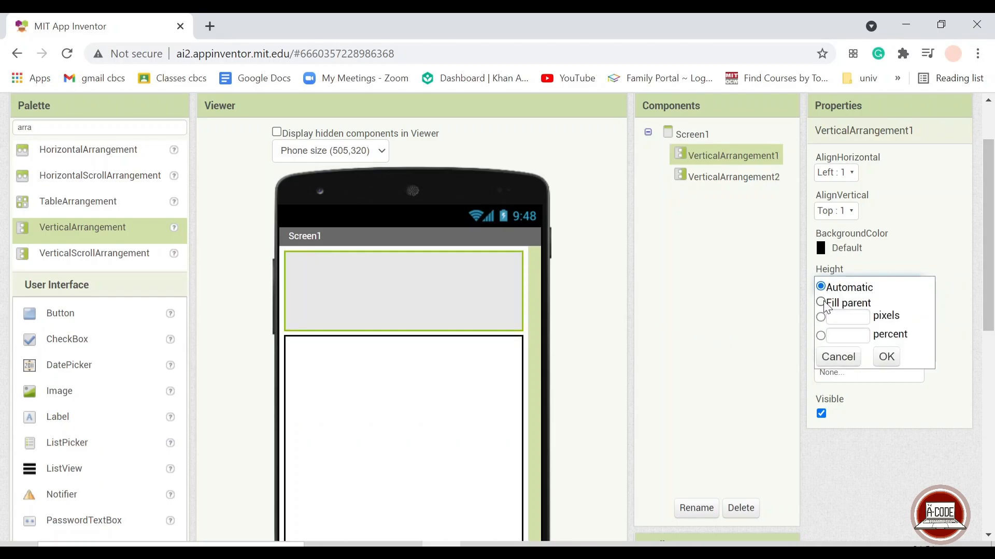
click(846, 248)
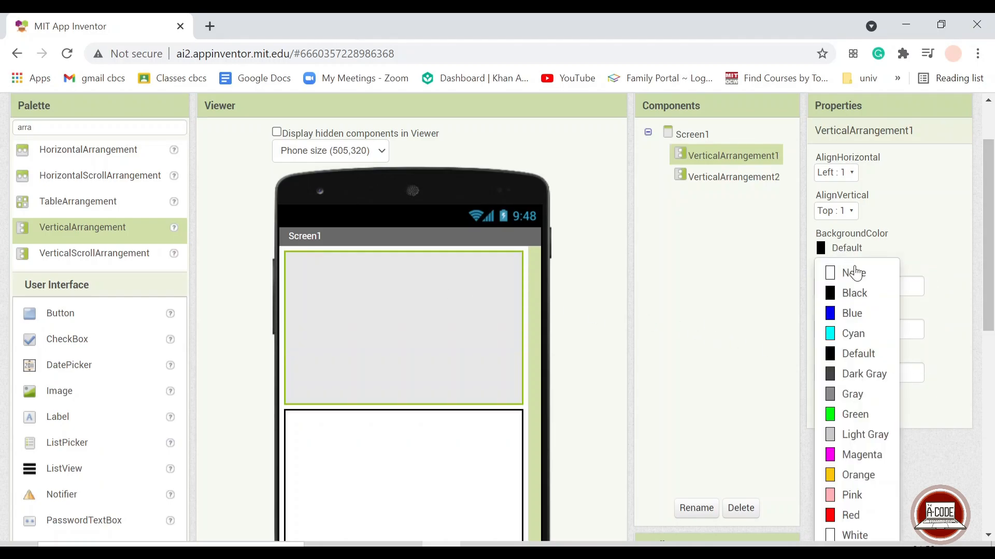
click(854, 273)
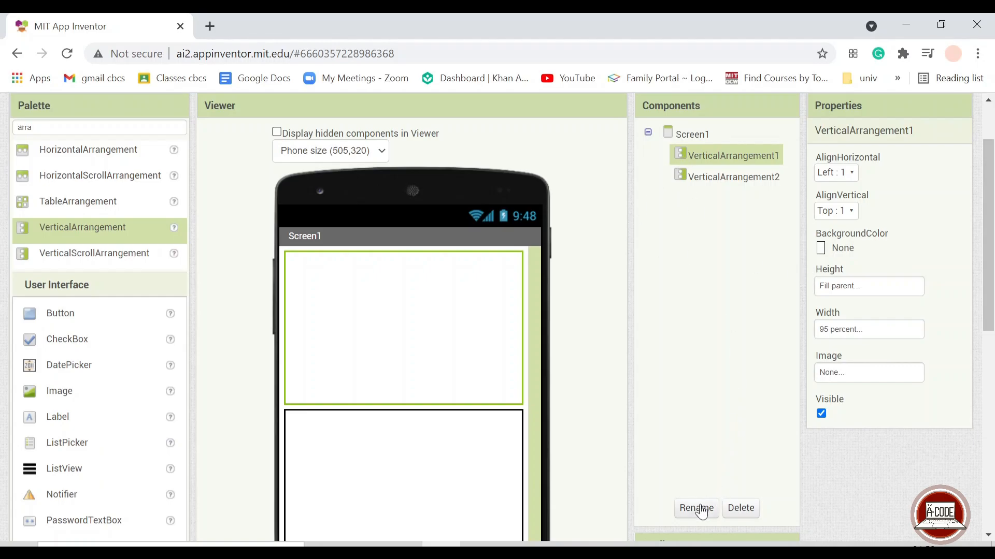
Step: Rename VerticalArrangement1 to HomePage and VerticalArrangement2 to NewTaskPage
click(695, 508)
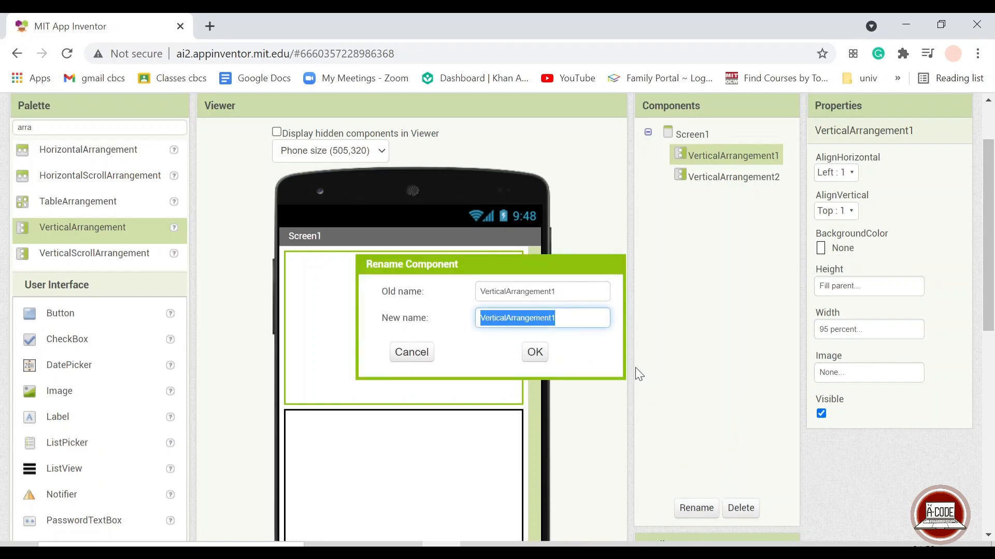
text(Home)
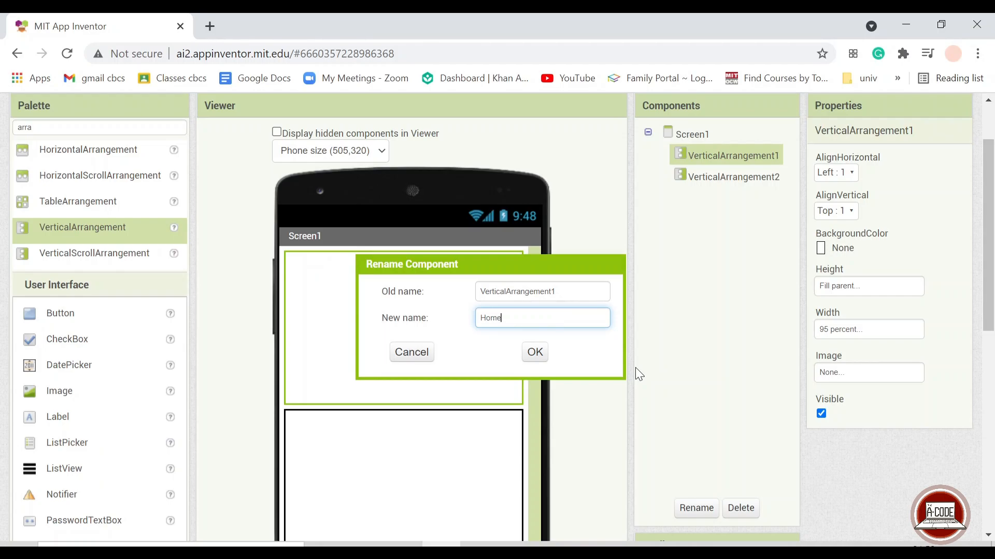
text(Page)
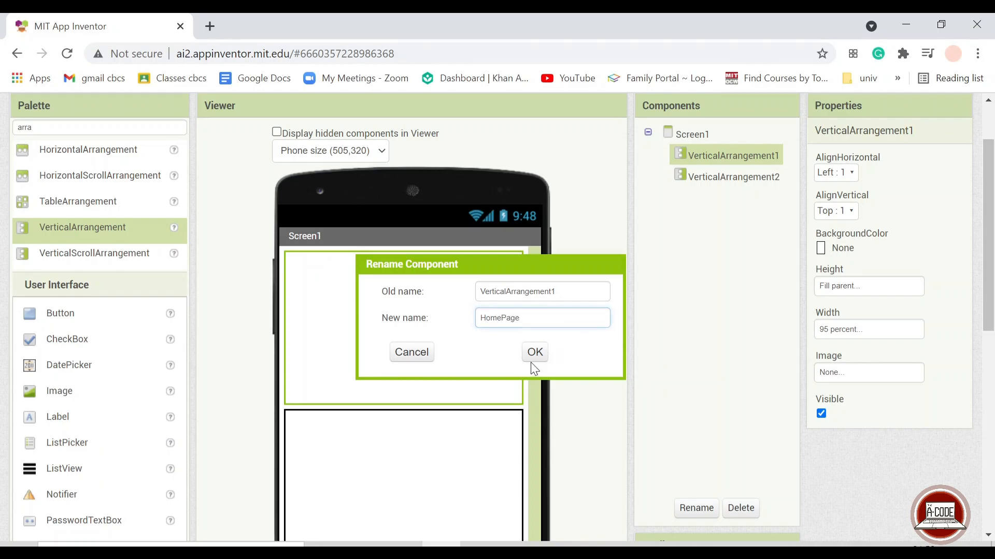
click(534, 352)
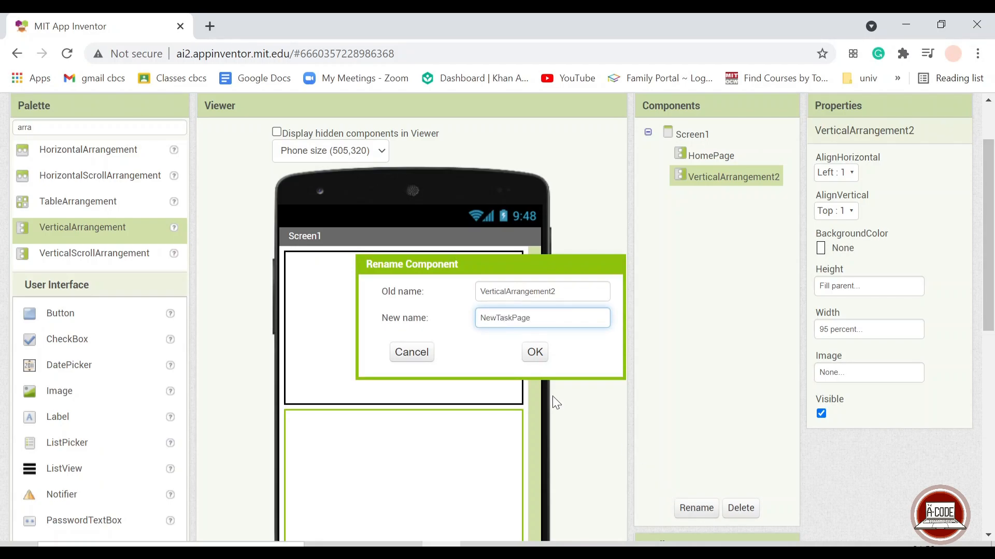
click(534, 352)
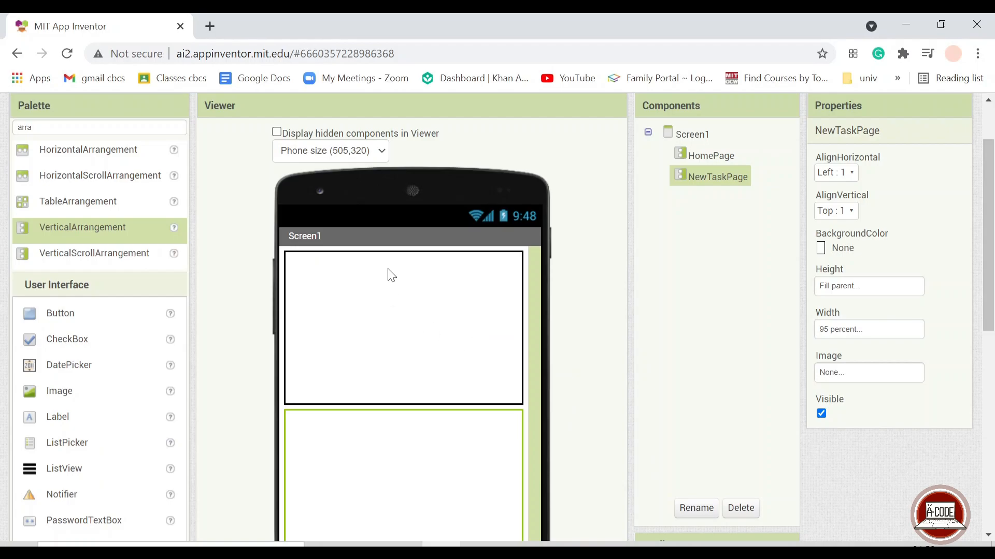
mouse_move(371, 220)
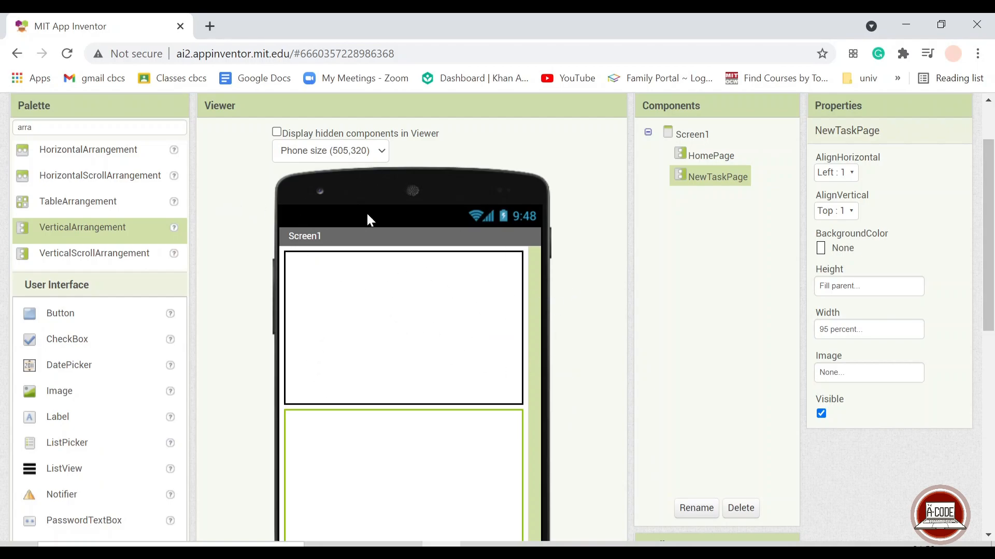
mouse_move(385, 274)
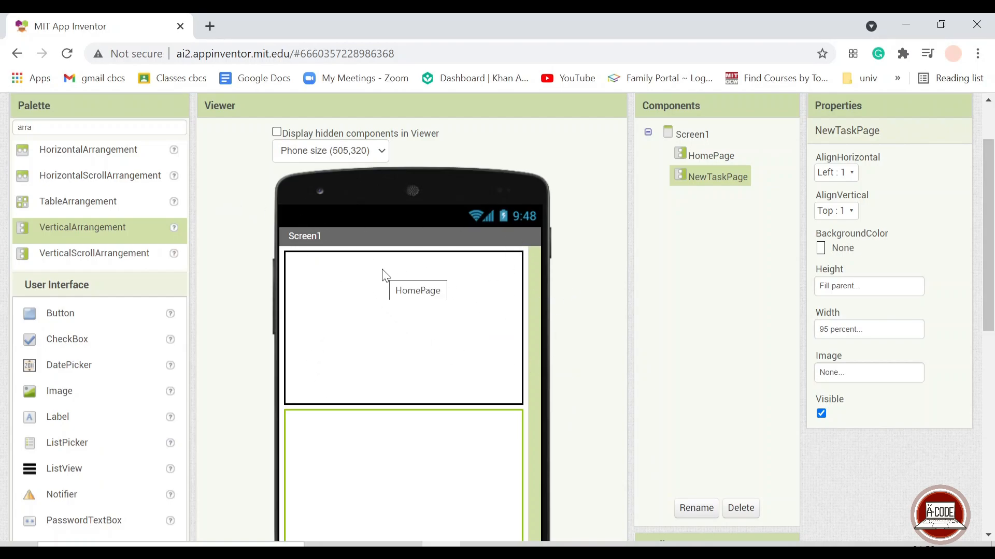
mouse_move(487, 173)
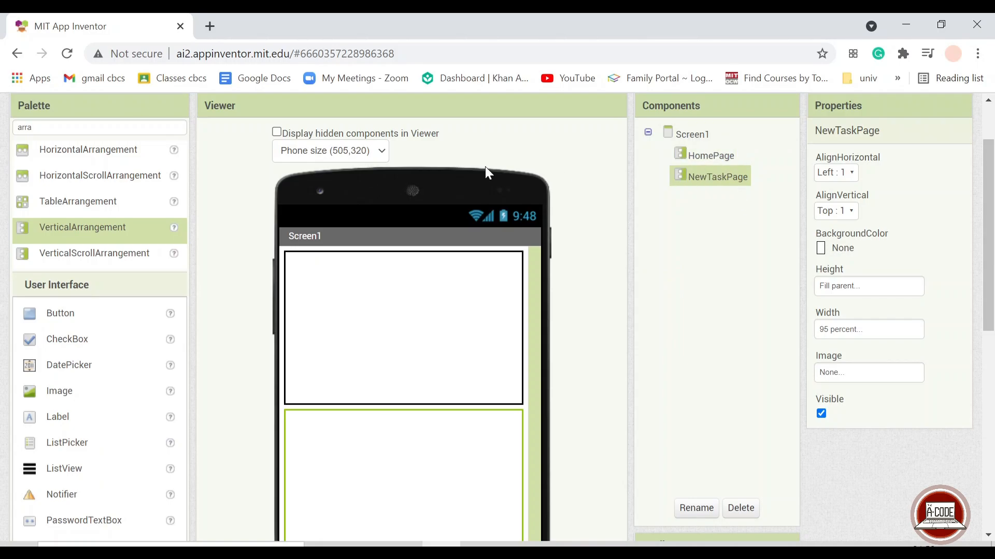
mouse_move(70, 377)
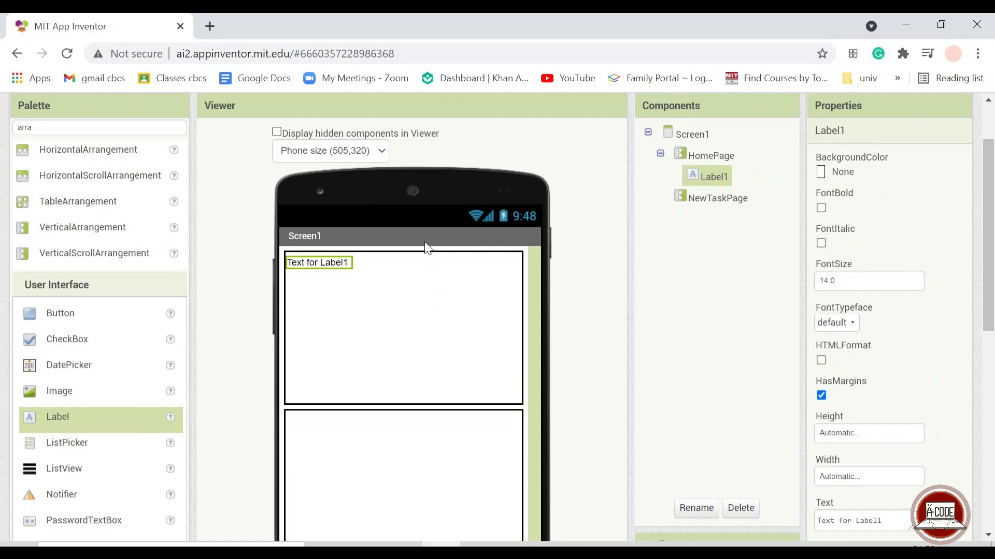
Step: Set the HomePage label to 'A-Code To Do List', size 25, serif, bold, blue
triple_click(850, 521)
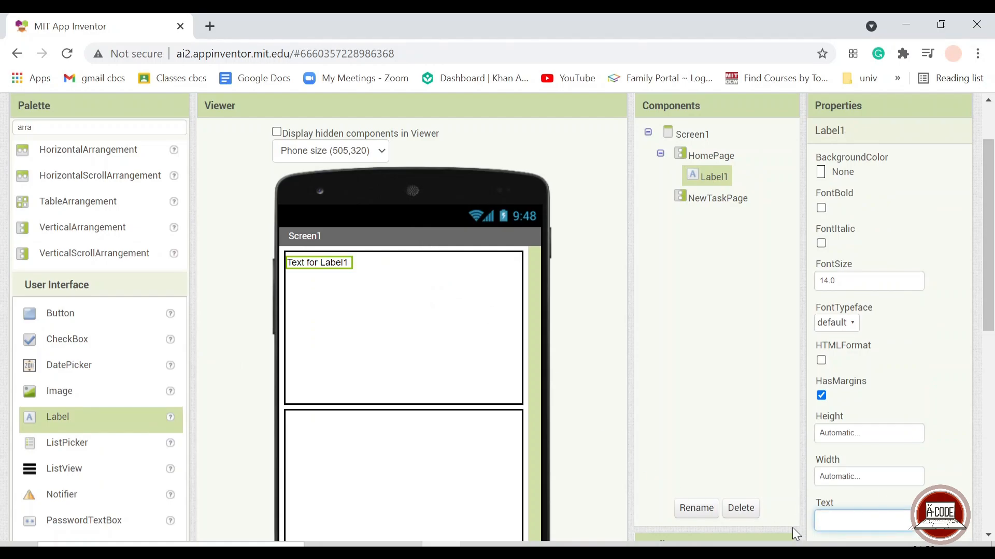
text(A-Code To)
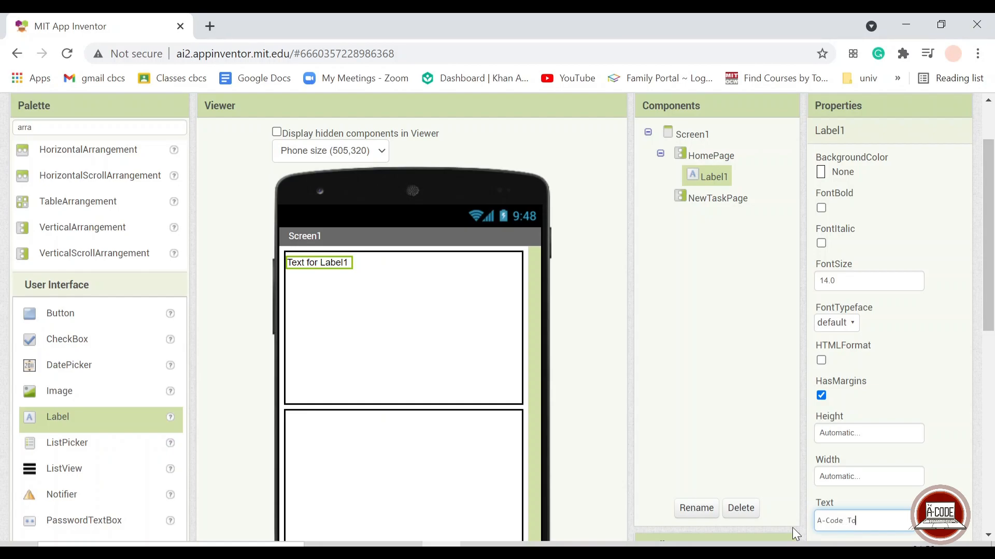
text(Do L)
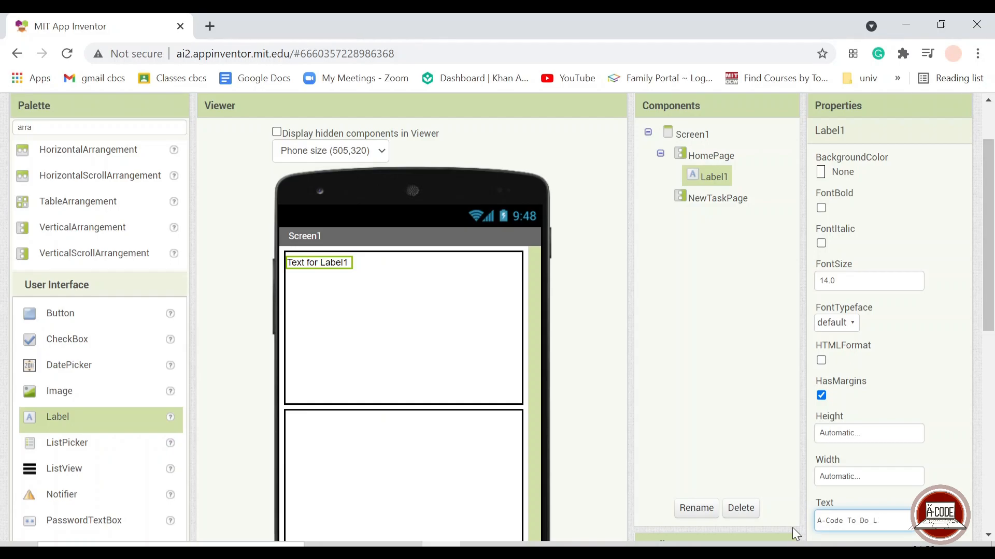
text(ist)
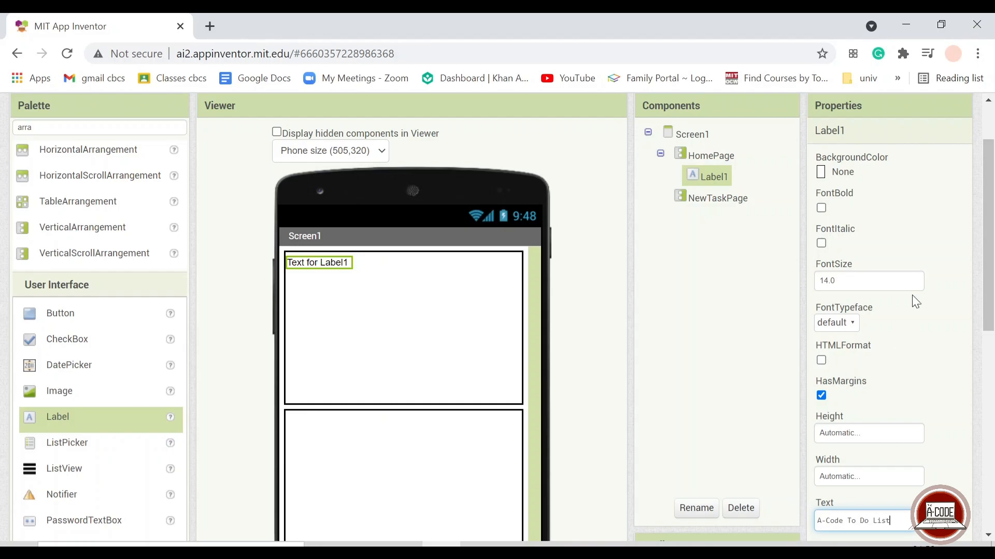
text(25)
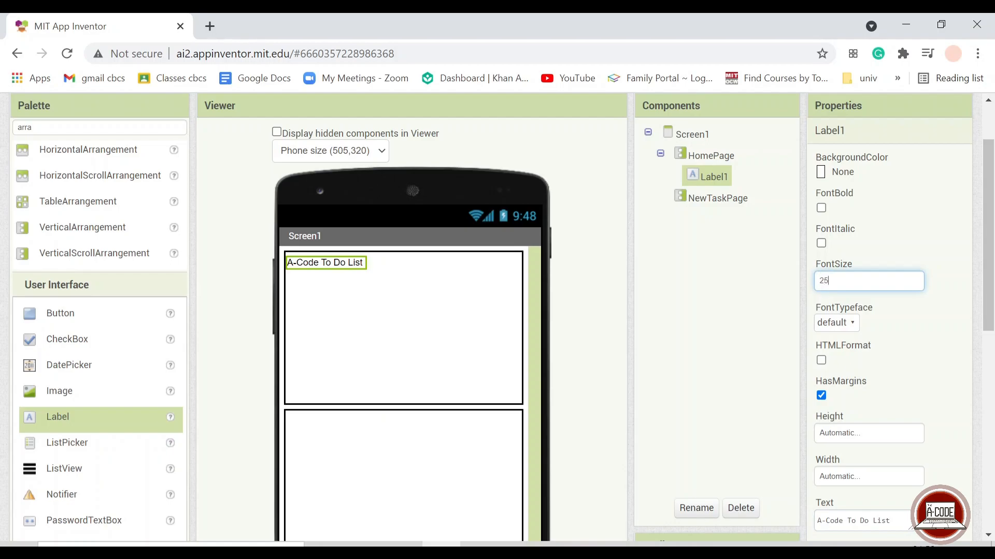
click(836, 322)
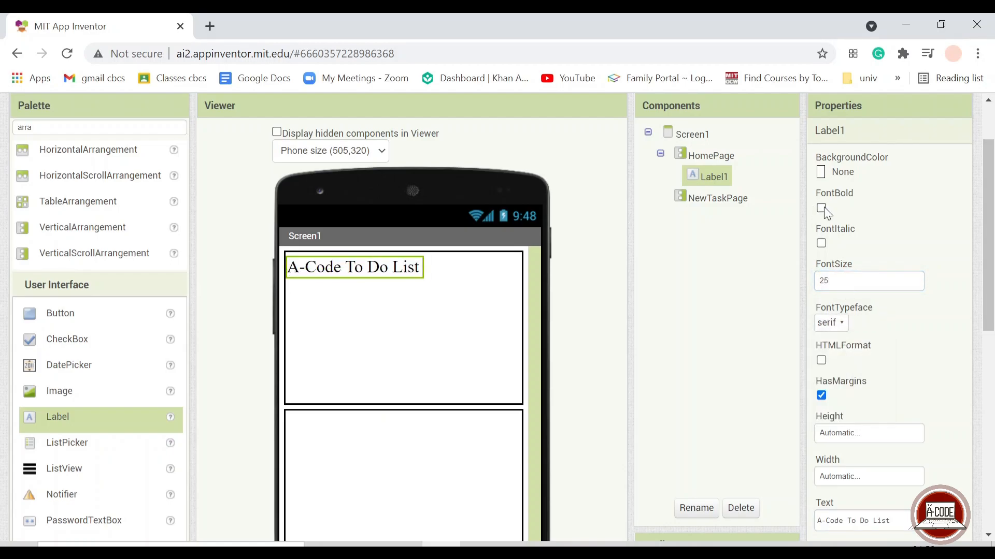
click(820, 210)
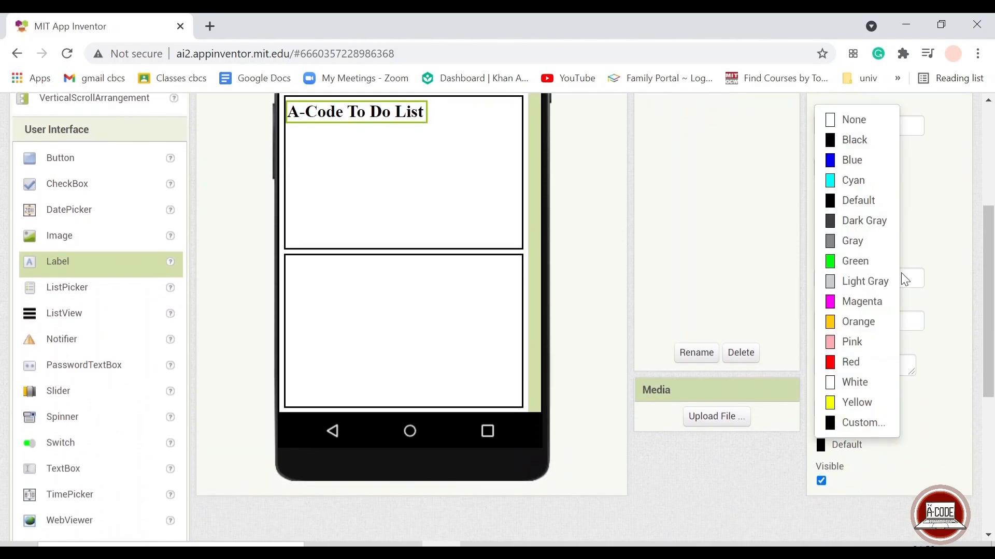
mouse_move(857, 160)
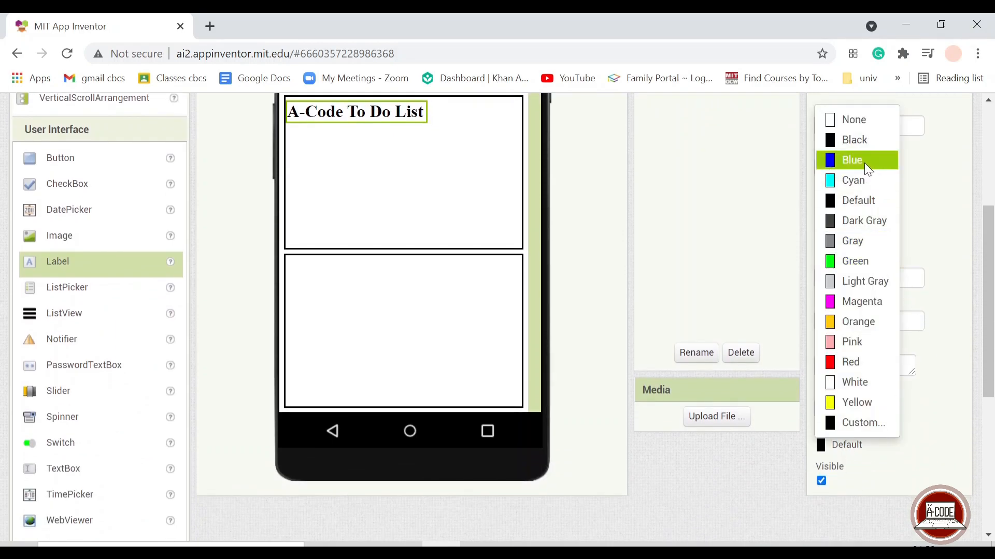
click(851, 160)
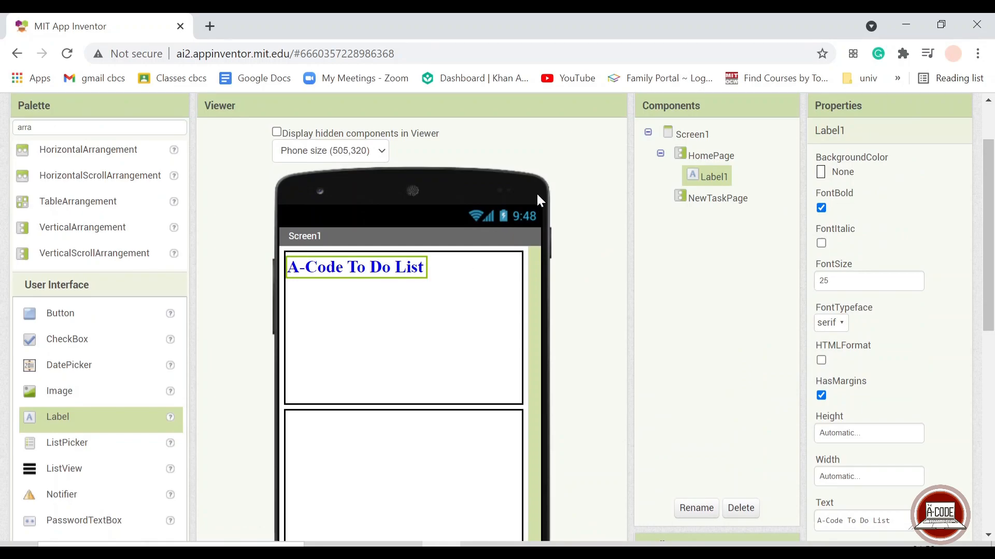
mouse_move(57, 425)
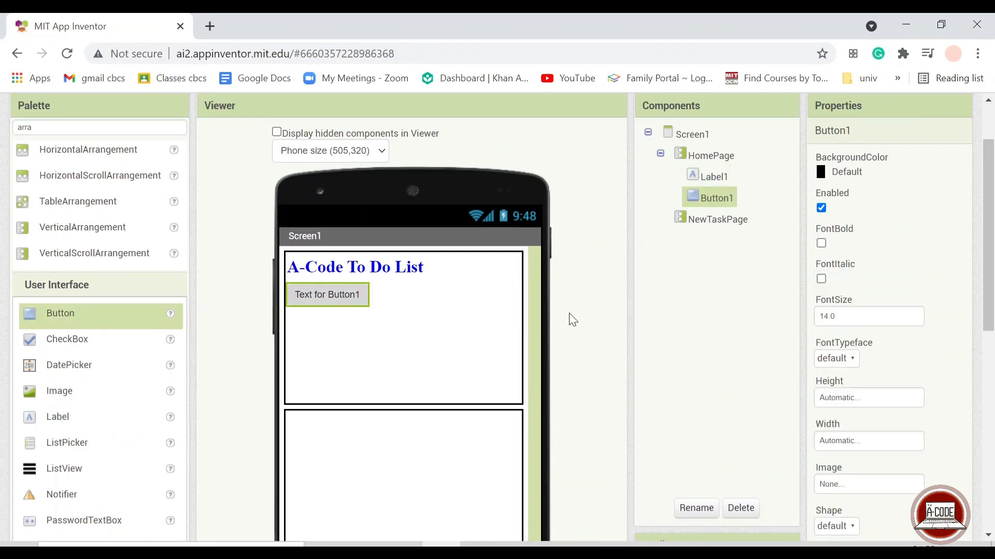
Step: Make the button a textless oval divider: Fill parent width, 1 percent height, blue background
scroll(down, 3)
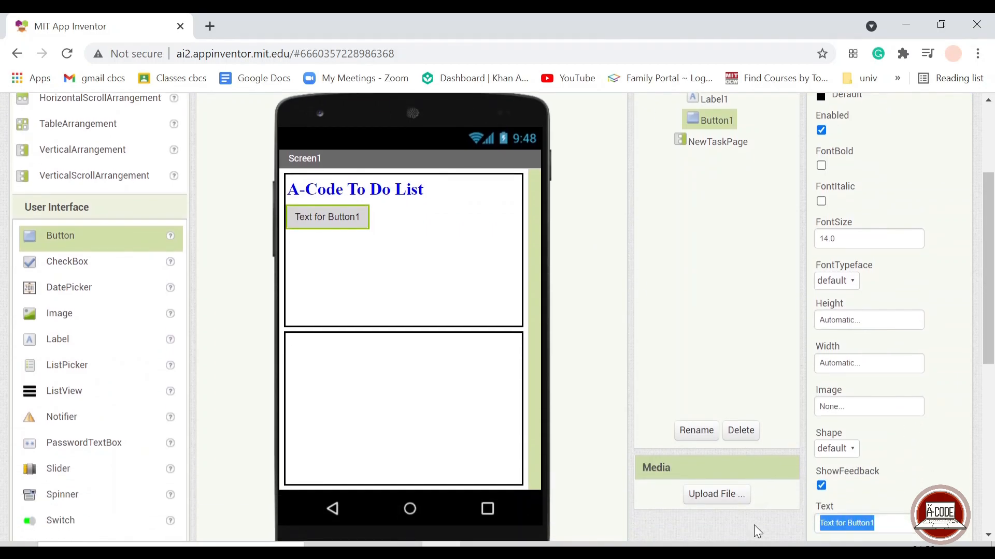
key(Delete)
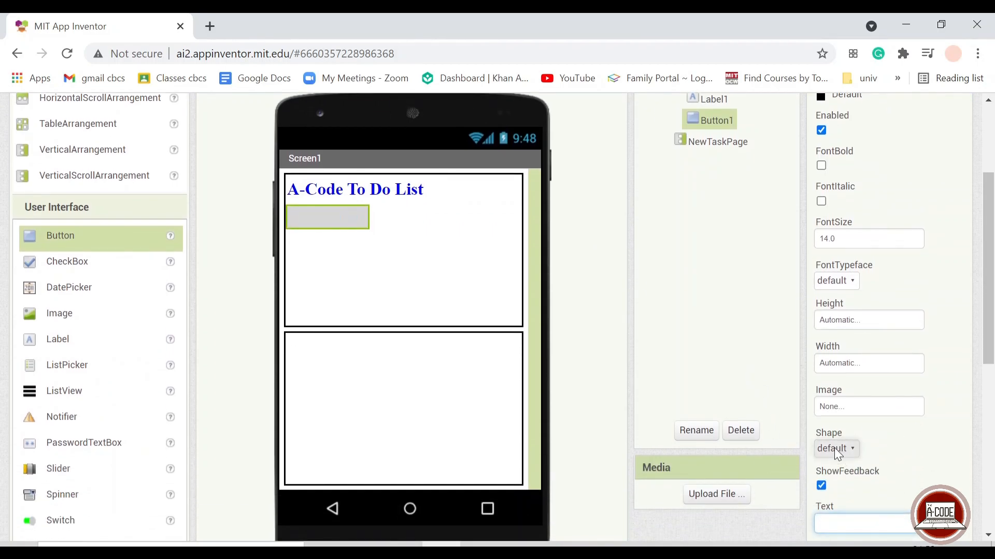
click(834, 449)
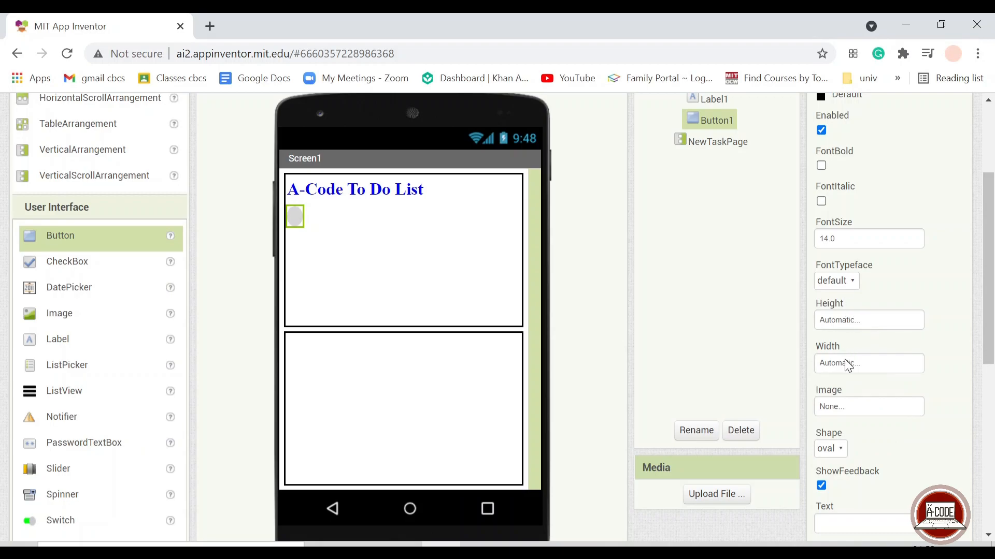
click(868, 364)
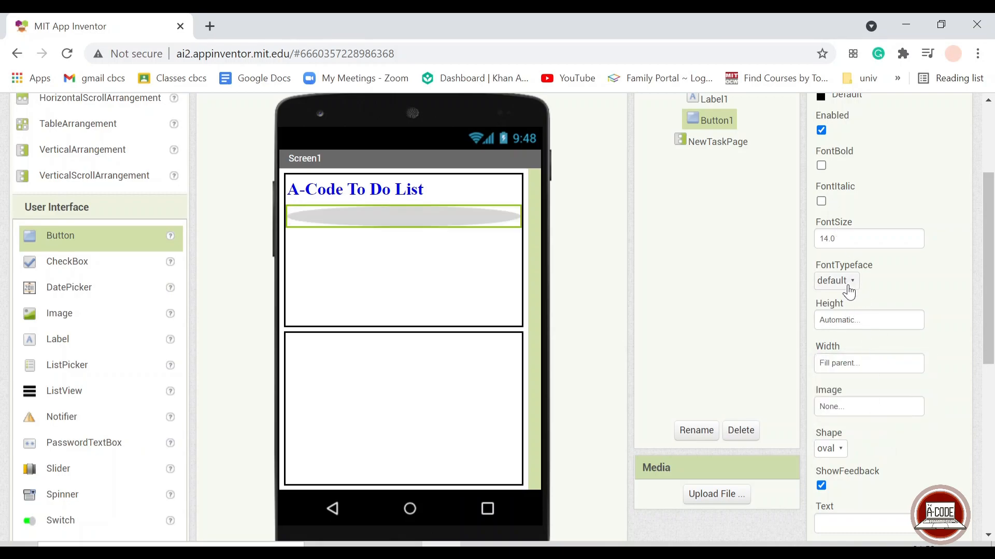
click(867, 319)
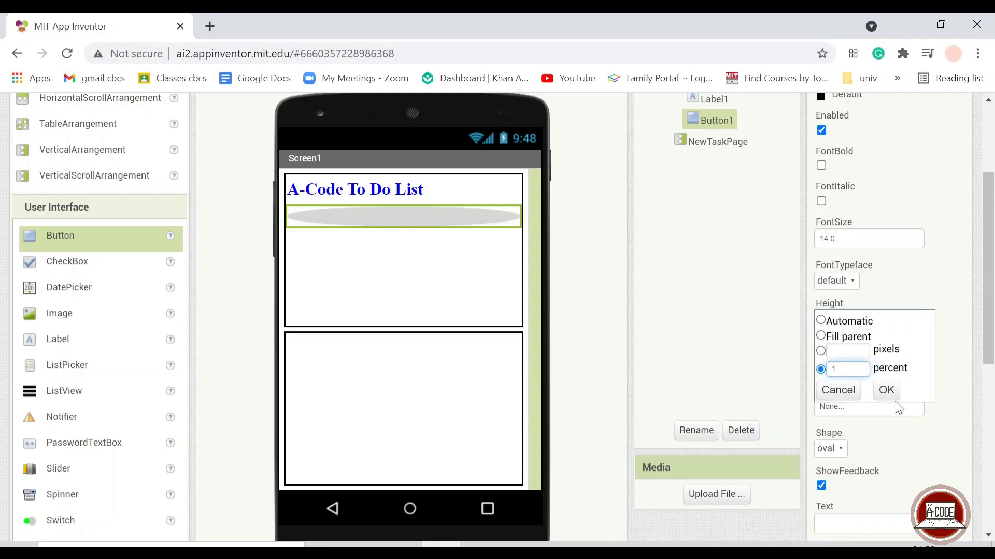
click(886, 390)
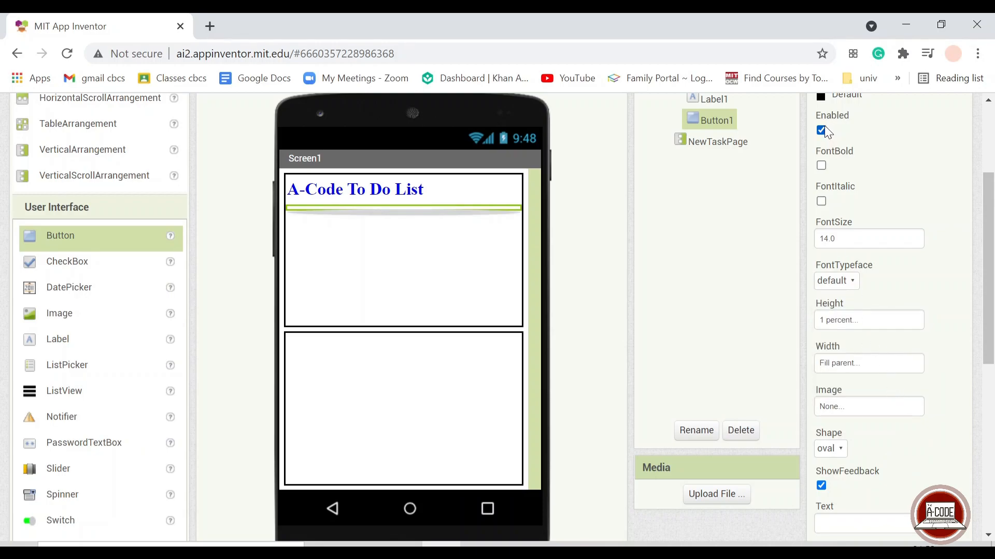
scroll(down, 3)
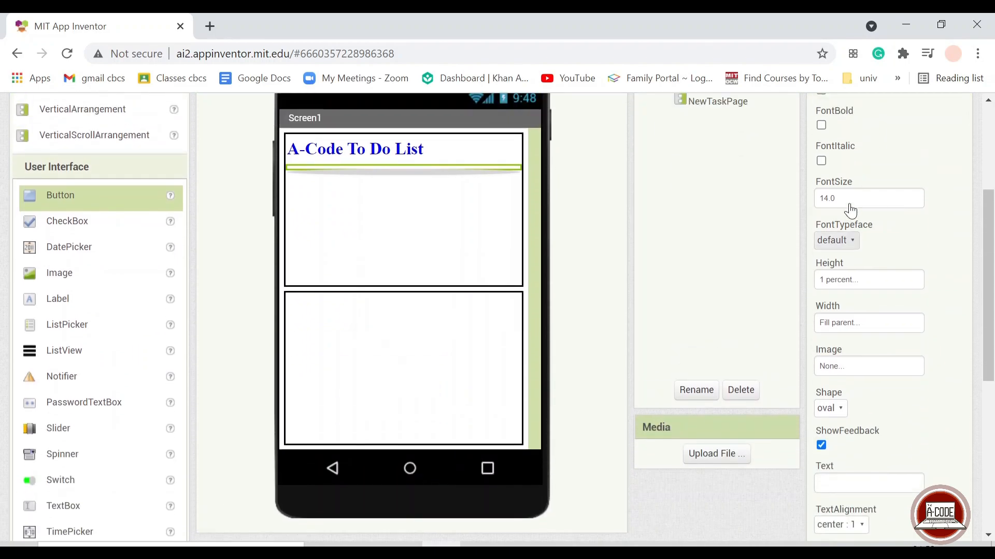
scroll(down, 3)
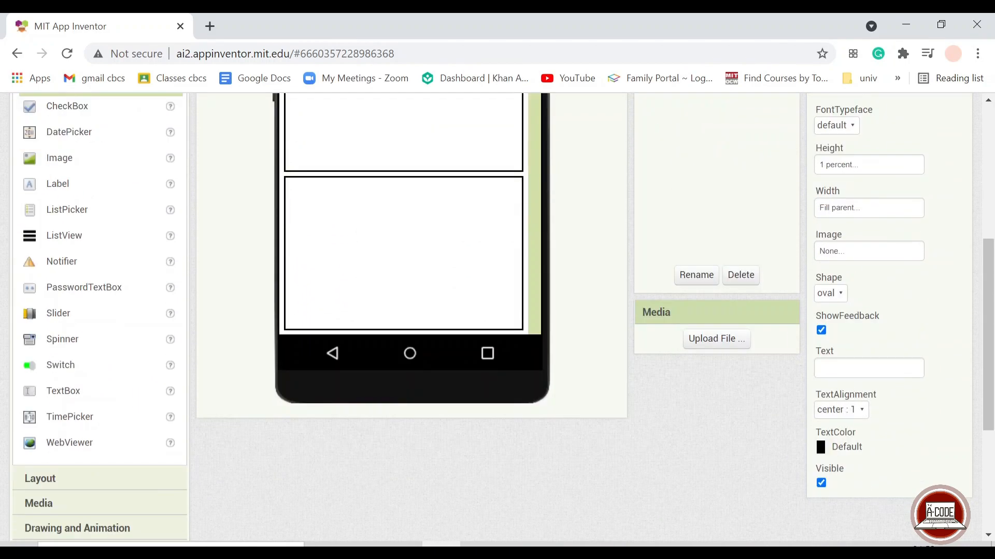
click(868, 172)
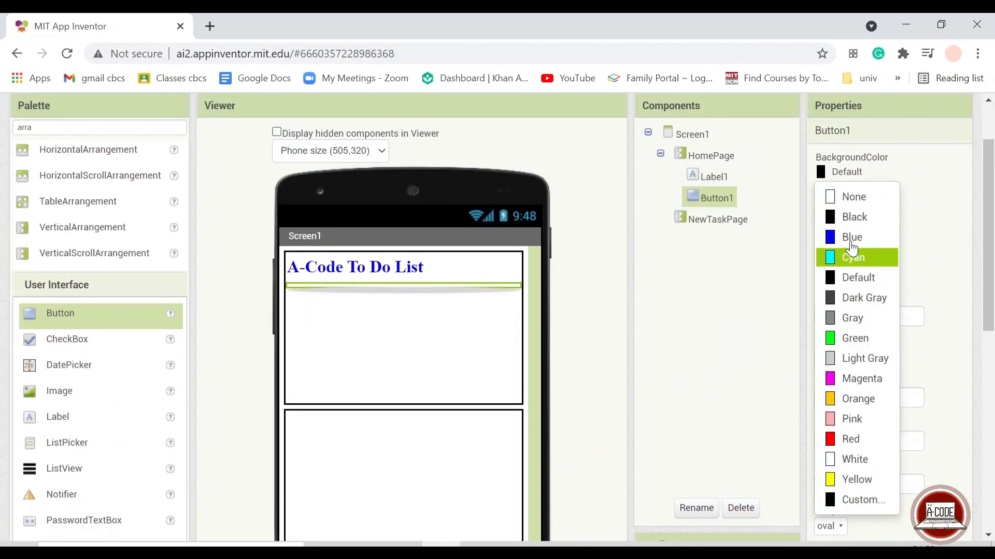
click(851, 237)
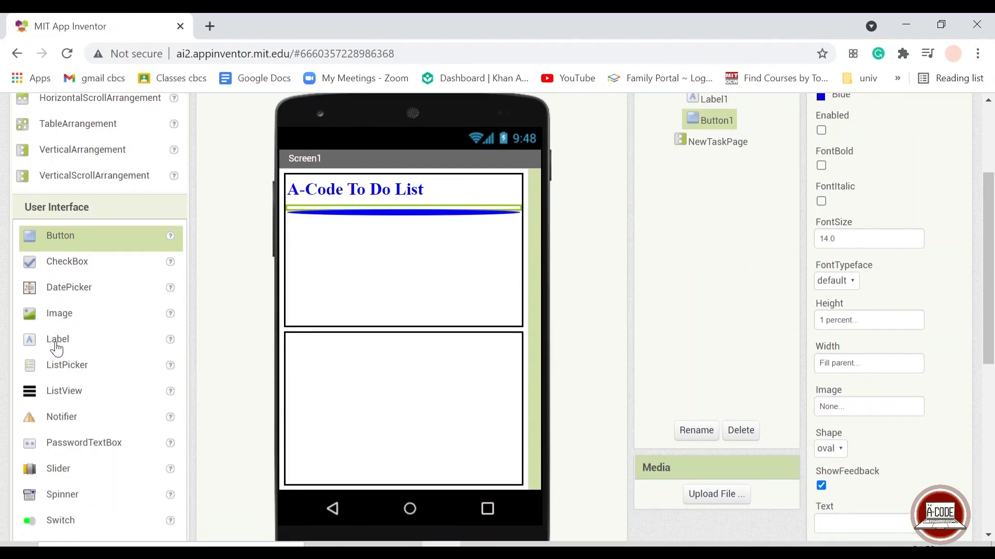
Step: Add a blank label below the divider and rename it space1
drag(57, 339, 317, 221)
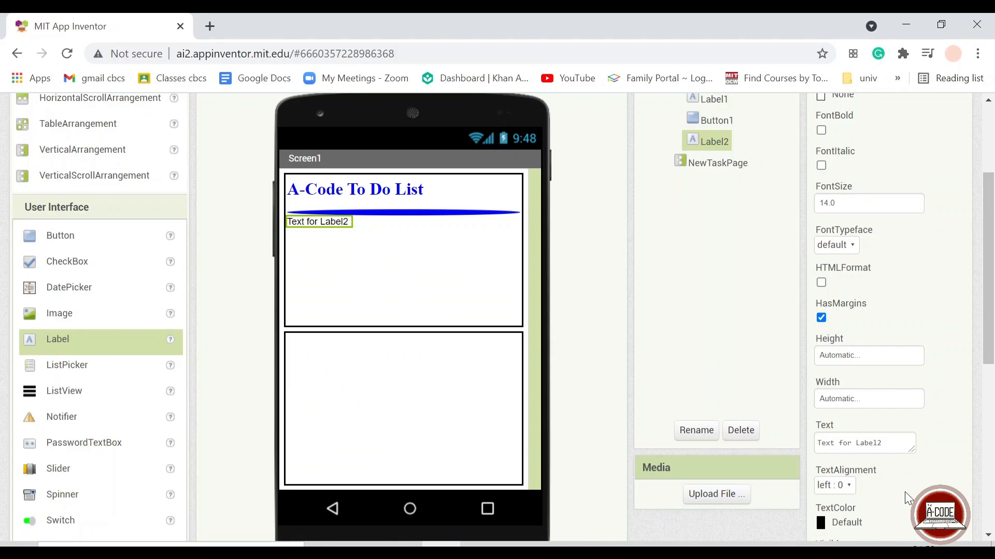
click(864, 443)
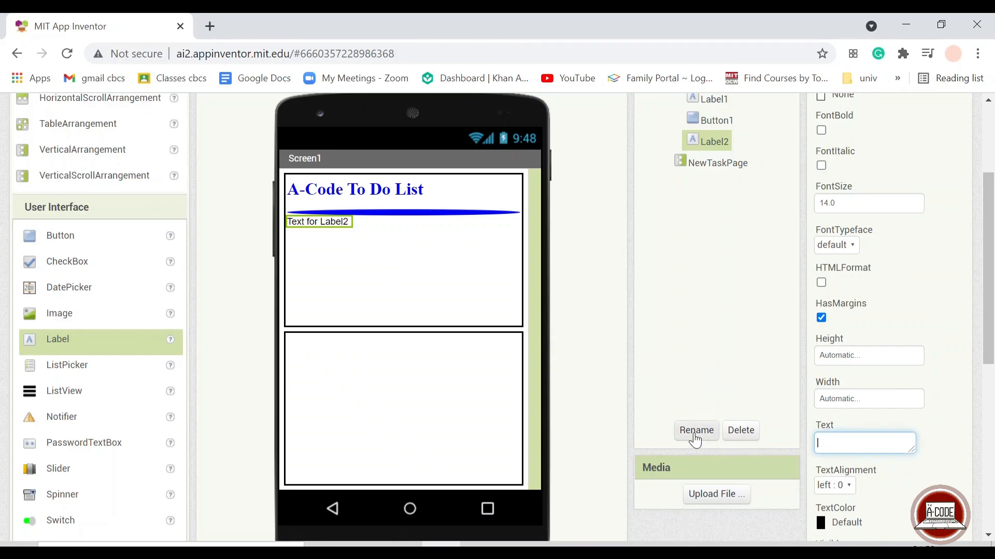
click(695, 429)
text(space1)
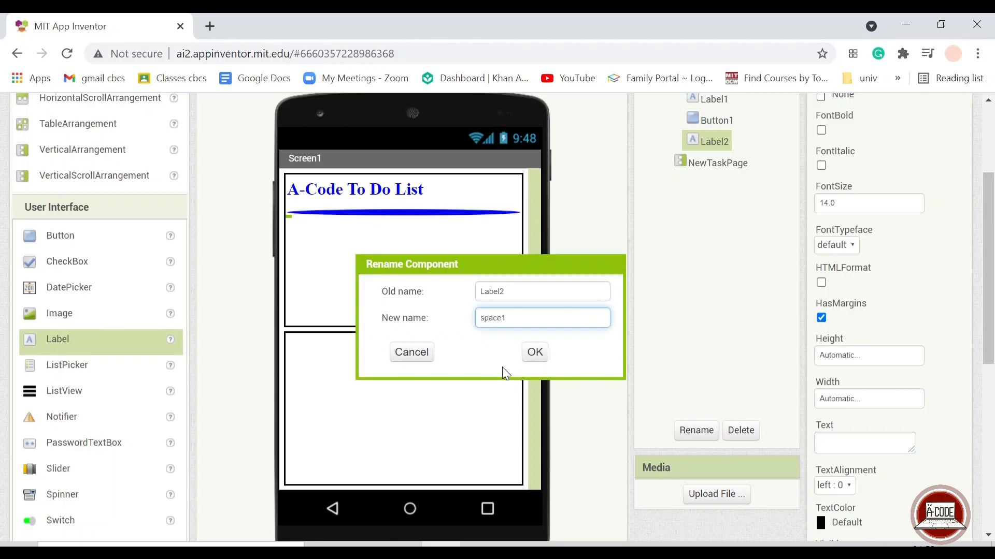
click(534, 352)
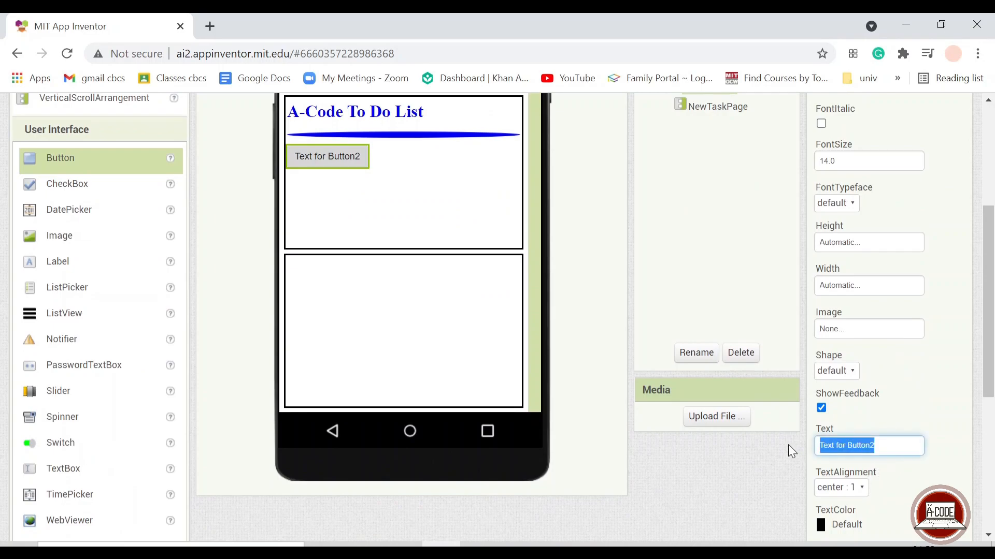
Step: Style Button2 as '+New Task' with serif font, cyan background and rounded shape
text(+New)
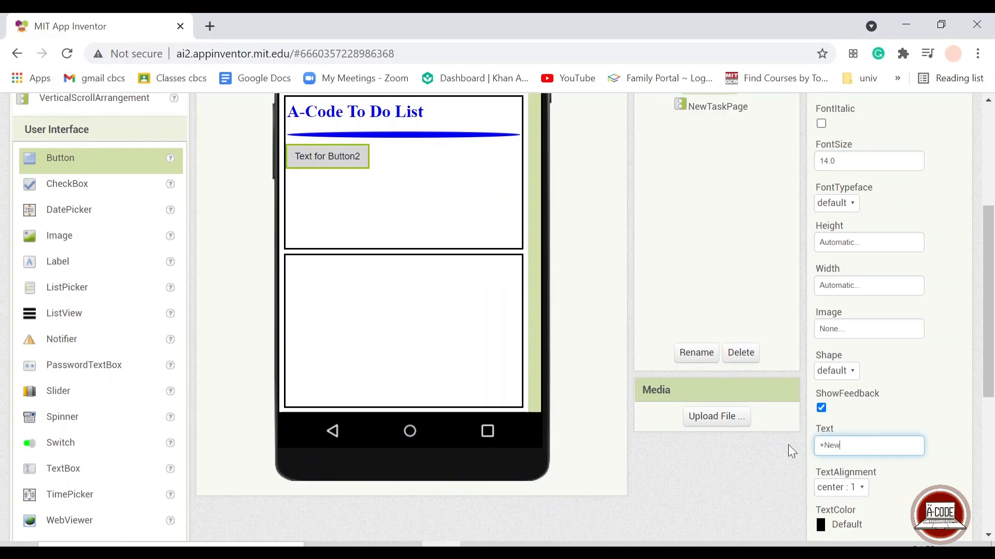
text(Task)
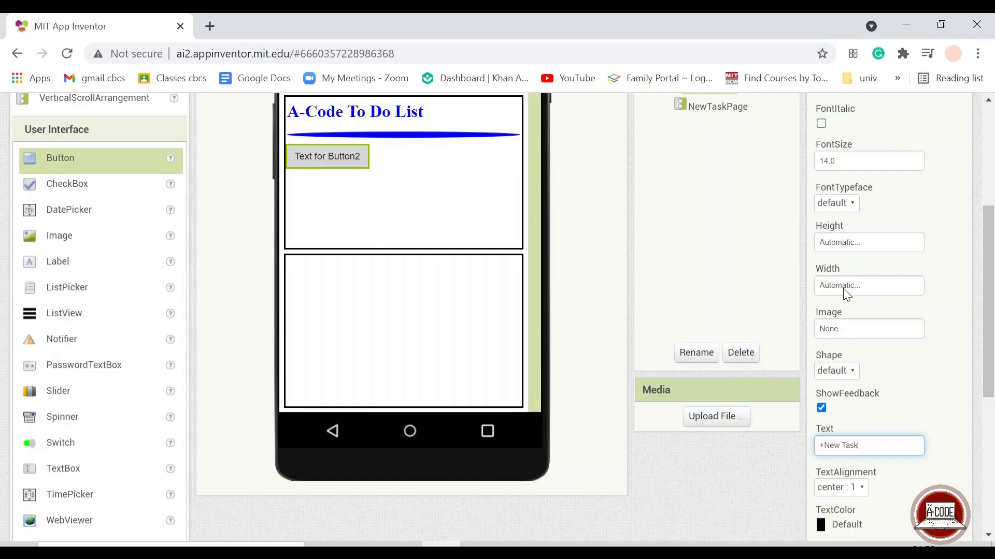
click(836, 203)
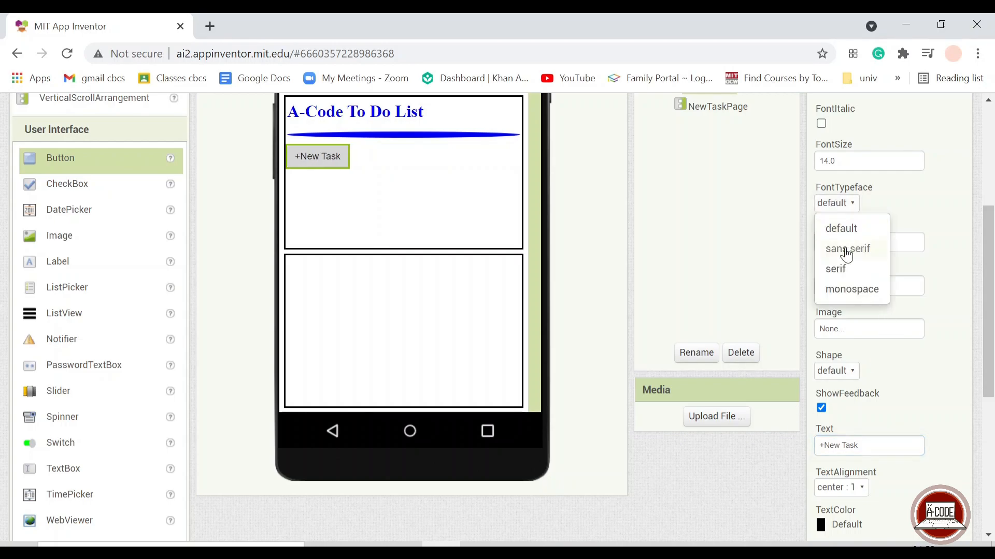
click(834, 268)
text(18)
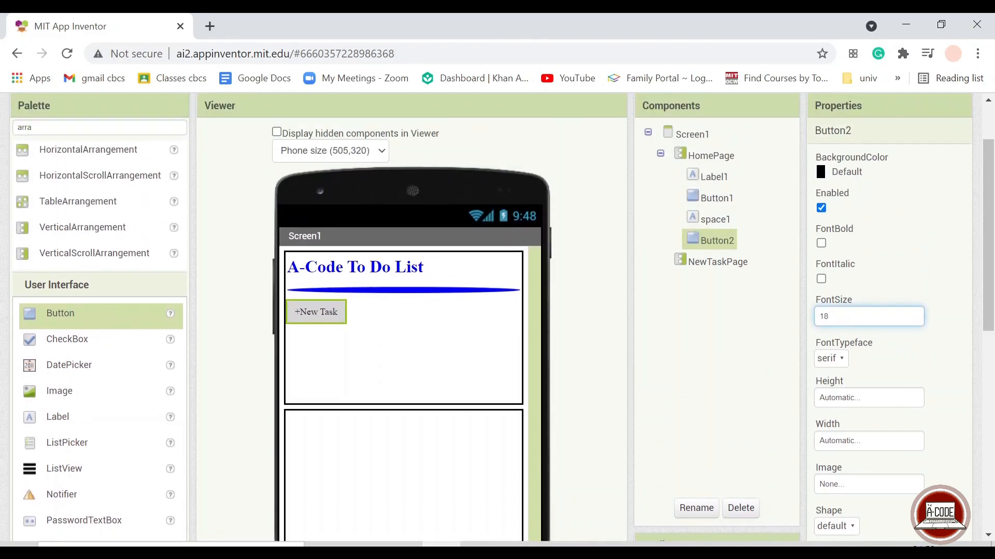
click(845, 172)
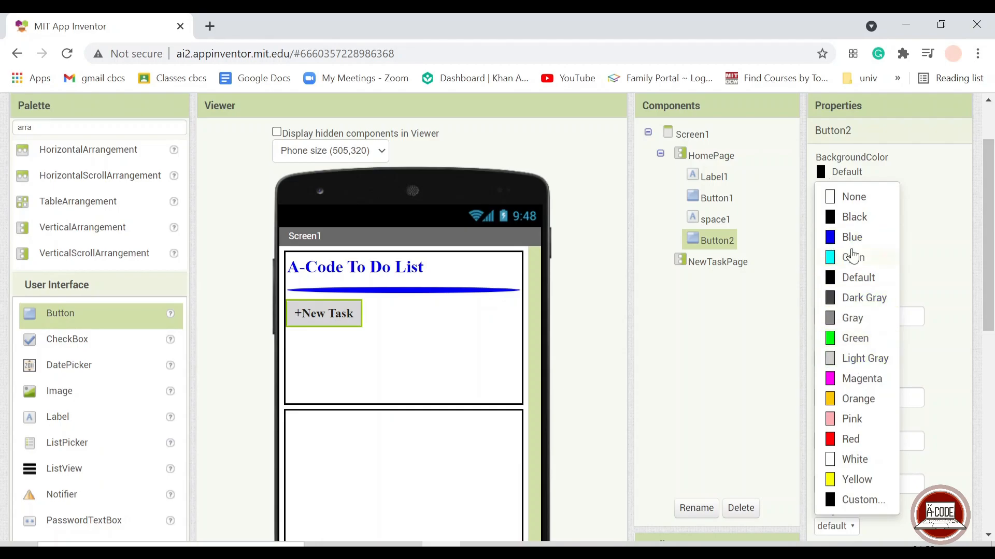
scroll(down, 3)
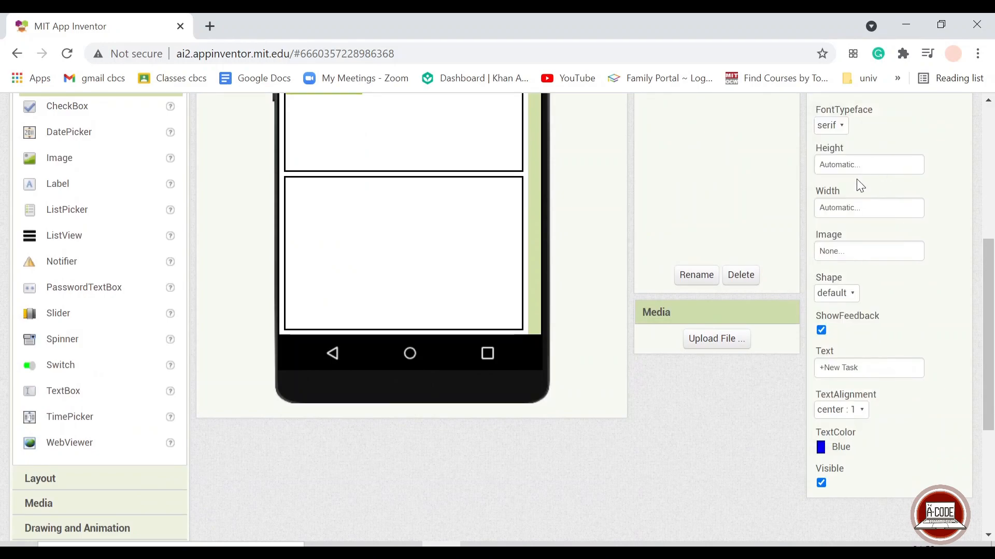
click(835, 449)
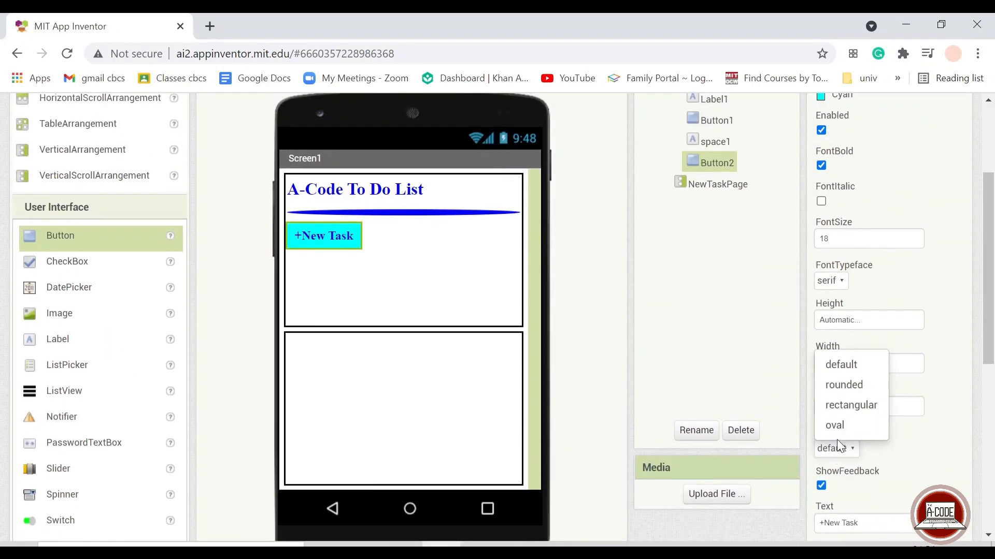
click(844, 385)
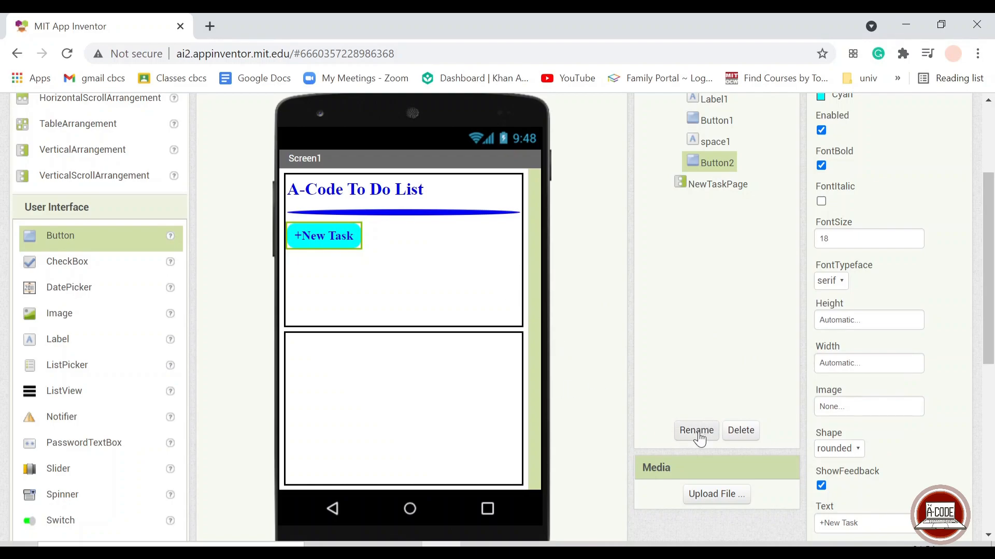
Step: Rename the +New Task button to NewTaskBTn
click(695, 430)
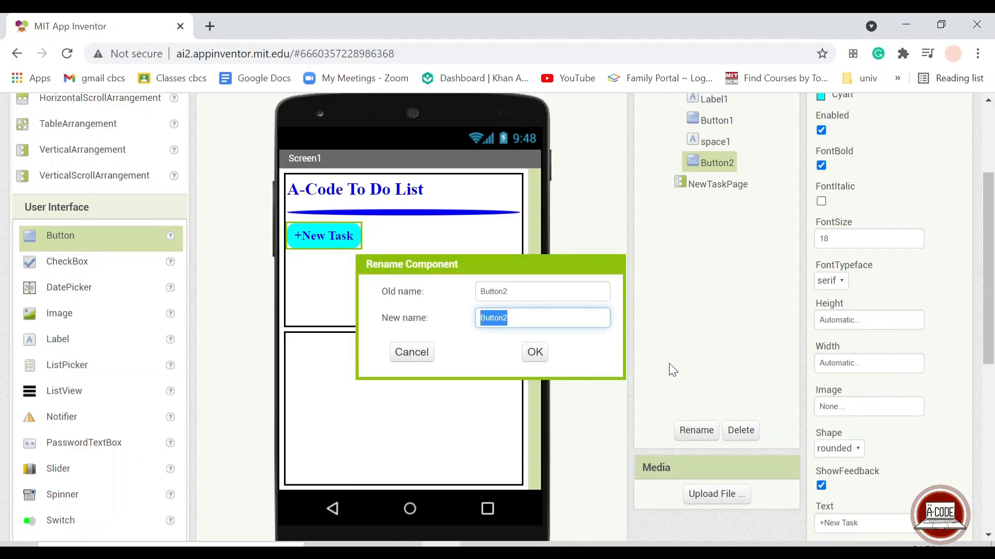
text(NewTa)
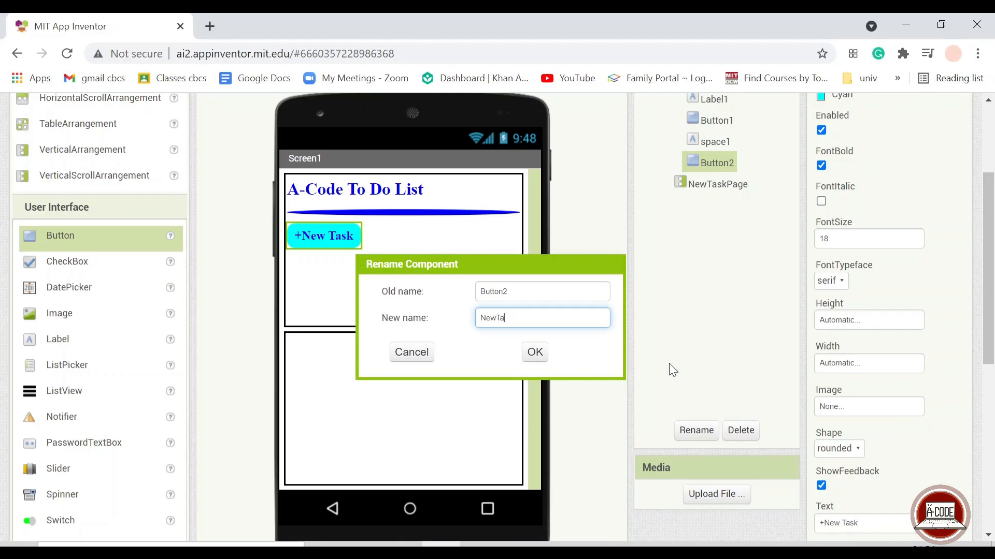
text(skBTn)
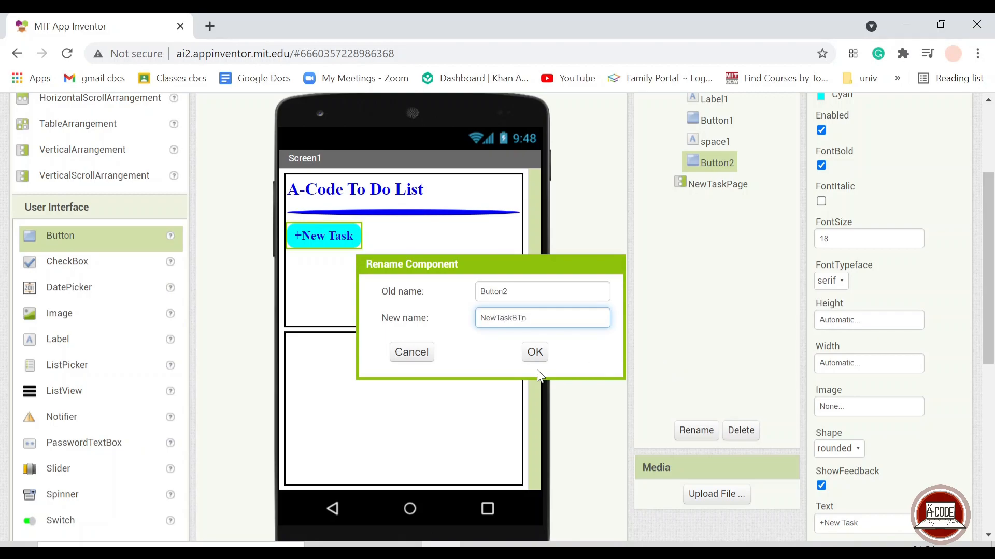
click(534, 352)
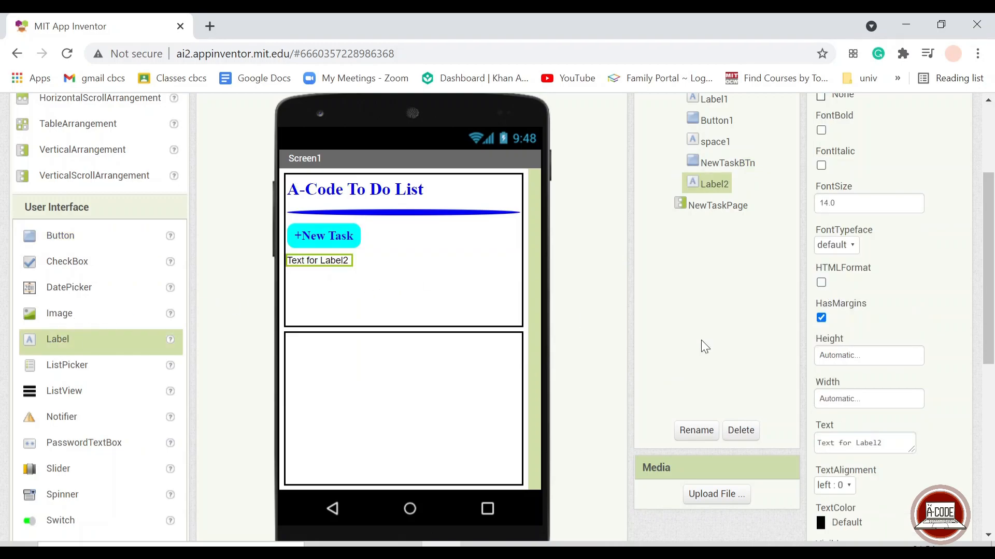
Step: Clear the new label's text below NewTaskBTn and rename it space2
click(864, 443)
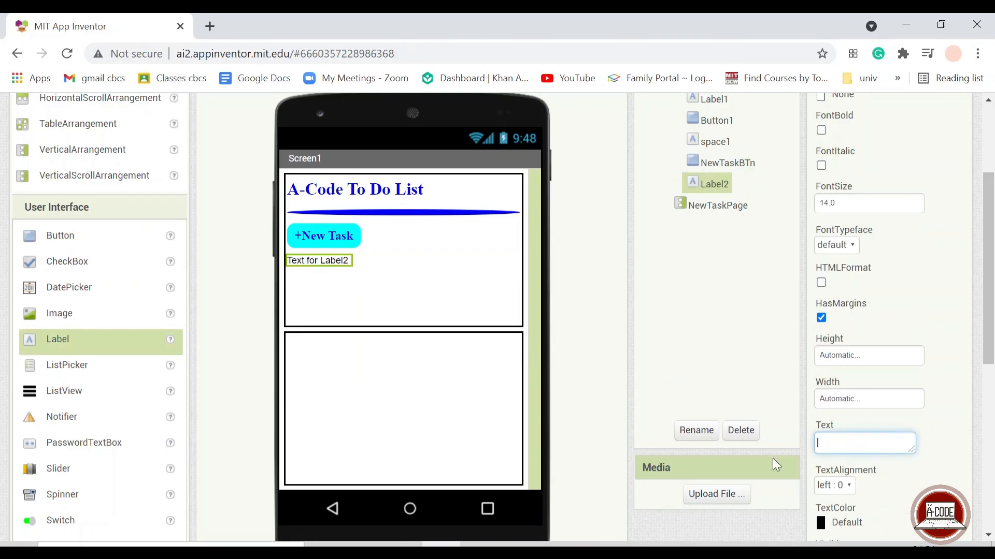
click(696, 430)
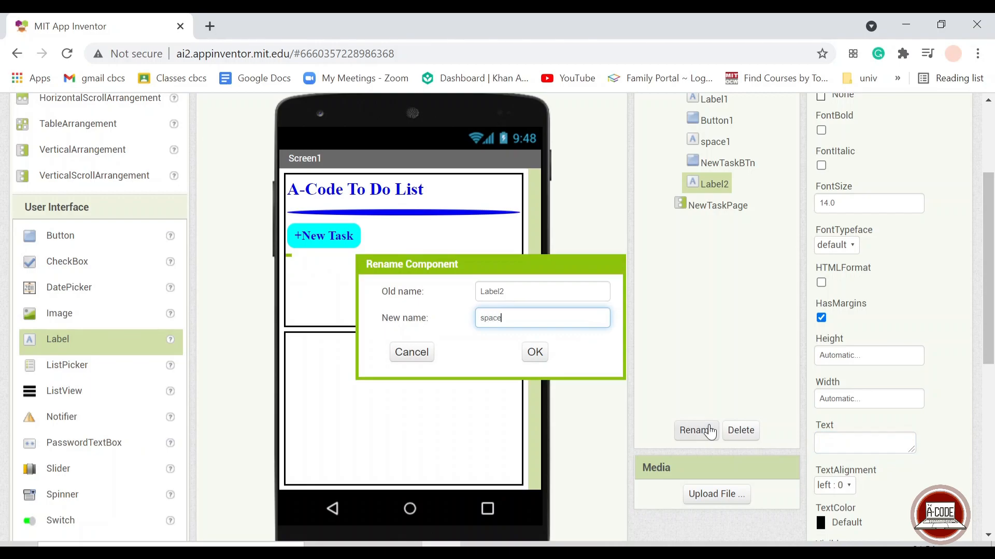
click(534, 352)
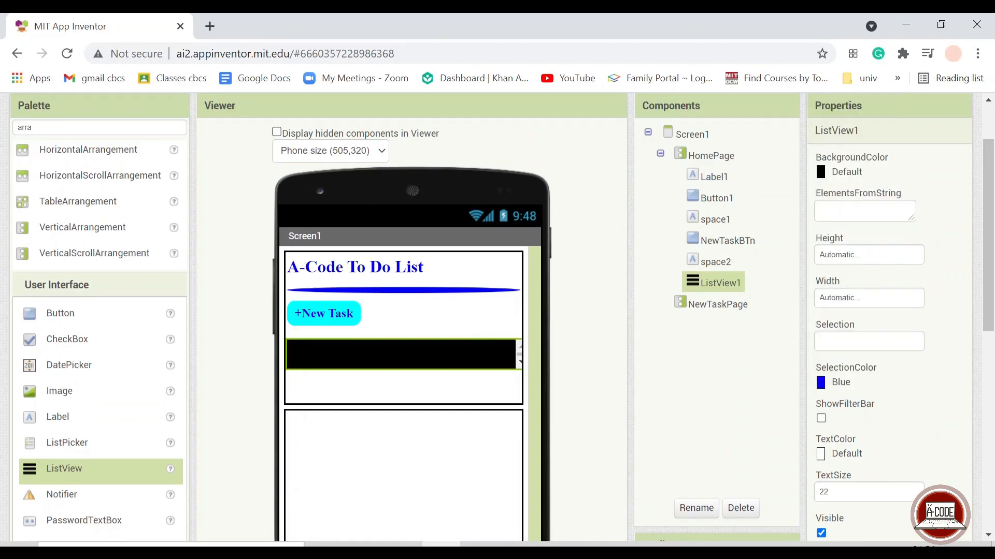
Step: Set ListView1's background colour to Blue
click(820, 171)
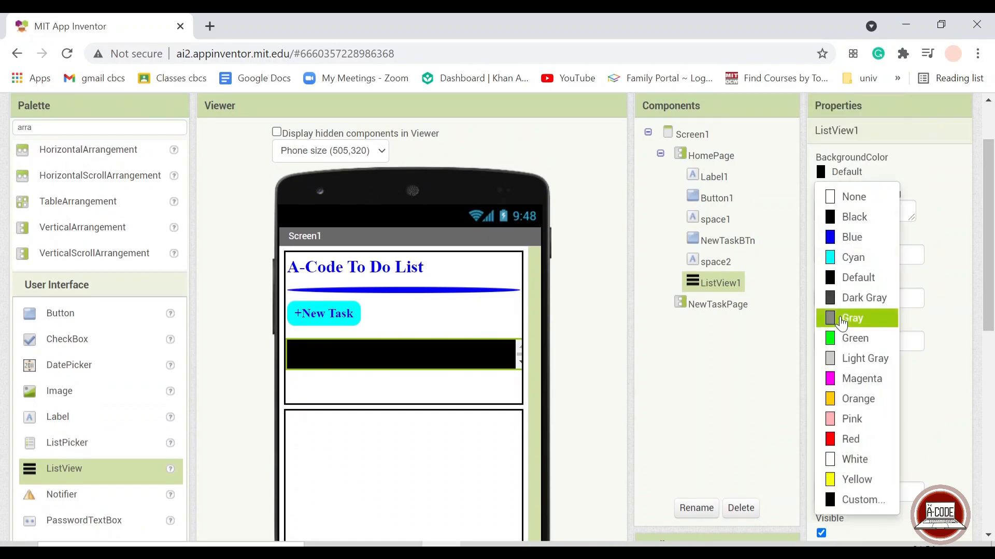
mouse_move(854, 217)
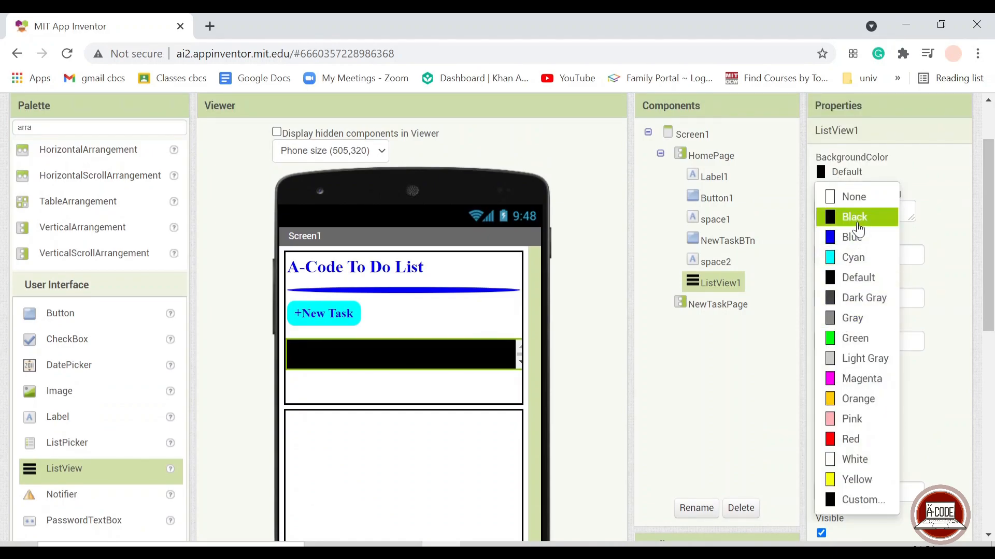
mouse_move(854, 236)
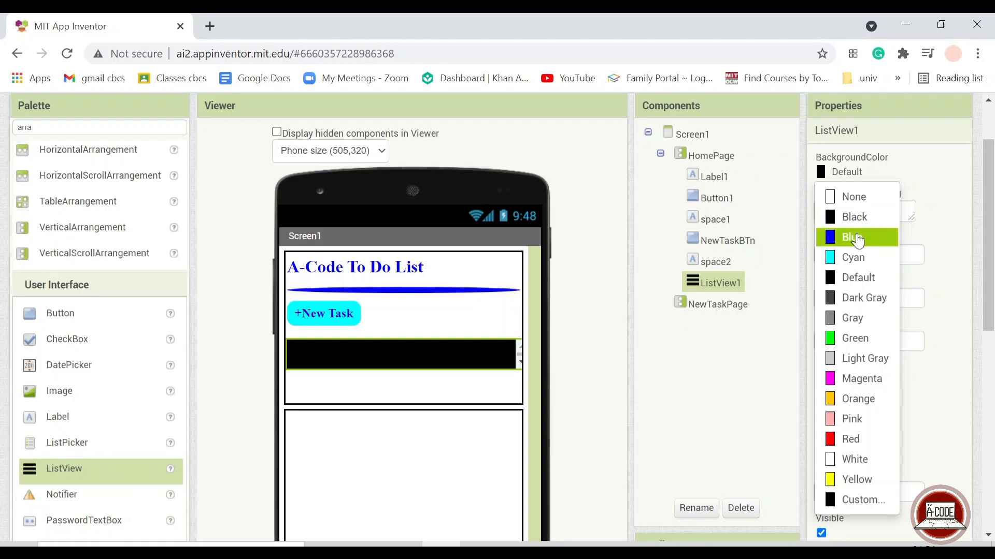
click(853, 238)
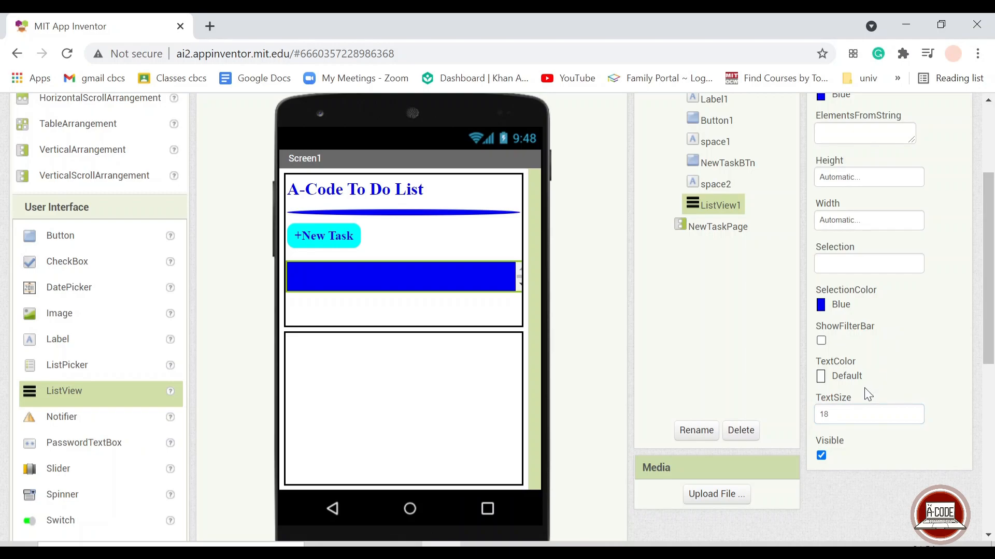
mouse_move(773, 362)
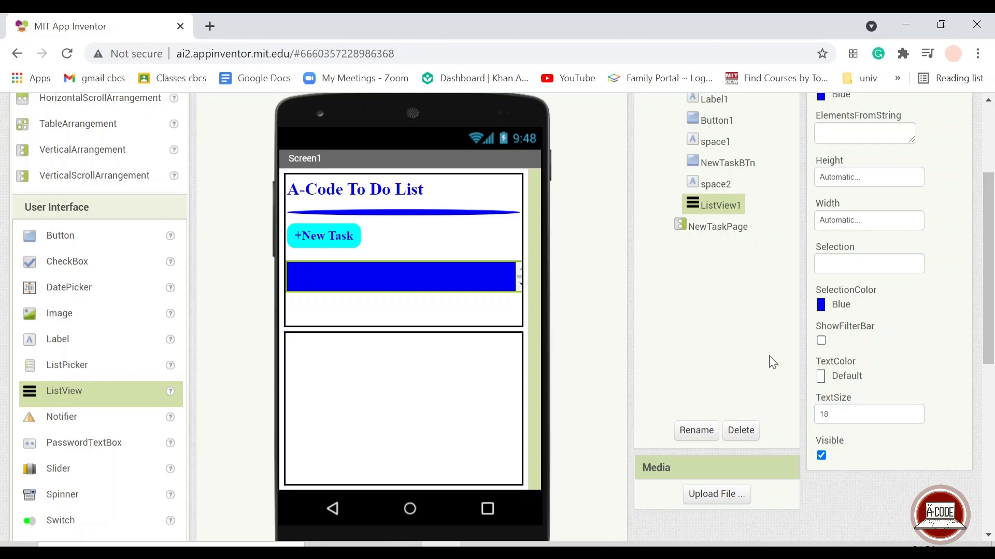
mouse_move(710, 393)
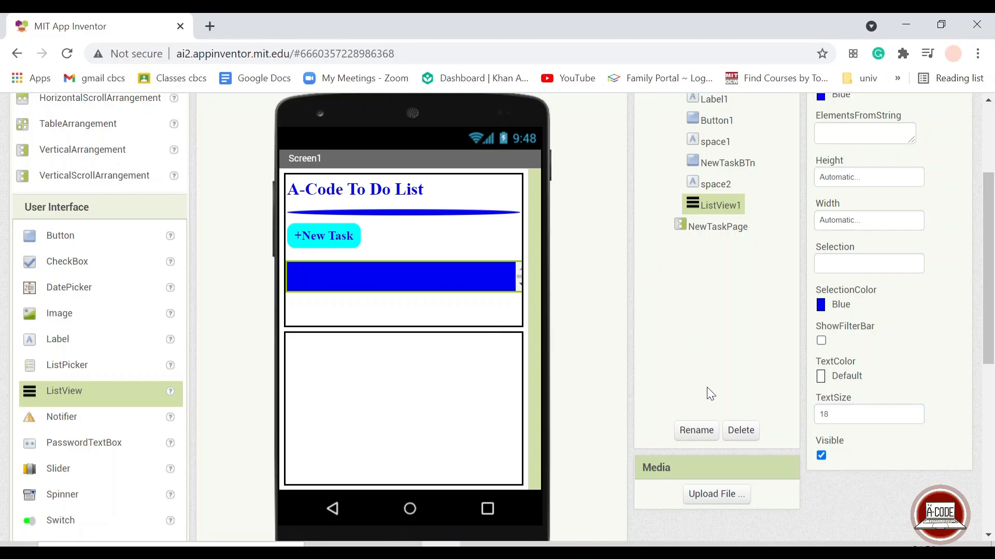
Step: Rename ListView1 on the home page to TaskList
click(695, 430)
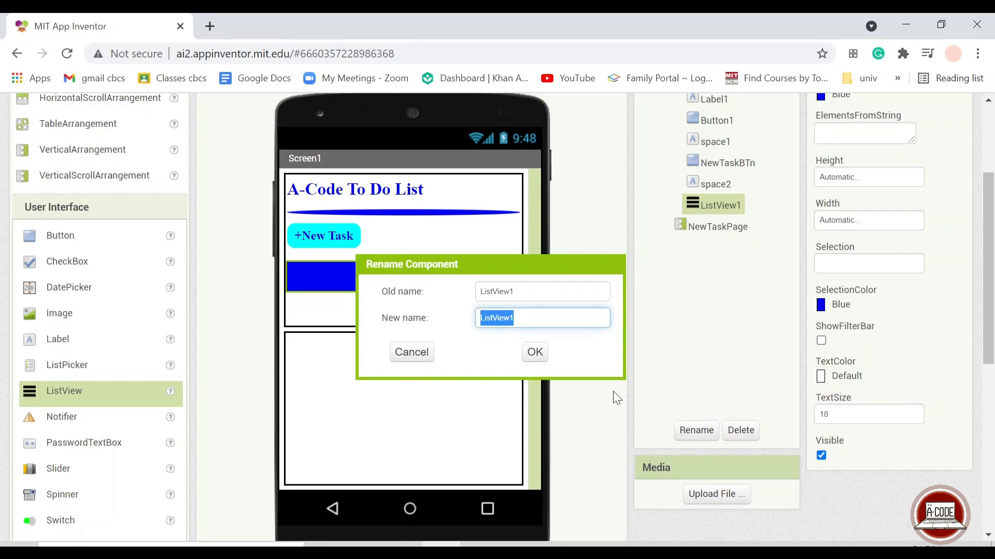
text(TaskList)
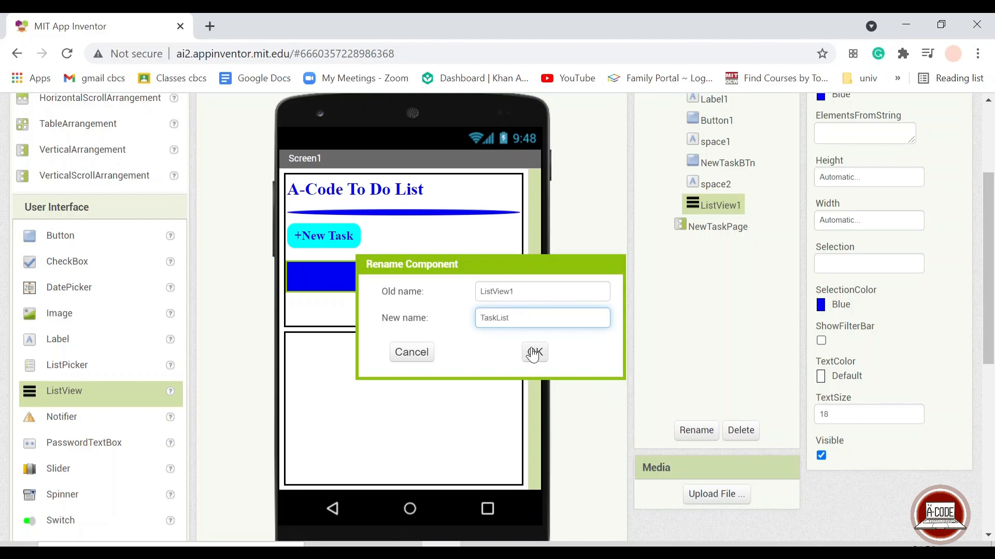
click(534, 353)
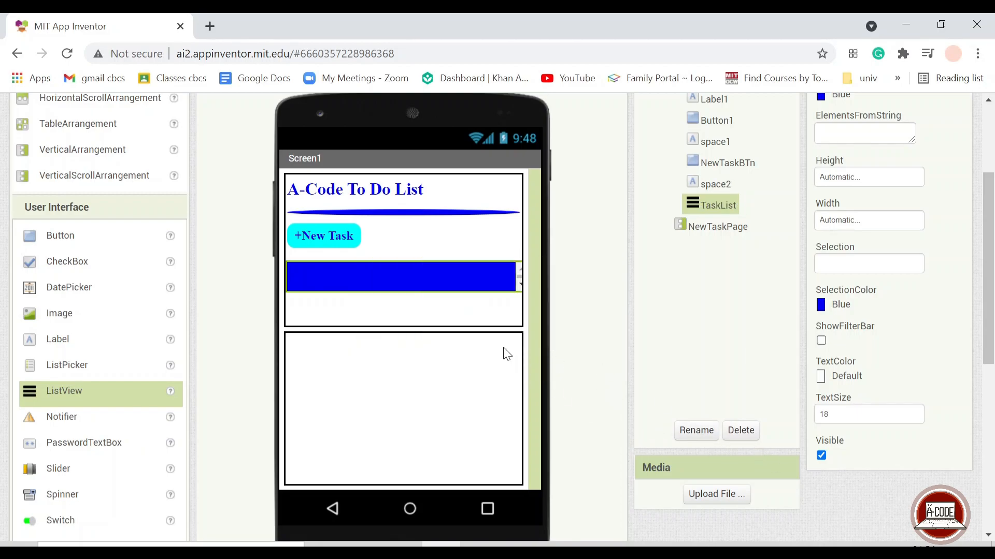
mouse_move(63, 364)
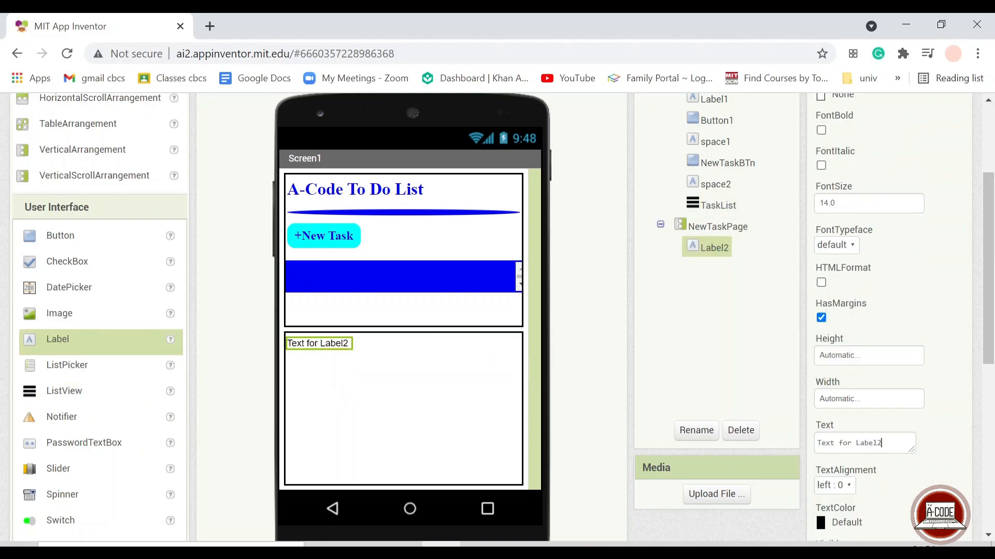
Step: Give the NewTaskPage label the text 'New Task', bold, size 25, serif and blue
text(N)
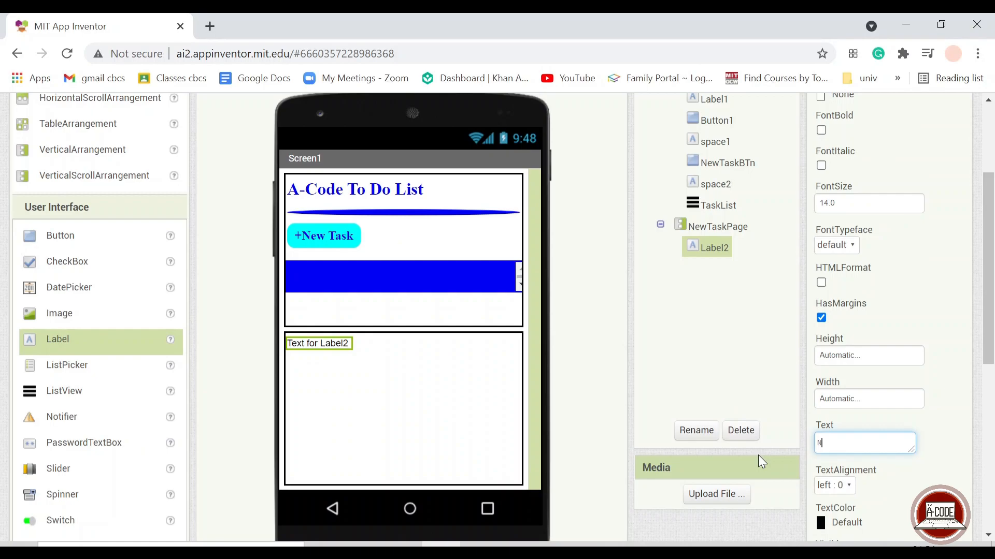
text(ewTesk)
click(869, 203)
text(25)
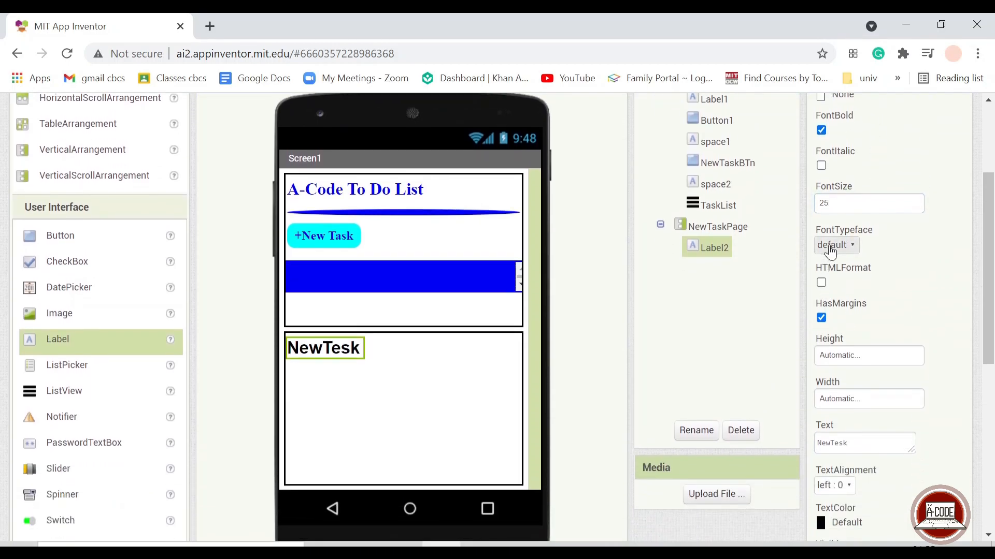
click(834, 245)
text( Ta)
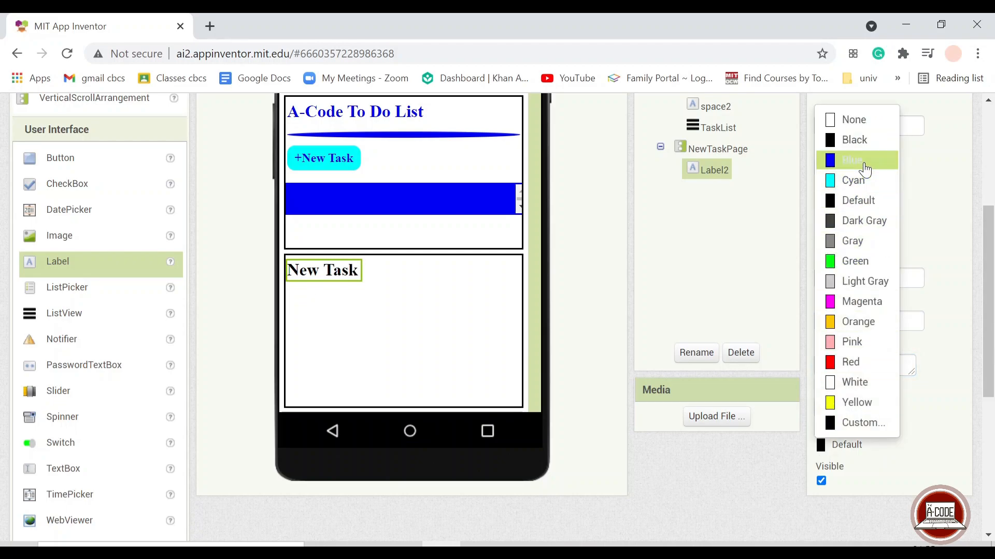
click(850, 160)
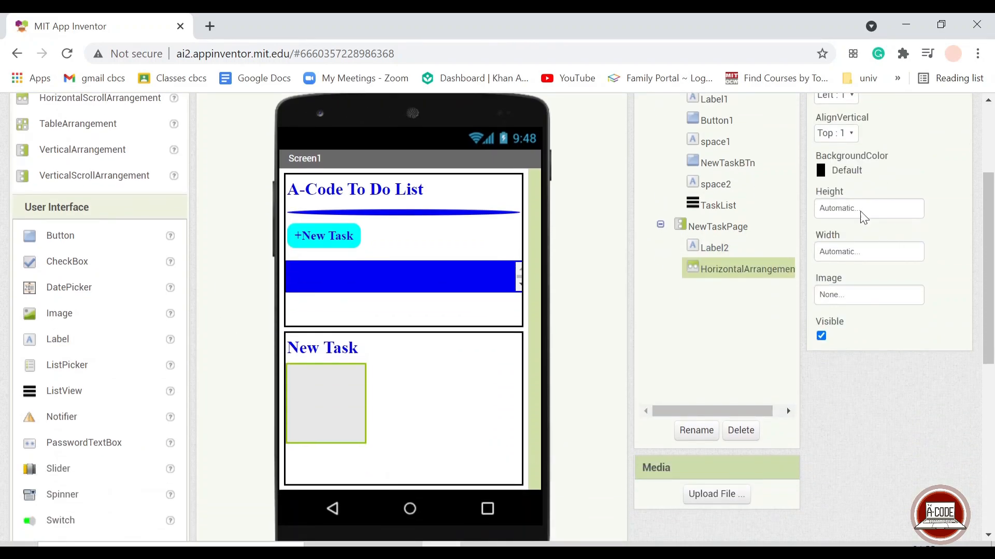
Step: Make the row full width and add a size-18 serif text box filling its width
click(867, 208)
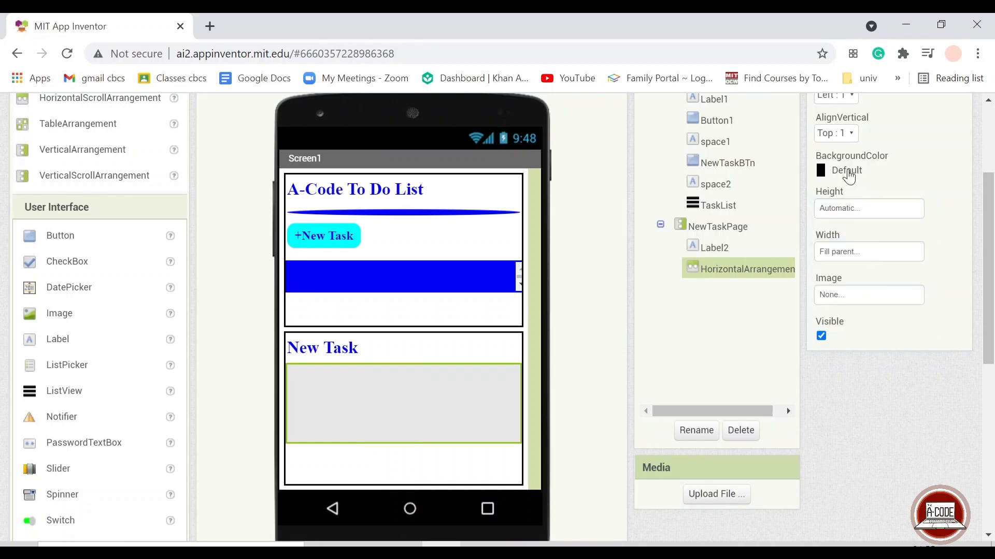
click(846, 169)
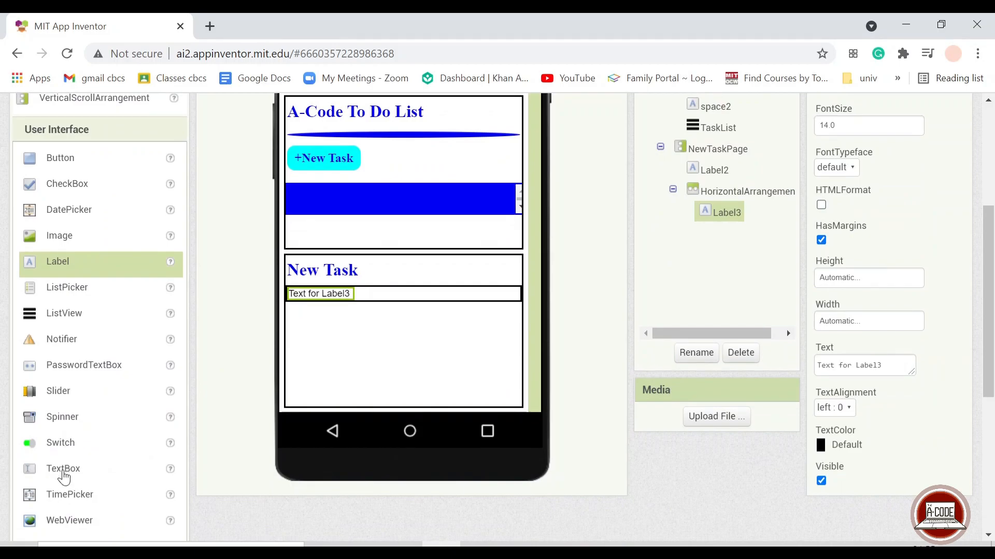
drag(63, 468, 421, 299)
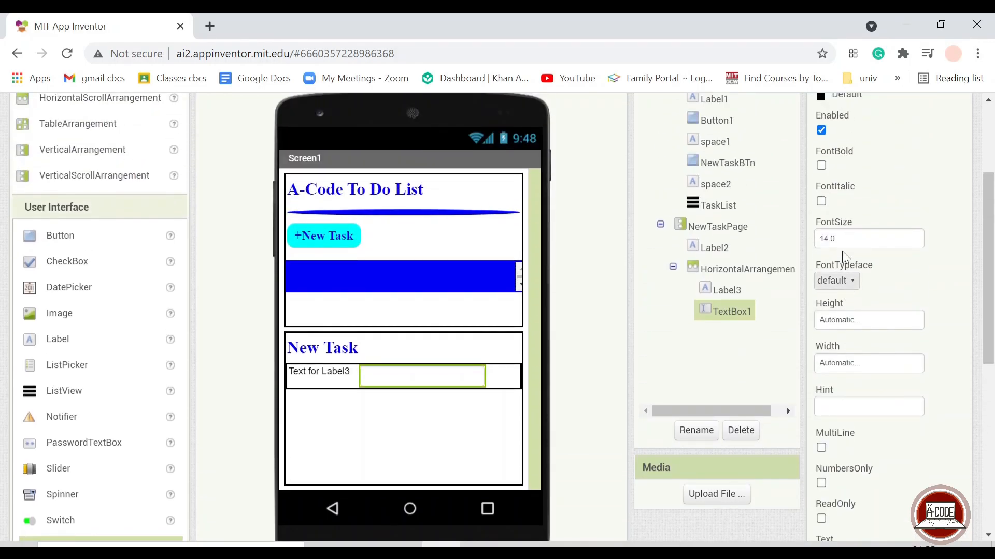
text(18)
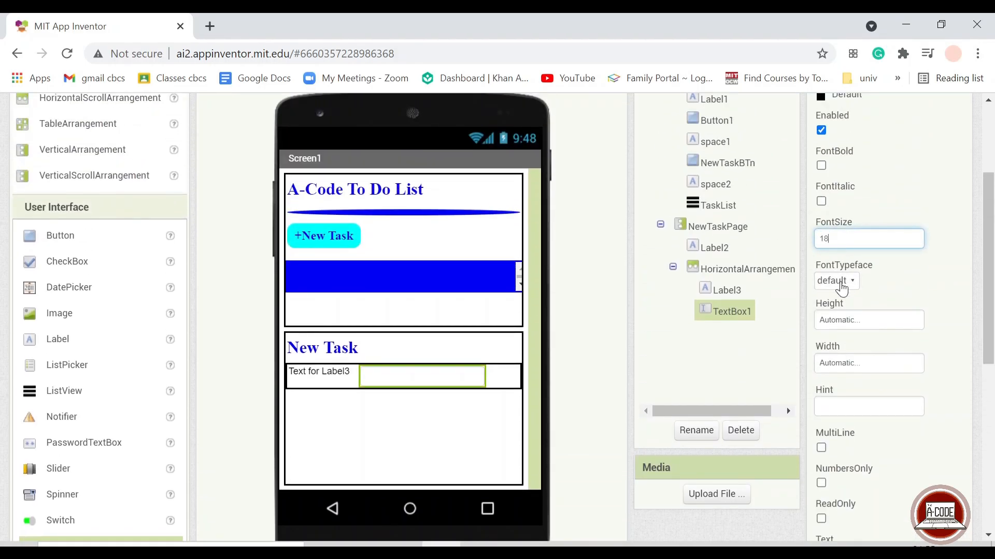
click(834, 280)
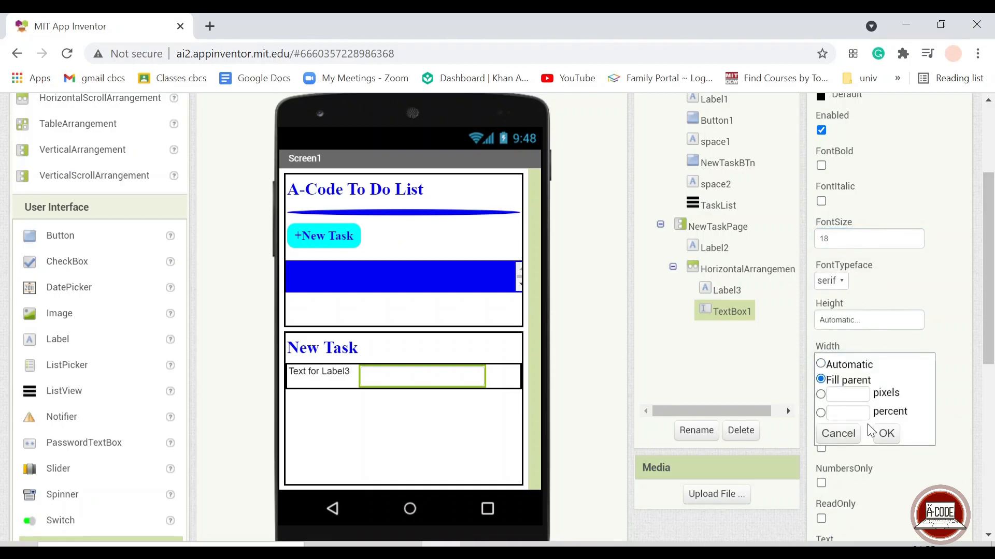
click(885, 433)
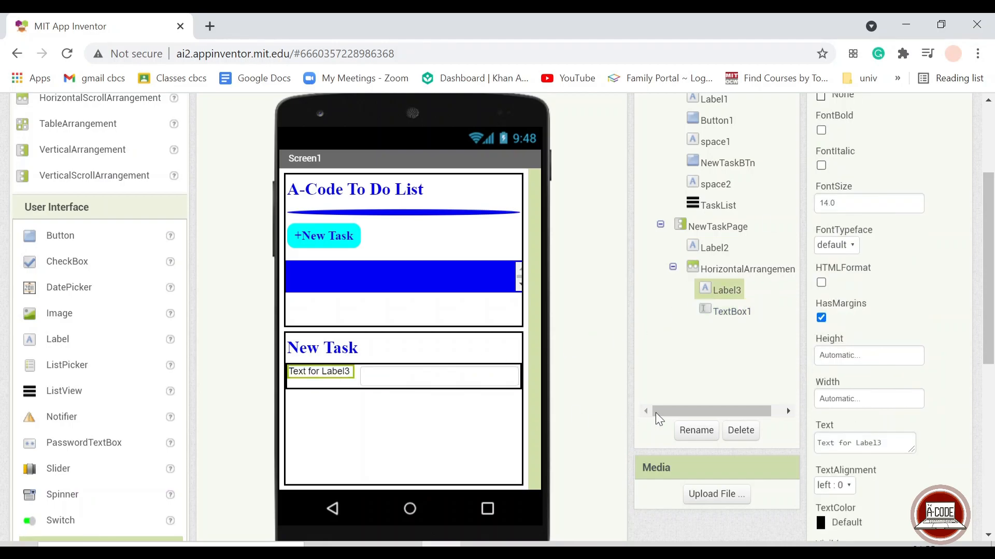
Step: Set Label3 to 'Name of Task:' at size 18 bold serif and centre the row
click(864, 442)
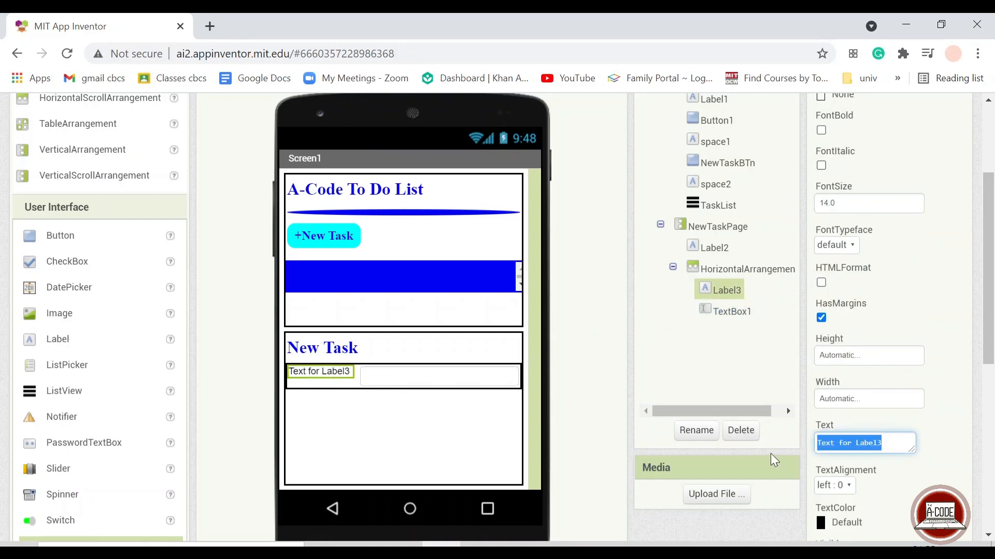
text(Name of Task:)
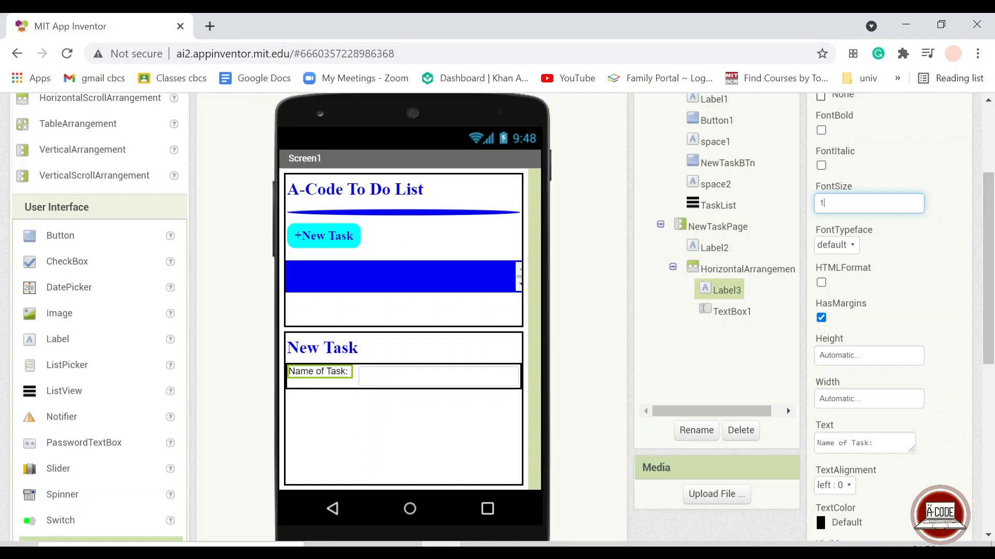
text(18)
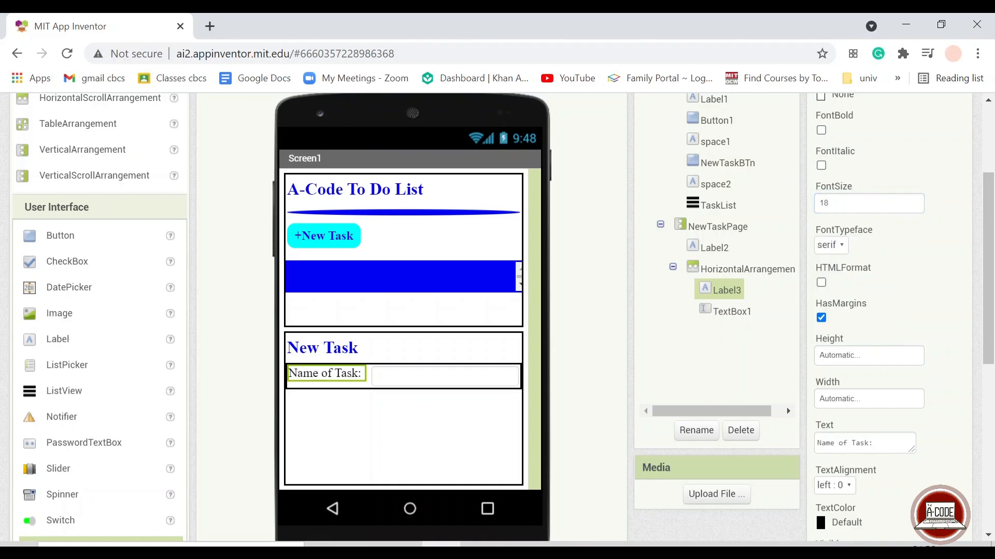
scroll(down, 3)
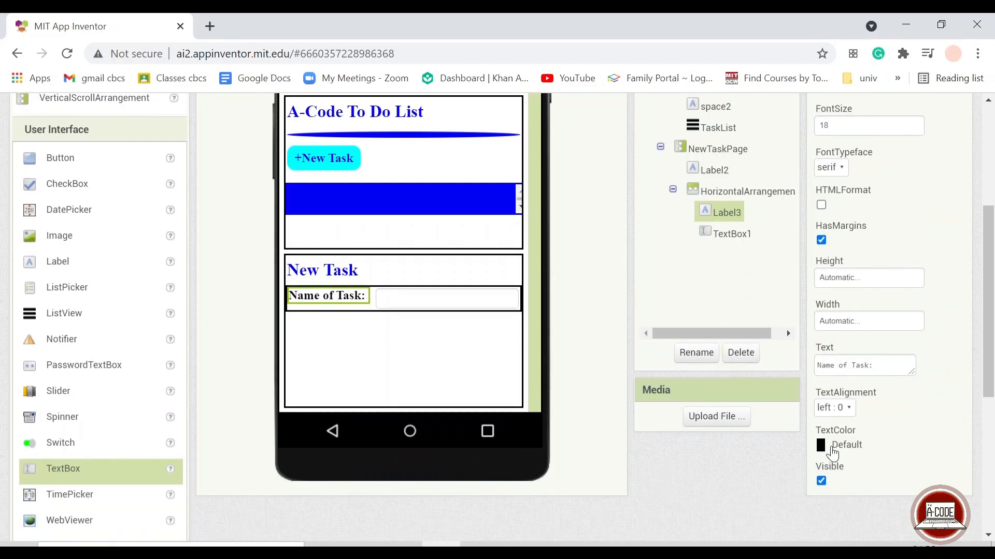
click(821, 444)
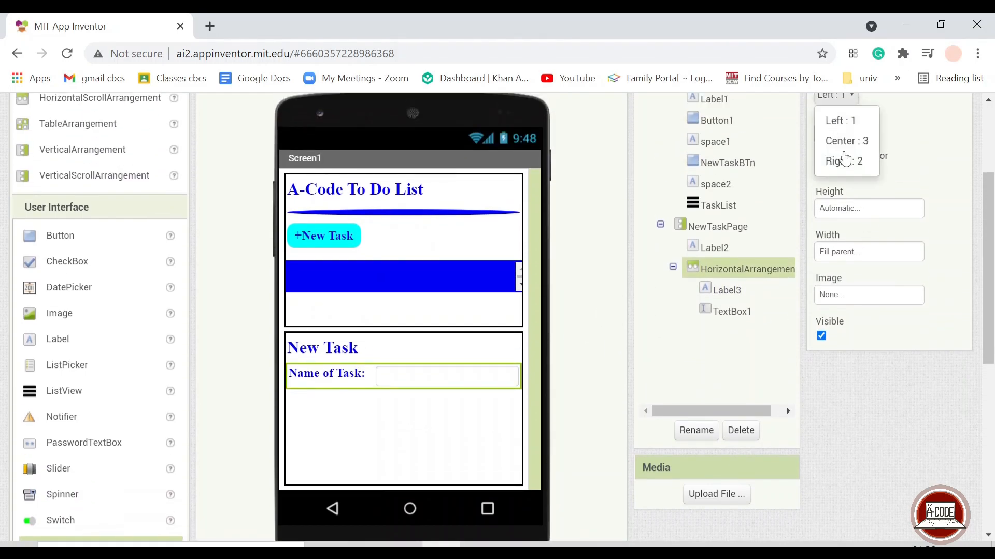
click(846, 141)
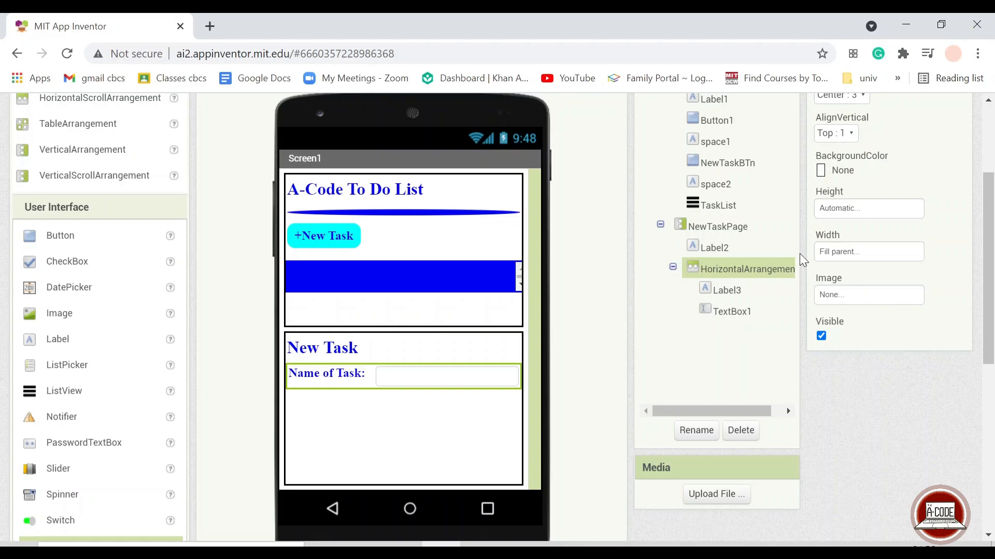
click(840, 133)
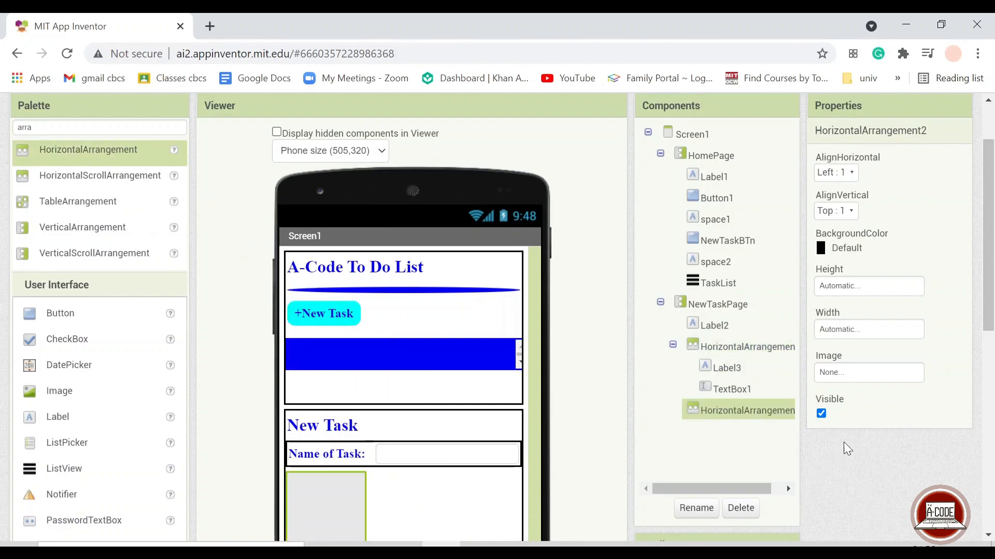
Step: Make the button row full width, centred, without background, and blank the new label's text
click(867, 329)
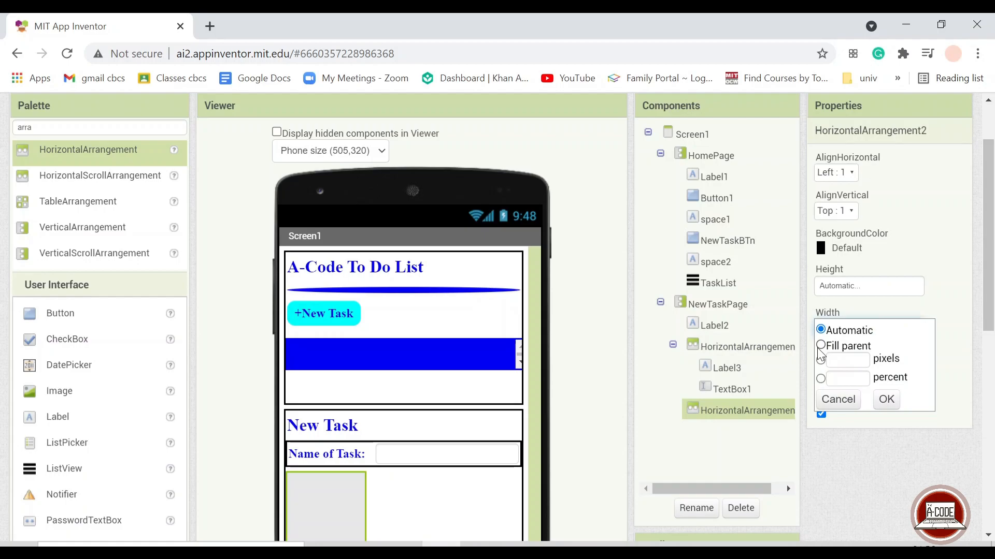
click(885, 399)
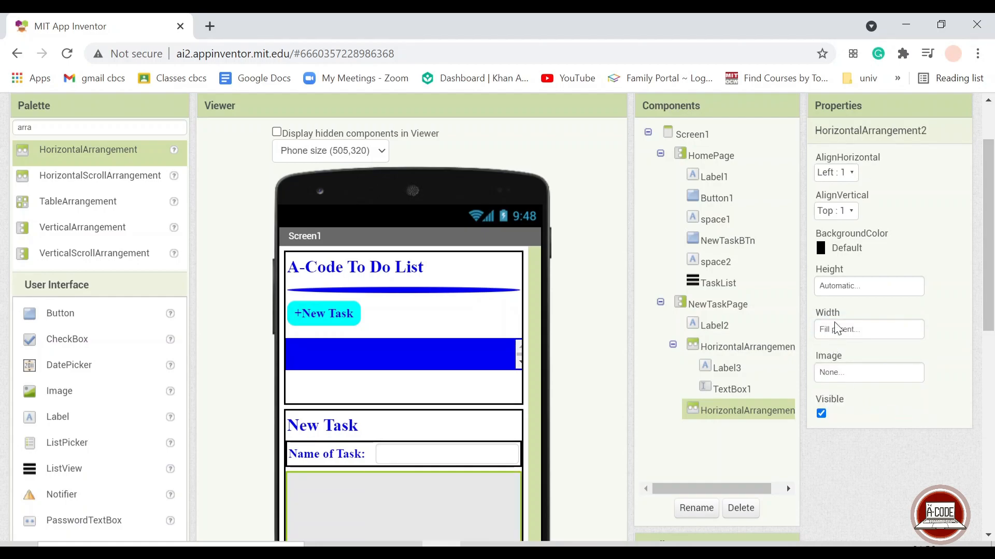
click(846, 248)
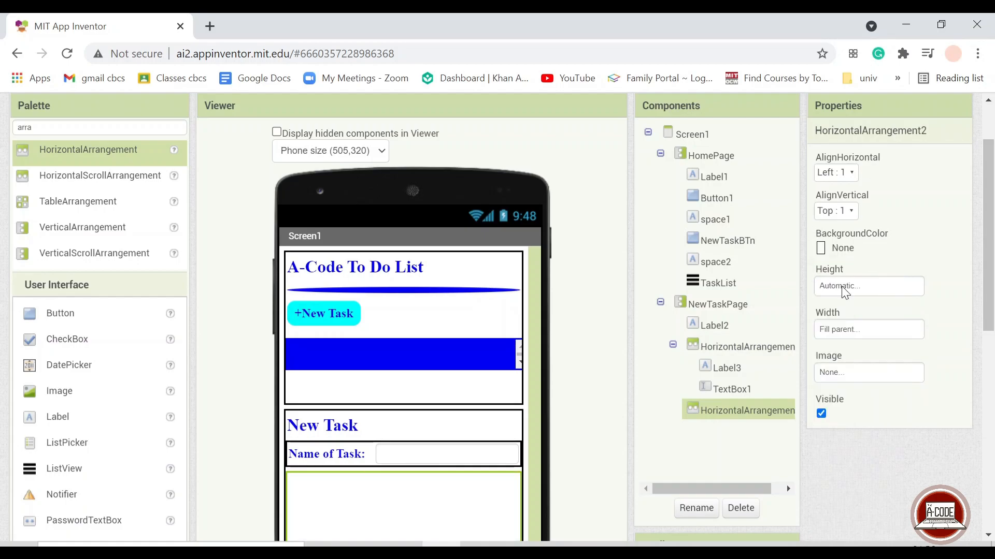
scroll(down, 3)
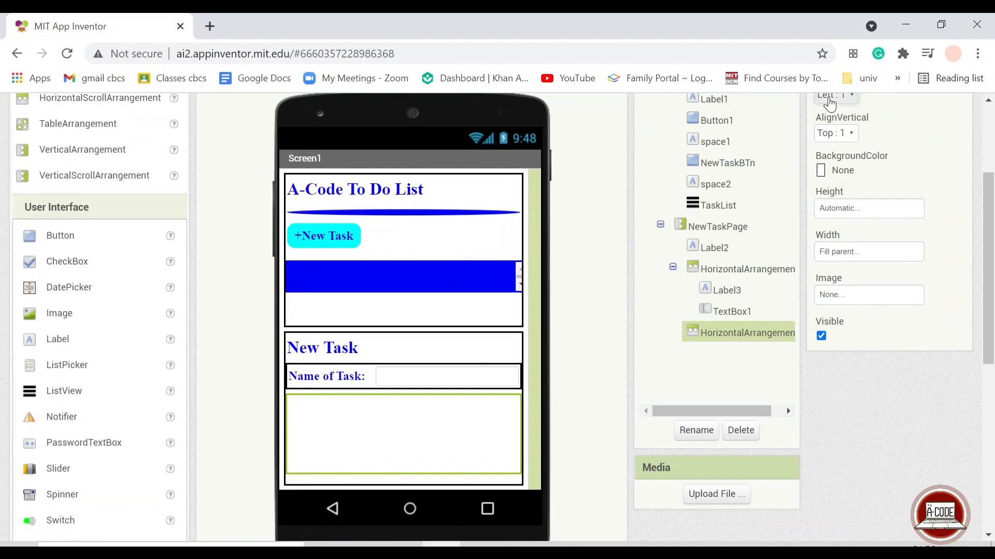
click(835, 94)
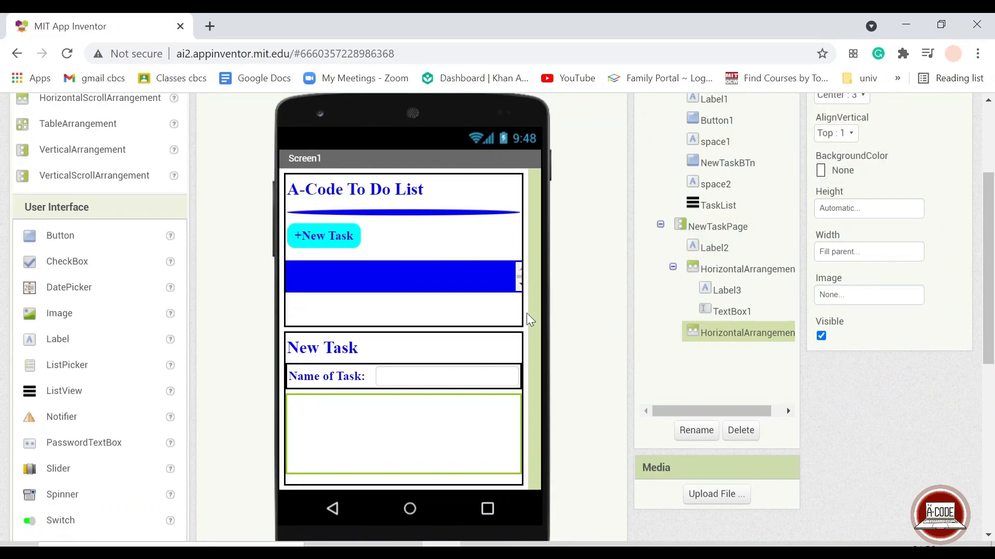
mouse_move(120, 287)
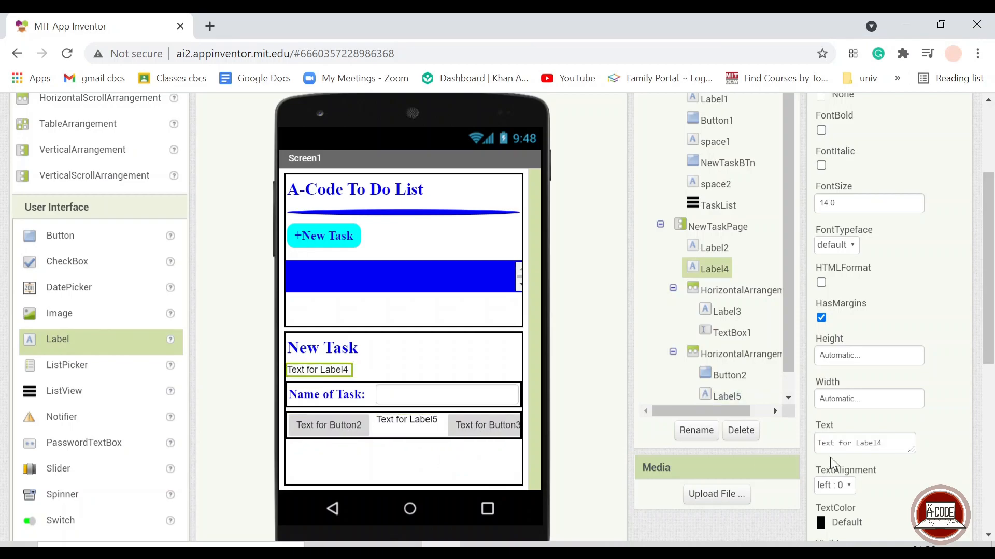
click(864, 443)
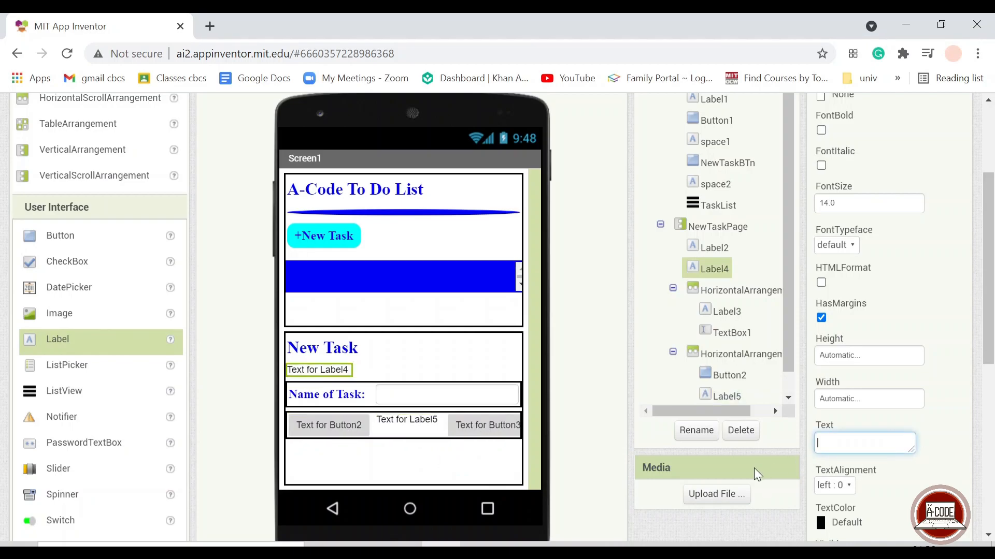
click(695, 430)
text(spa)
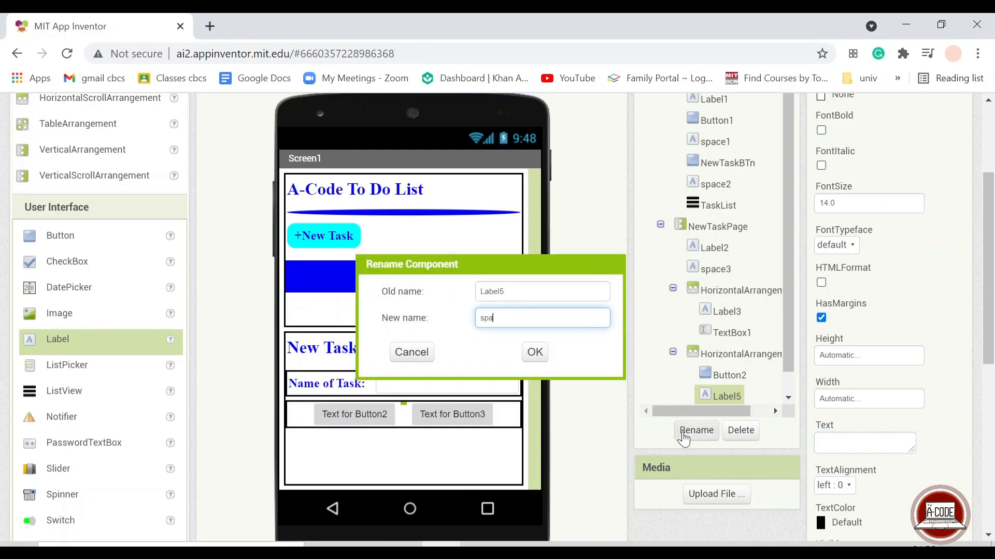
Step: Confirm the spacer rename, then make the first button a rounded, serif, blue 'Cancel'
click(533, 352)
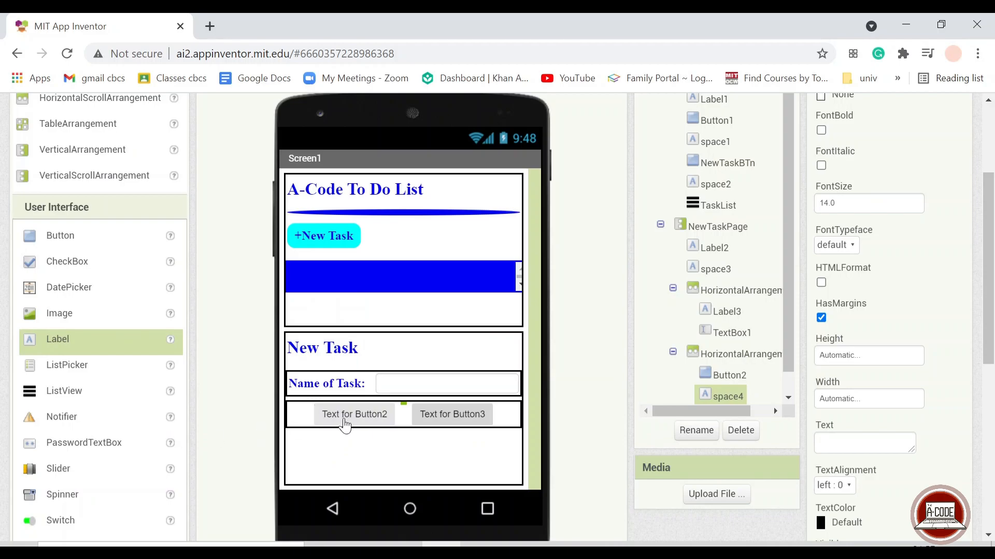
click(353, 414)
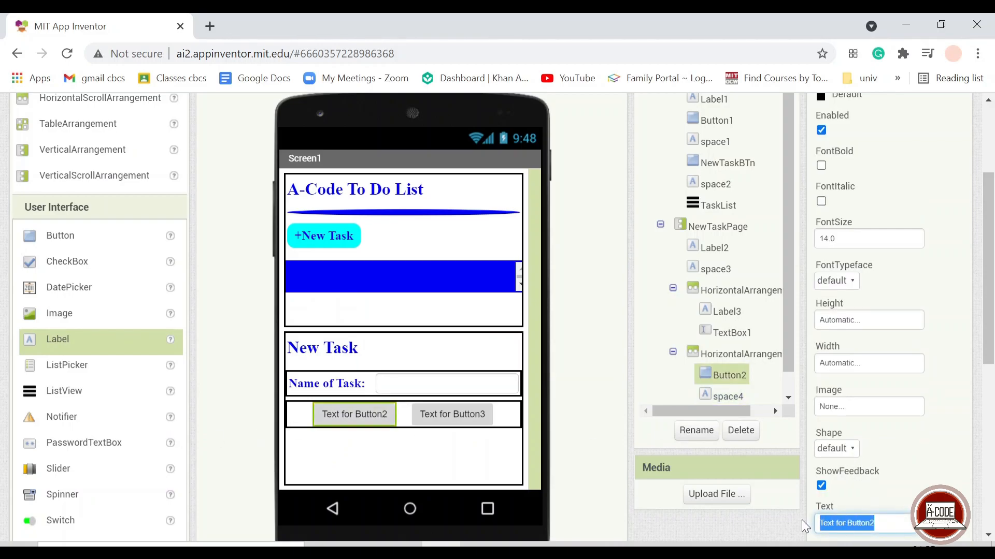
text(Ca)
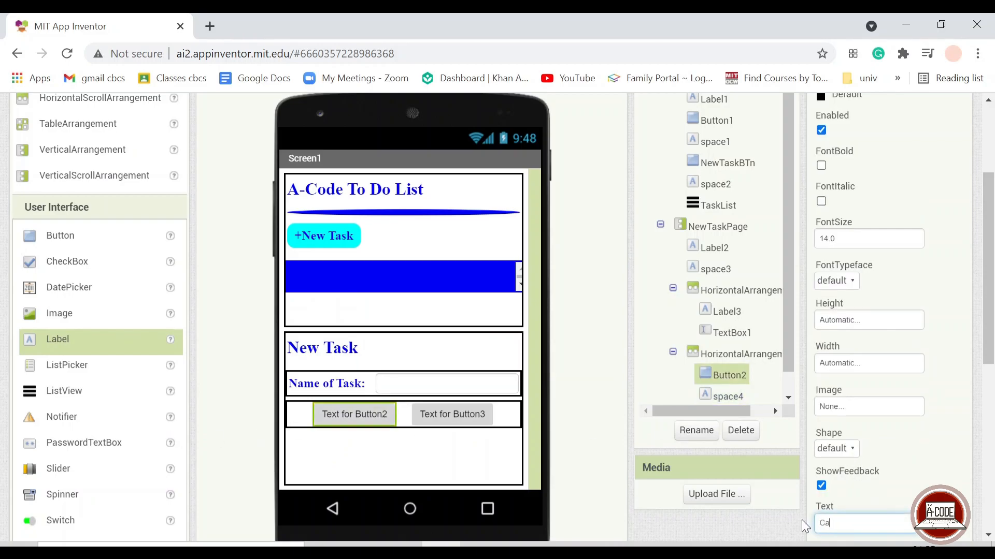
text(Cancel)
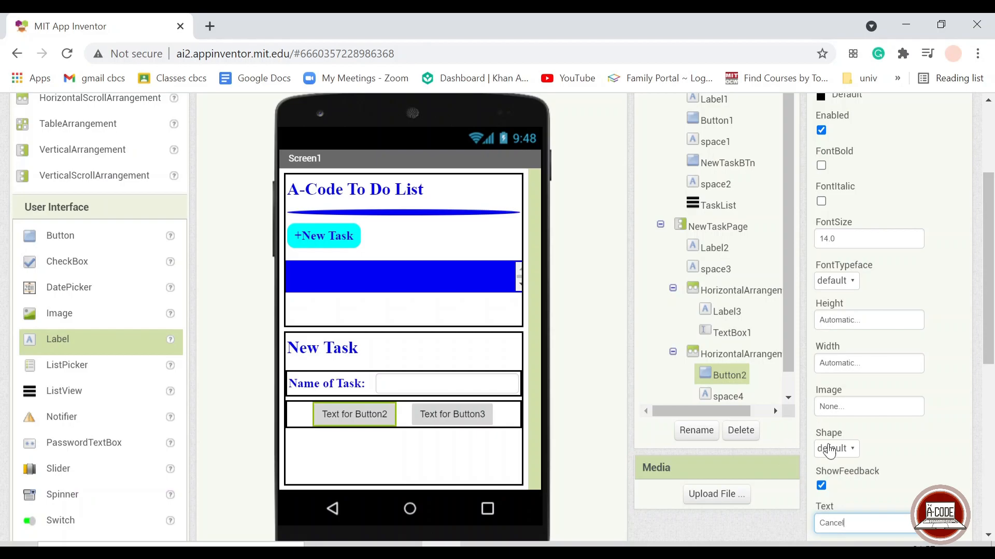
click(835, 449)
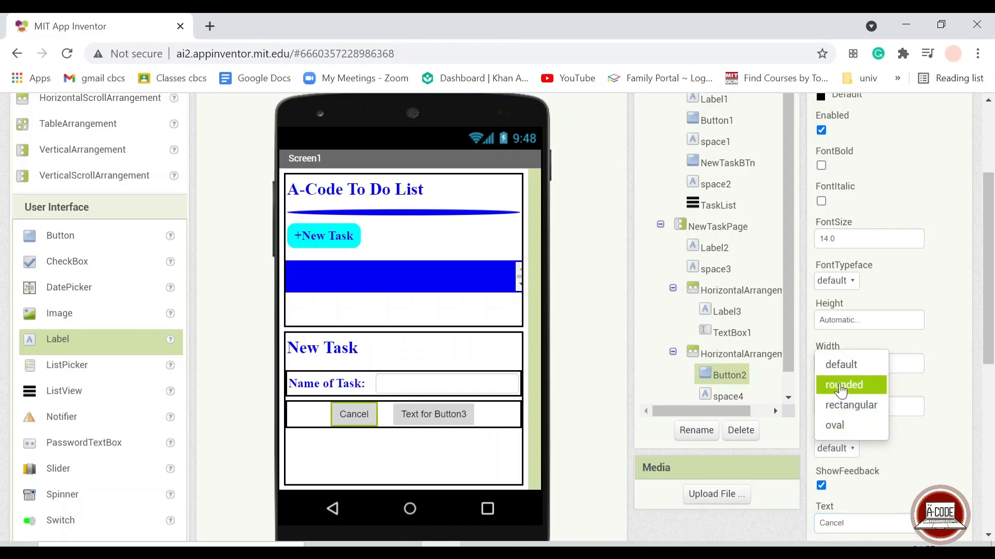
click(843, 385)
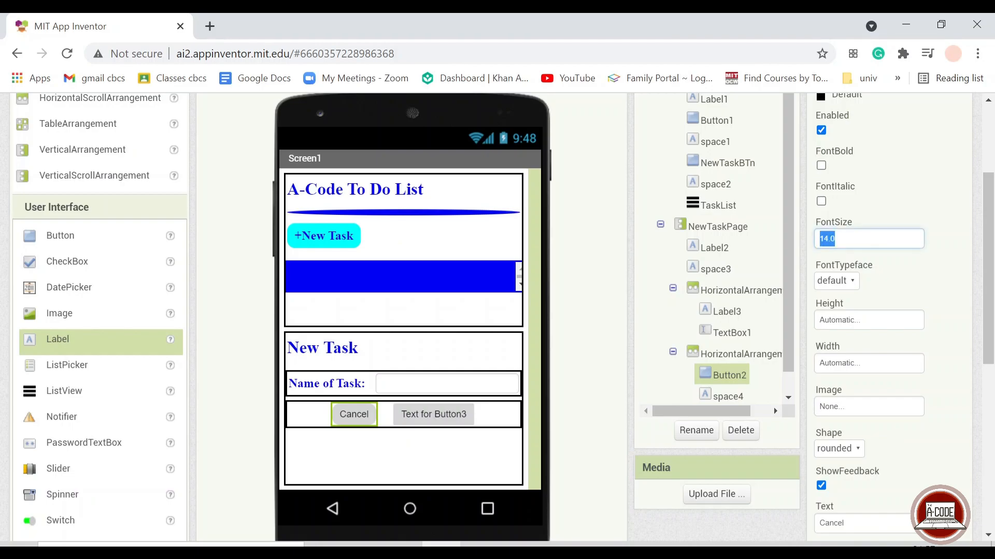
click(836, 280)
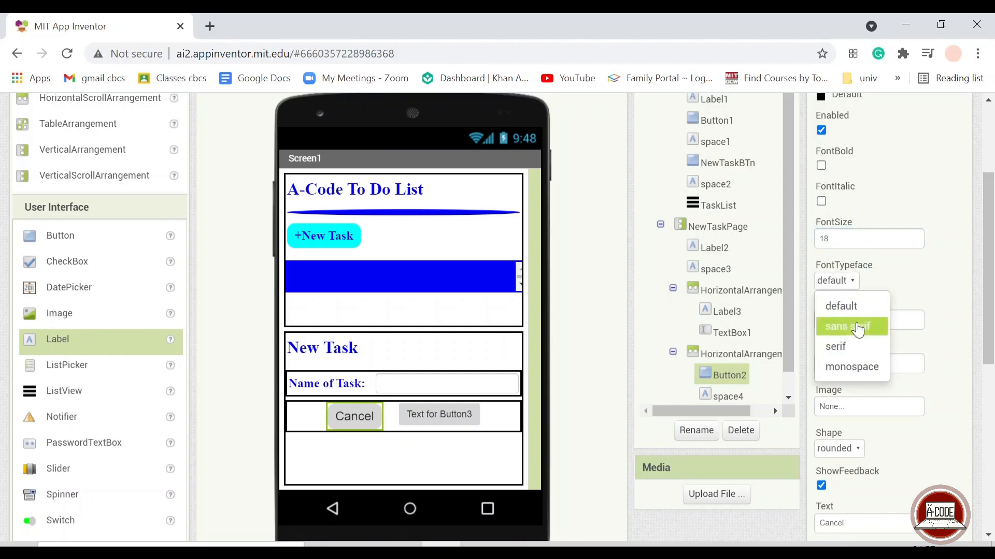
click(834, 346)
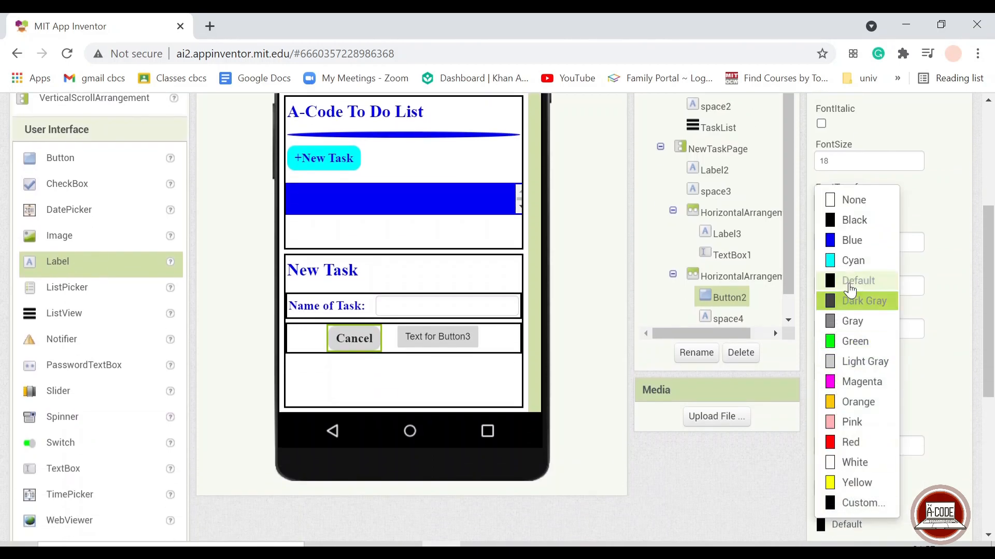
click(851, 240)
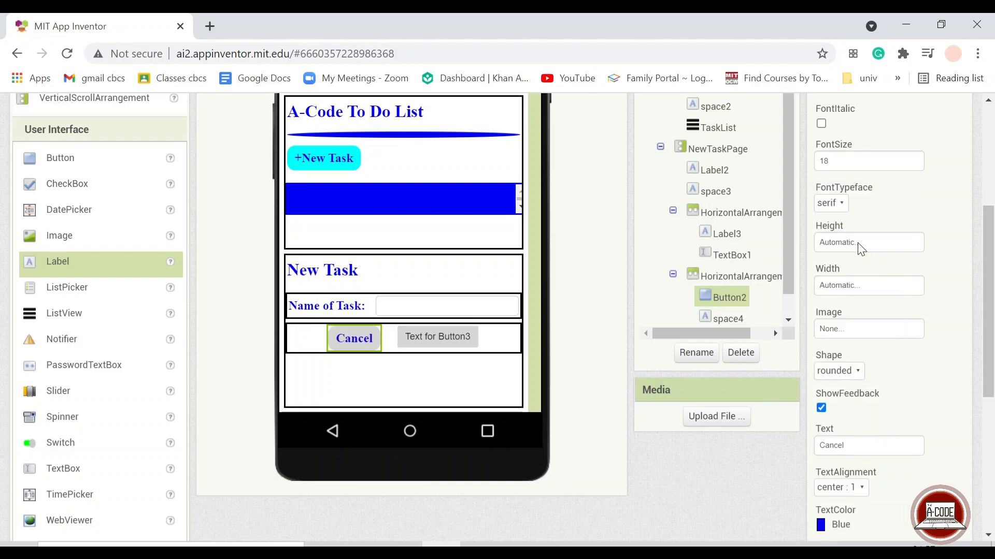
click(869, 171)
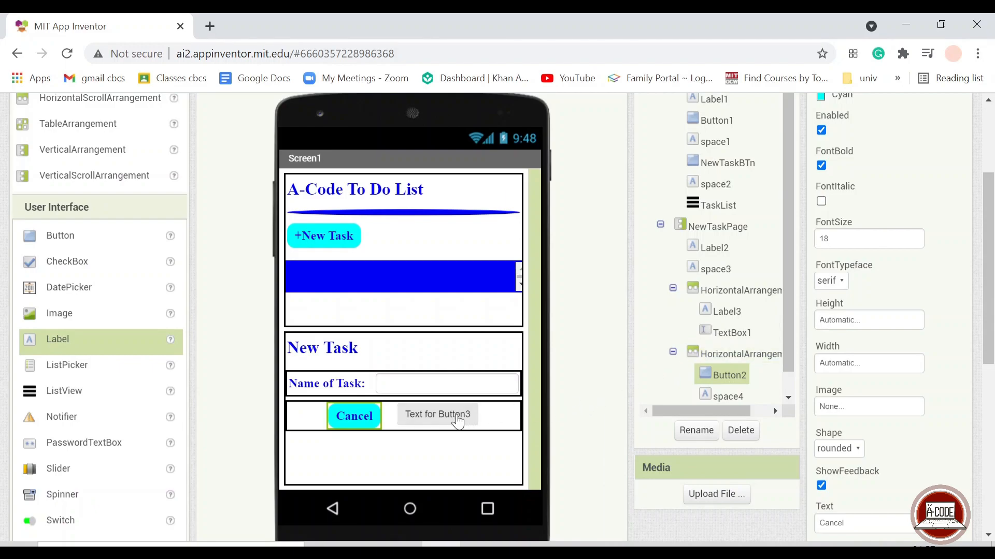
Step: Label the second button 'Done' in bold serif and set both buttons to 40 percent width
click(437, 414)
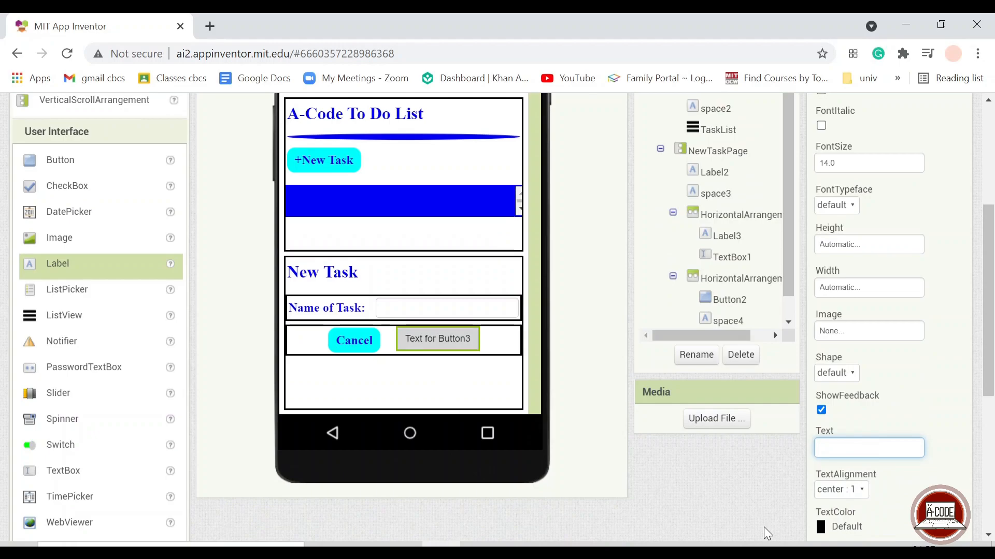
text(Done)
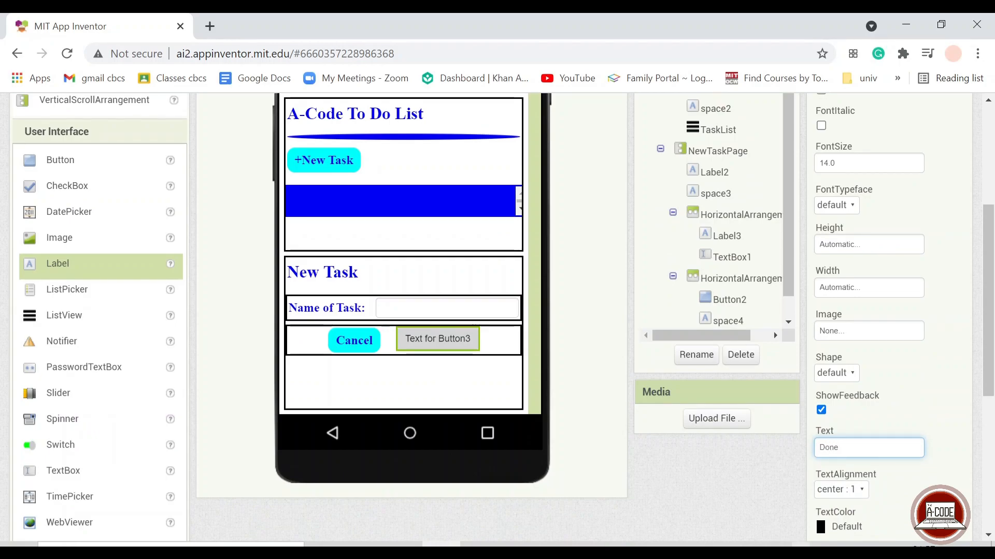
click(846, 526)
text(18)
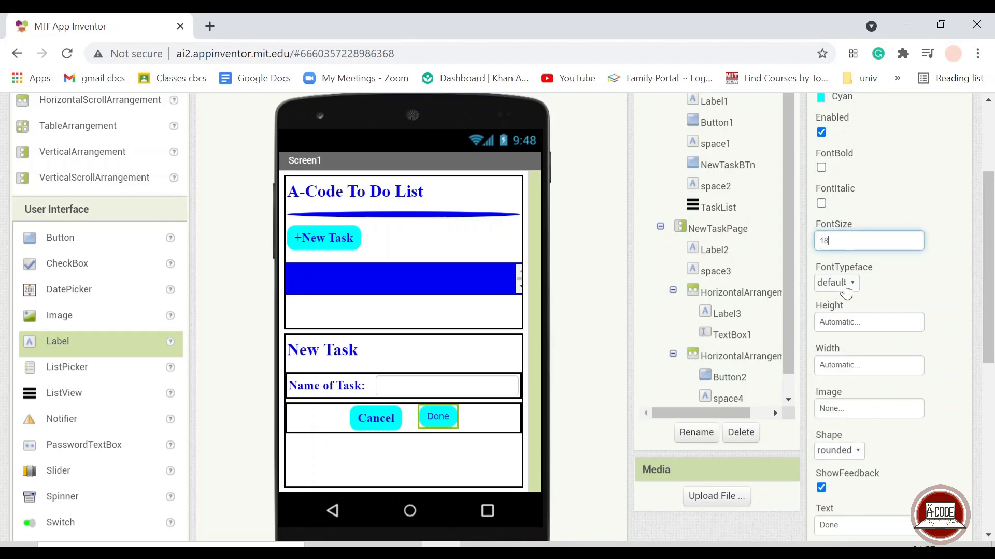
click(835, 282)
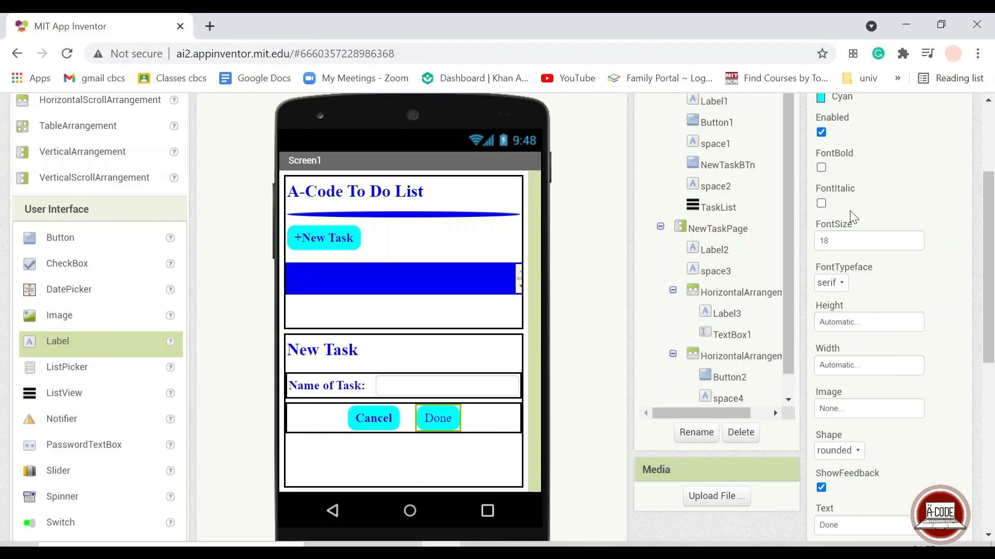
click(867, 365)
text(45)
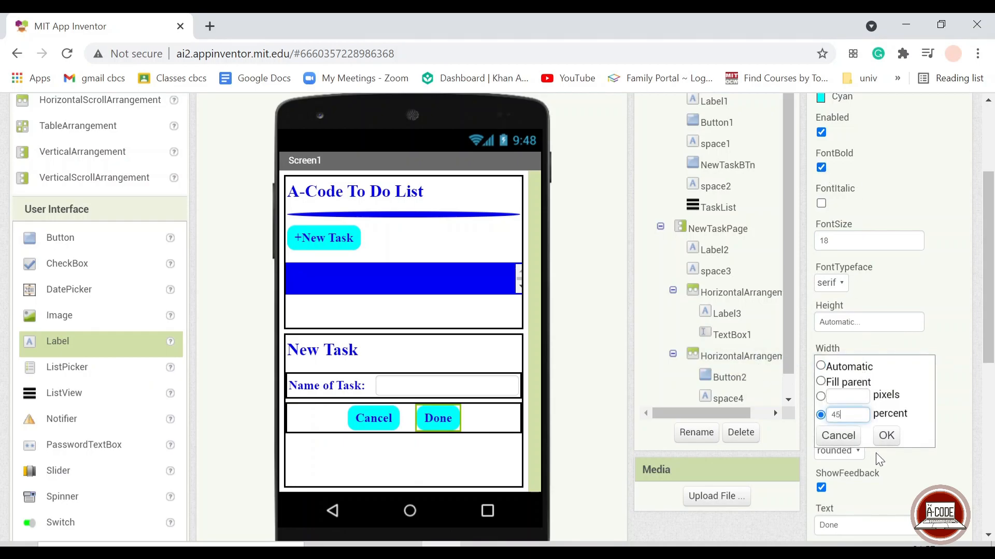
click(885, 436)
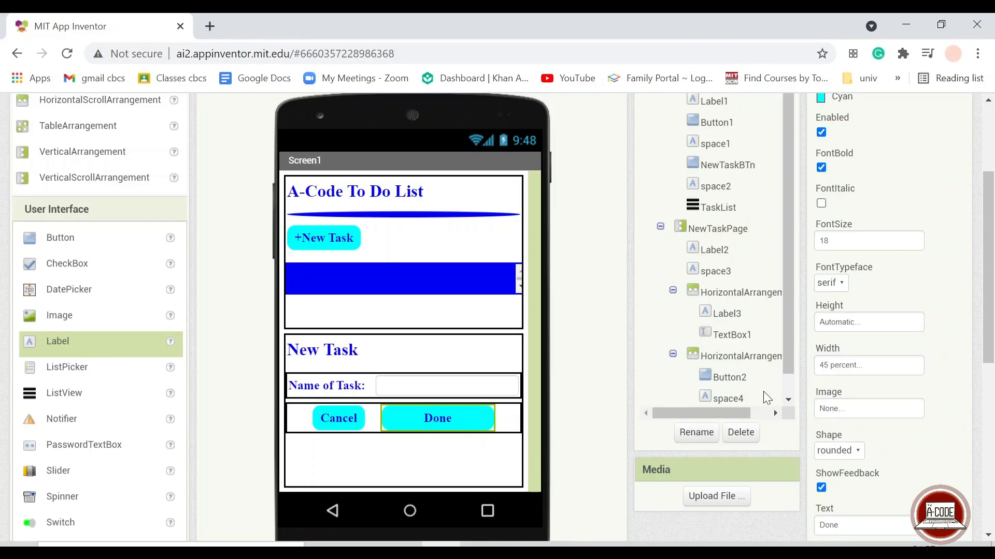
click(868, 365)
text(0)
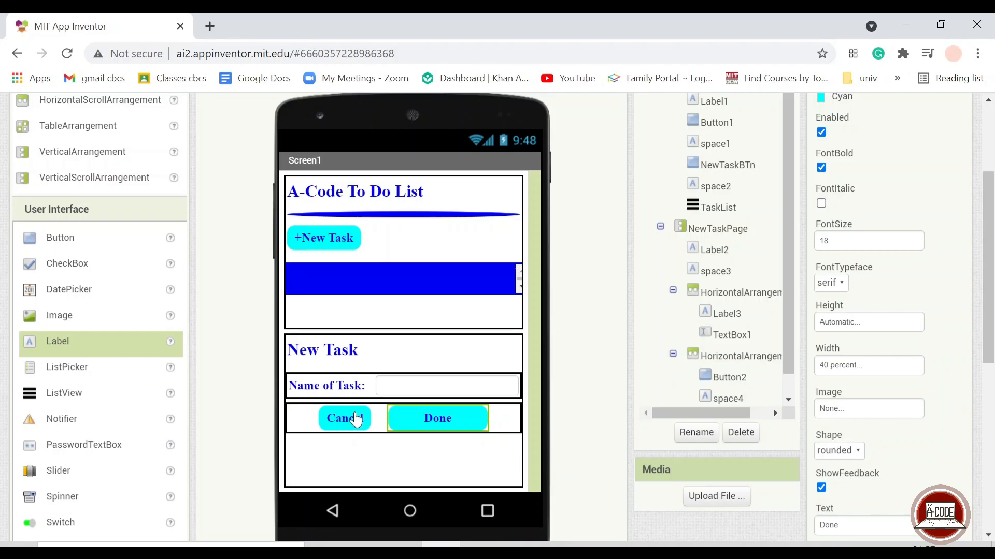
click(867, 365)
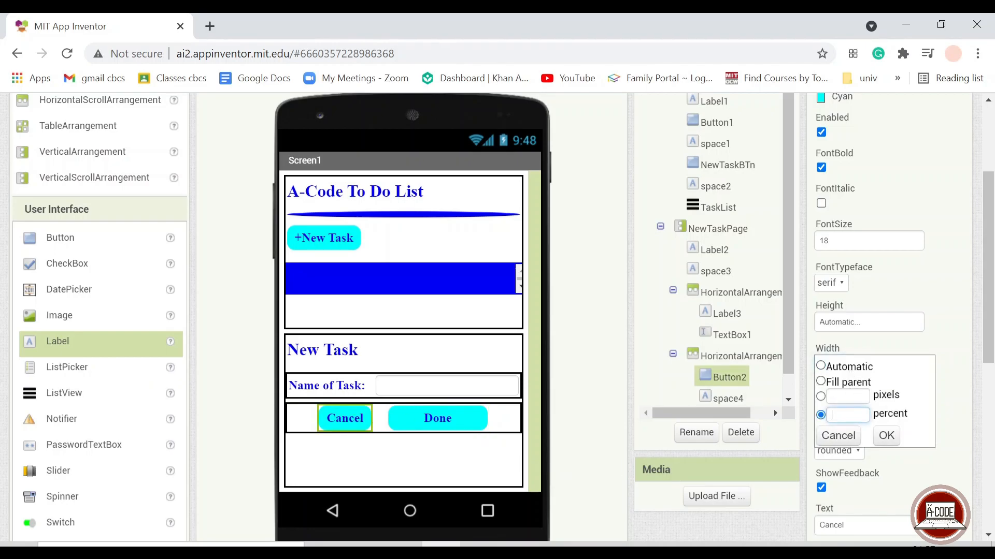
click(885, 436)
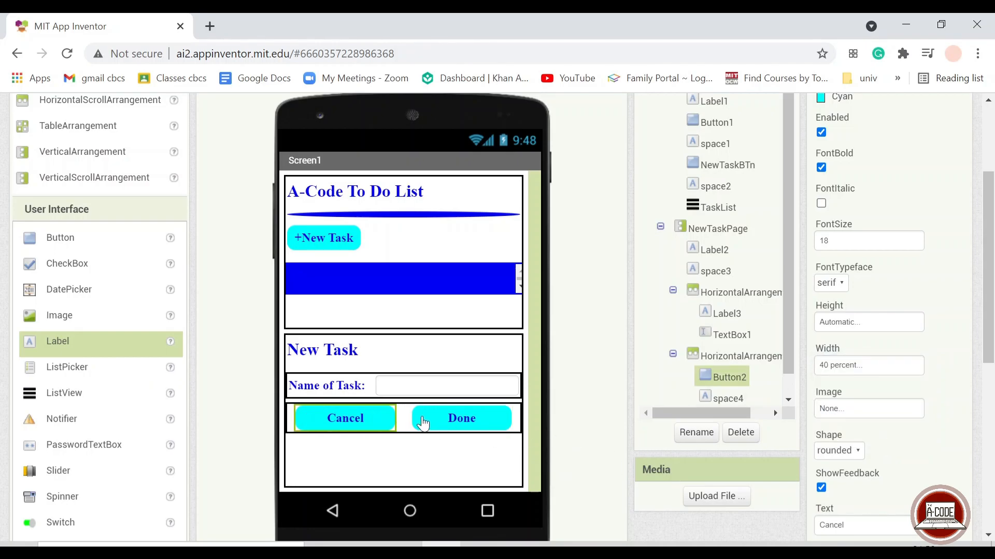
scroll(down, 3)
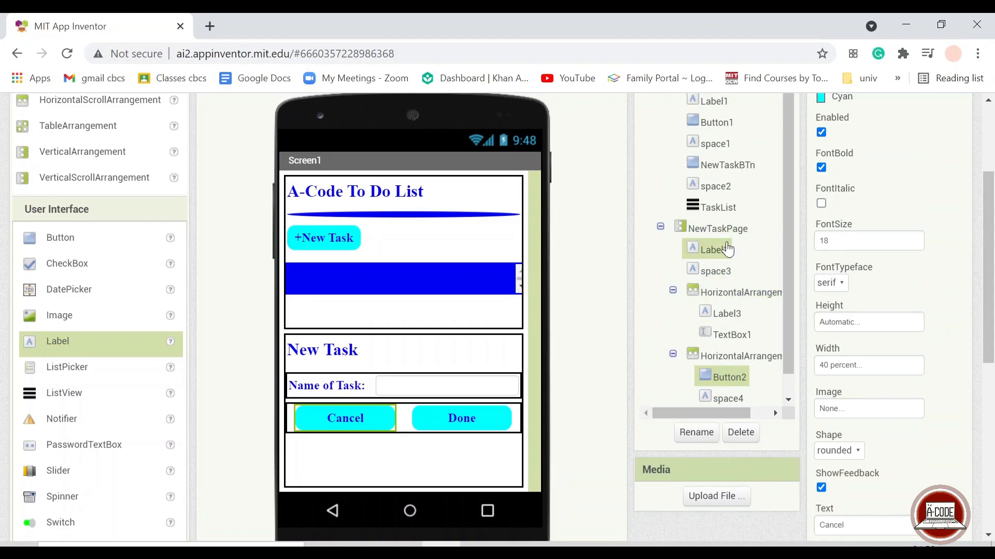
Step: Rename the heading to NewTaskTitle, the label to Name_ofTask, and the text box to TBTaskName
click(715, 249)
text(NewT)
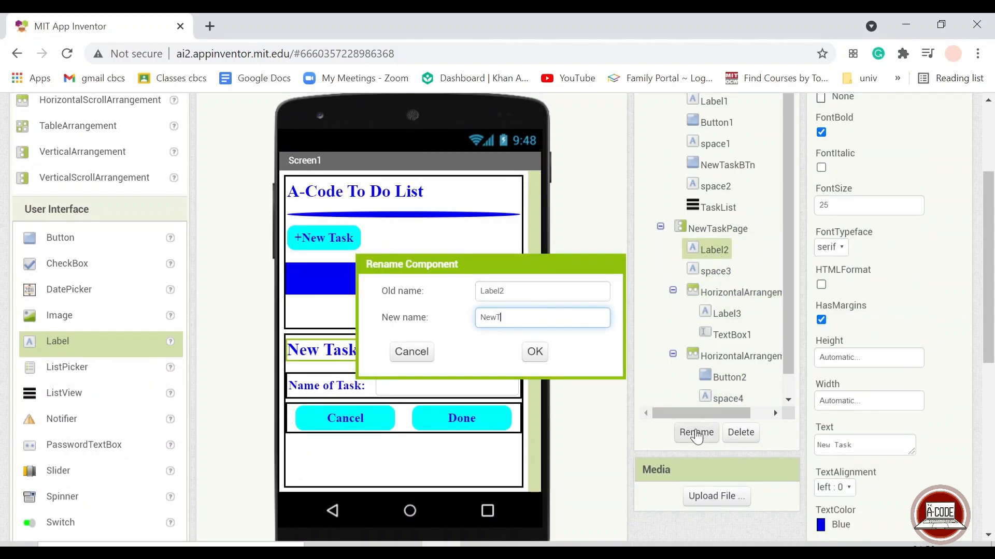
click(534, 352)
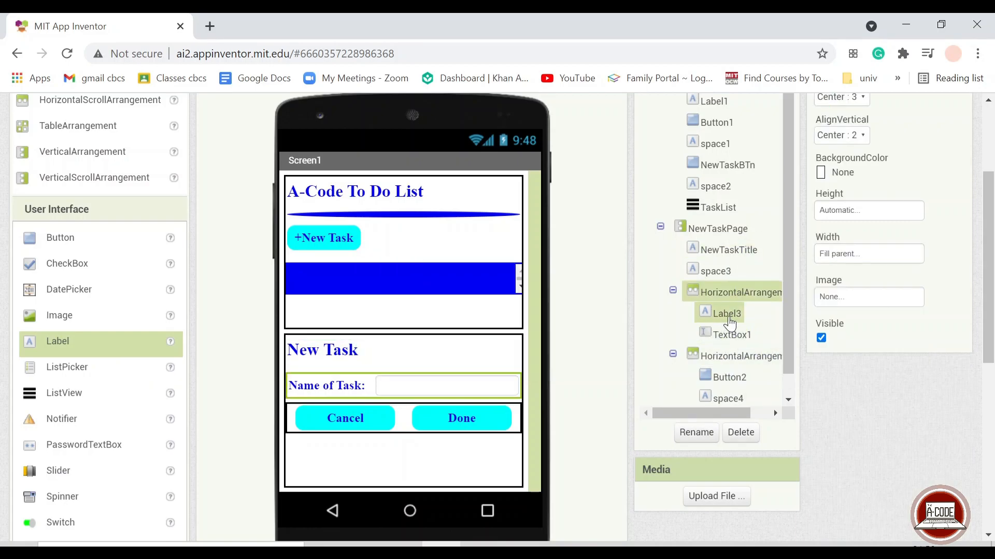
click(696, 432)
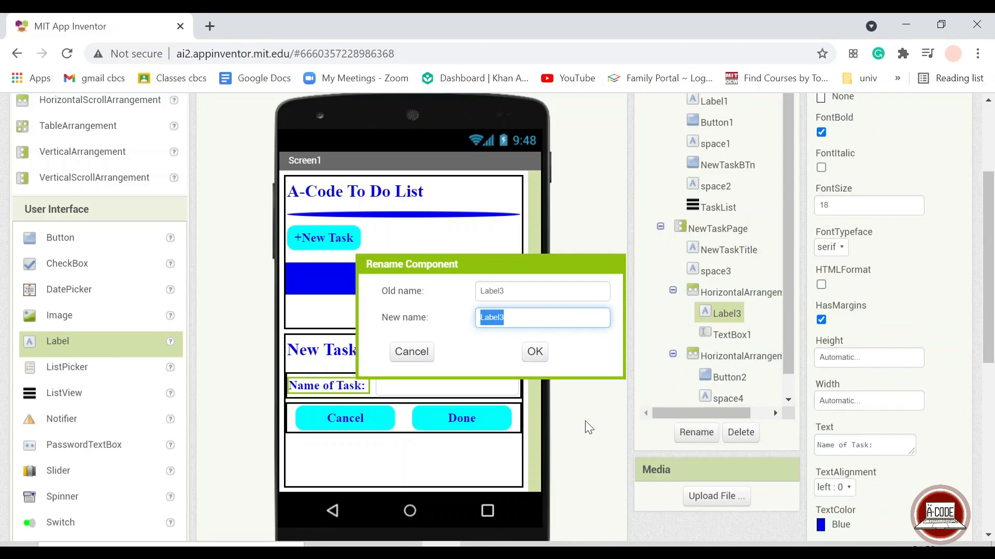
text(Name ofT)
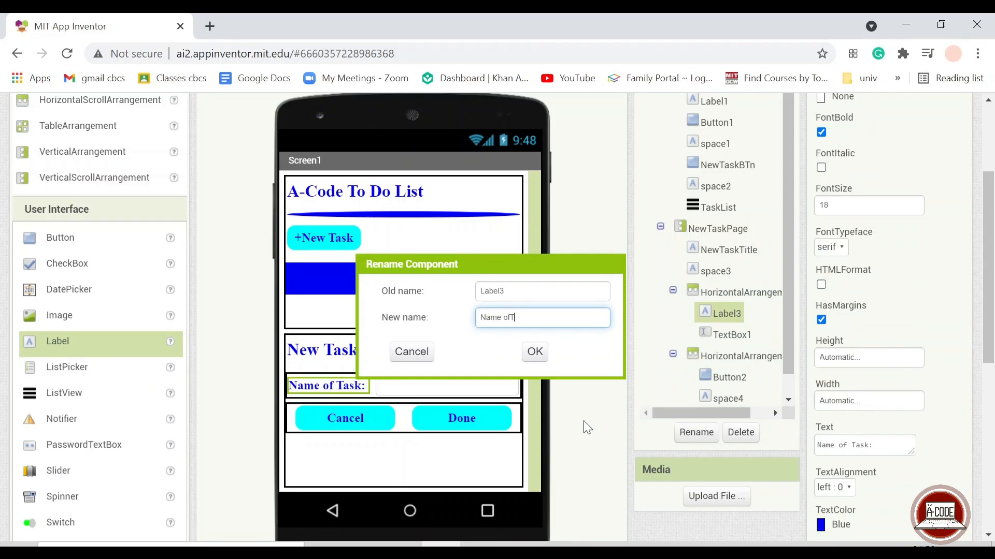
text(a)
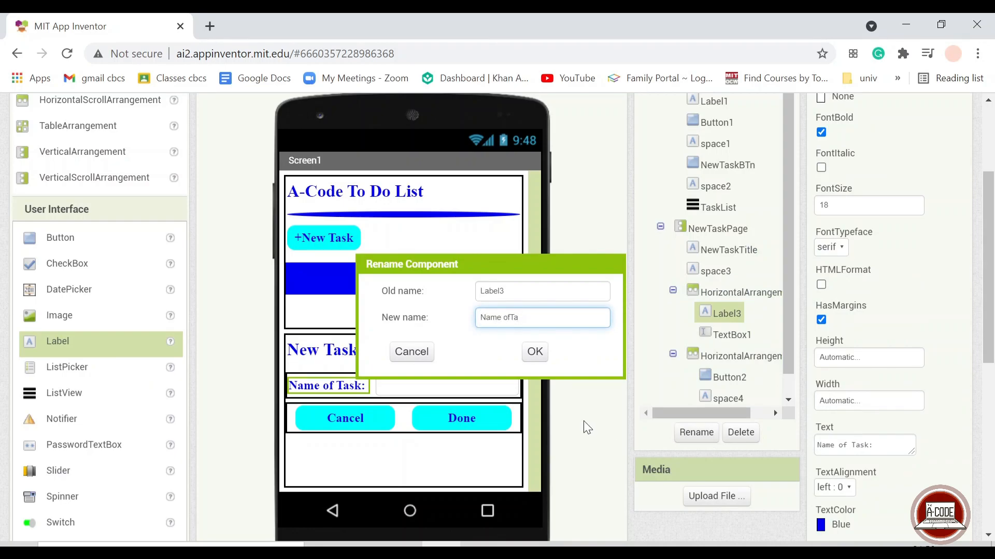
click(534, 352)
text(T)
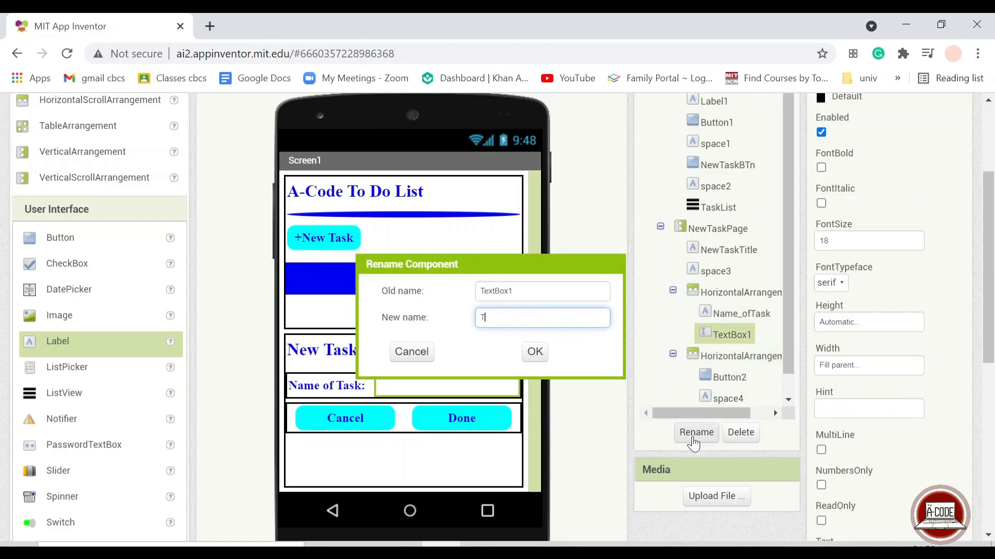
text(BTask)
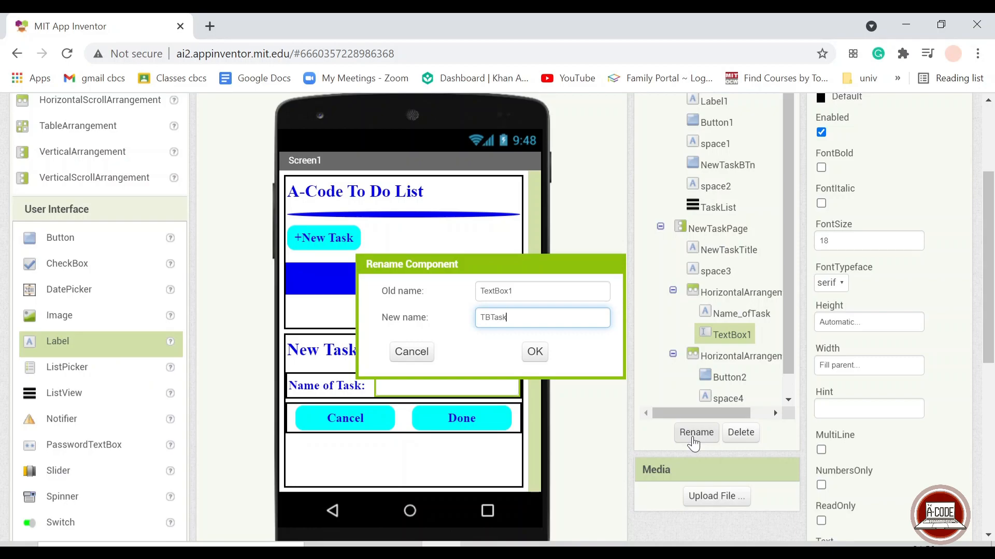
click(534, 351)
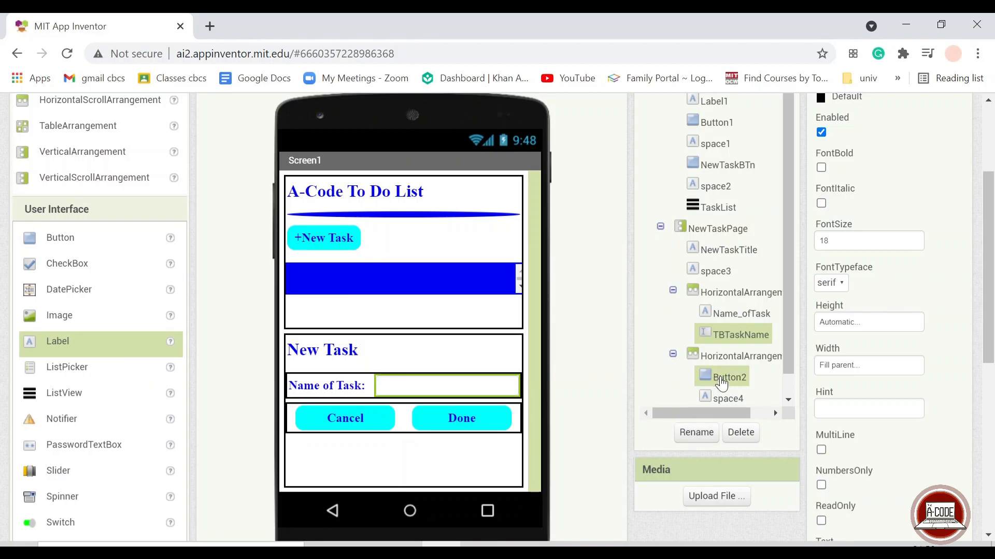
Step: Rename the two row buttons to Cancel and Done, dismissing an accidental delete prompt
click(696, 433)
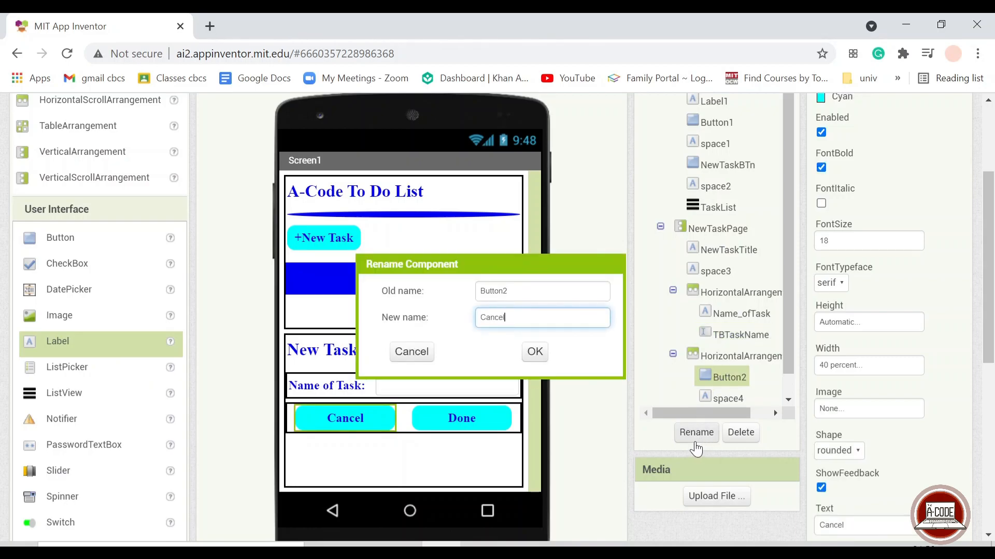
click(740, 432)
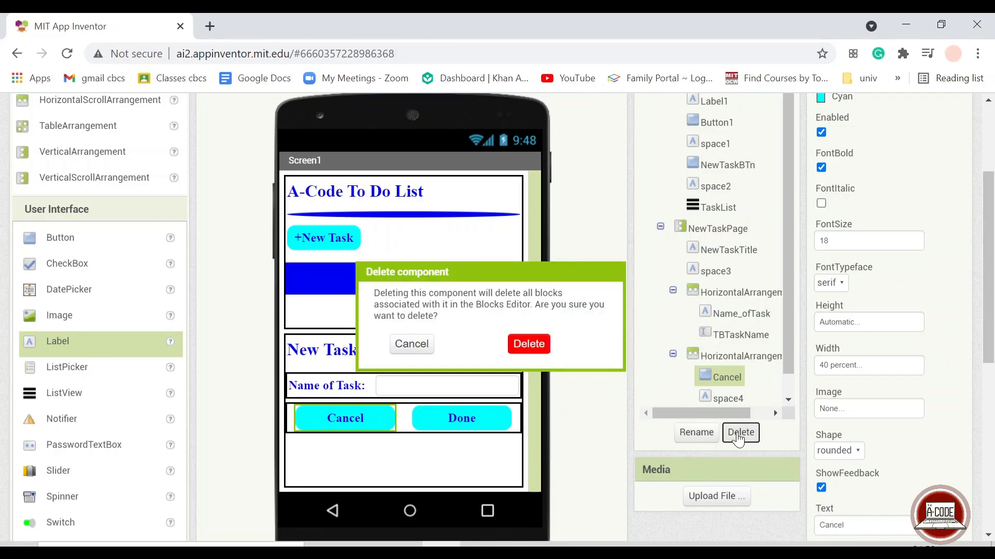
click(411, 344)
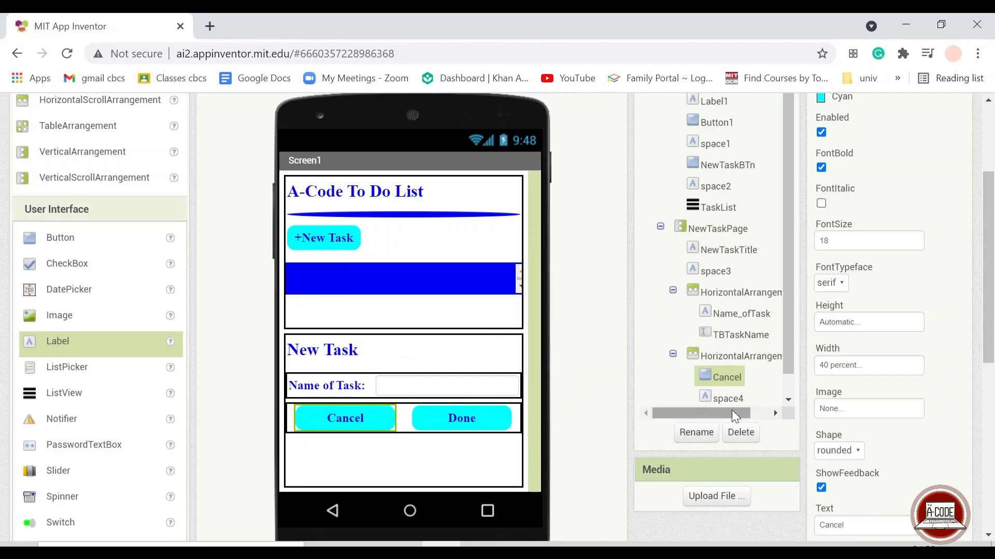
click(461, 418)
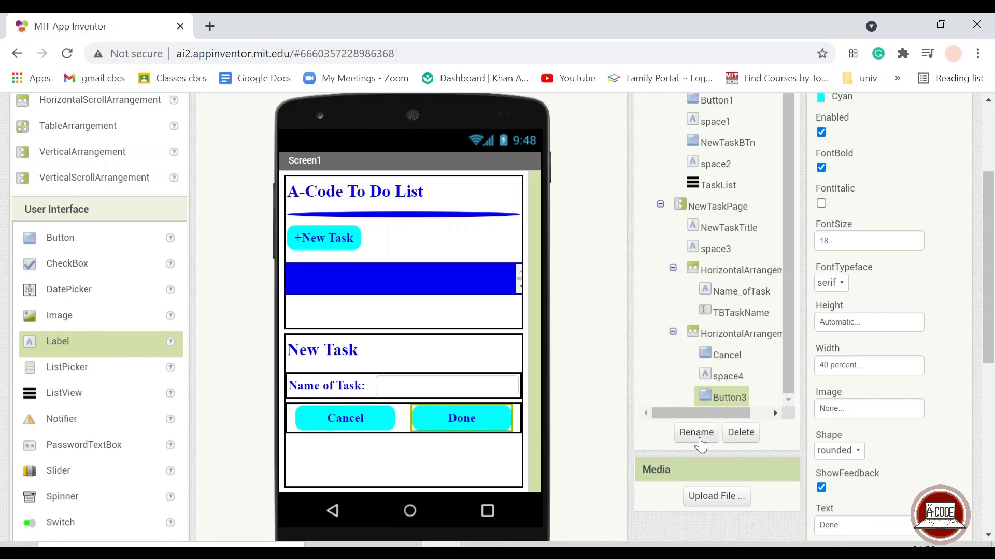
click(696, 433)
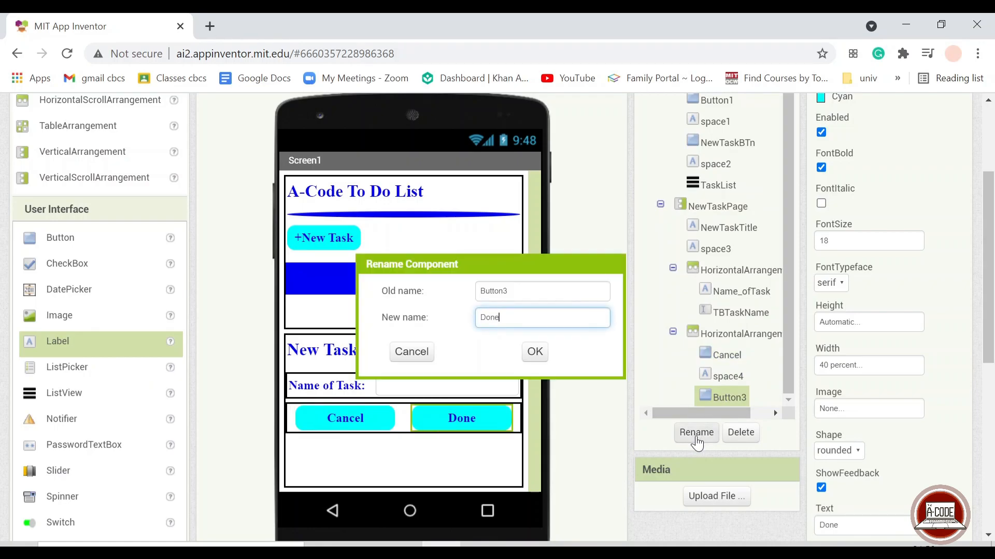
click(534, 352)
text(t)
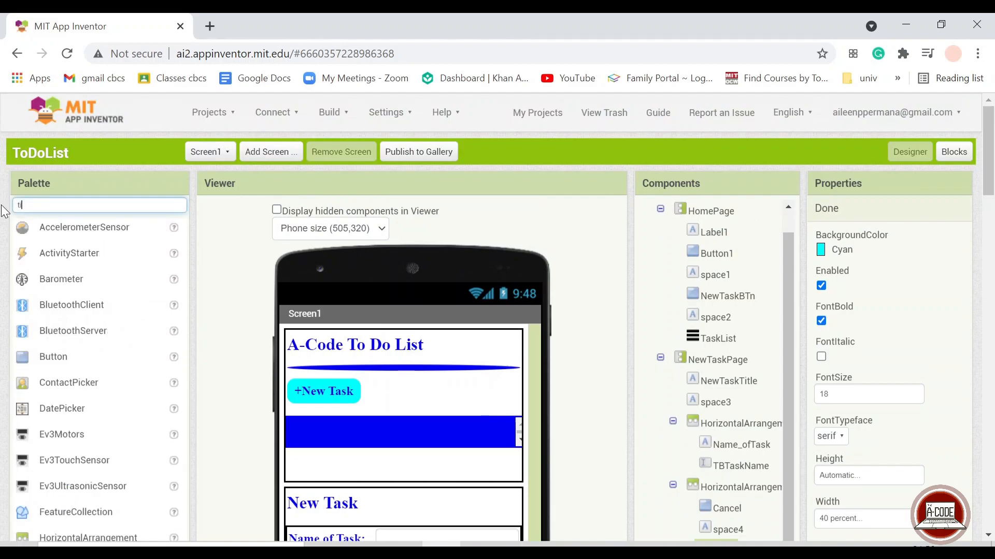
Step: Add TinyDB1 and Notifier1 from the Palette, then switch to the Blocks editor
text(in)
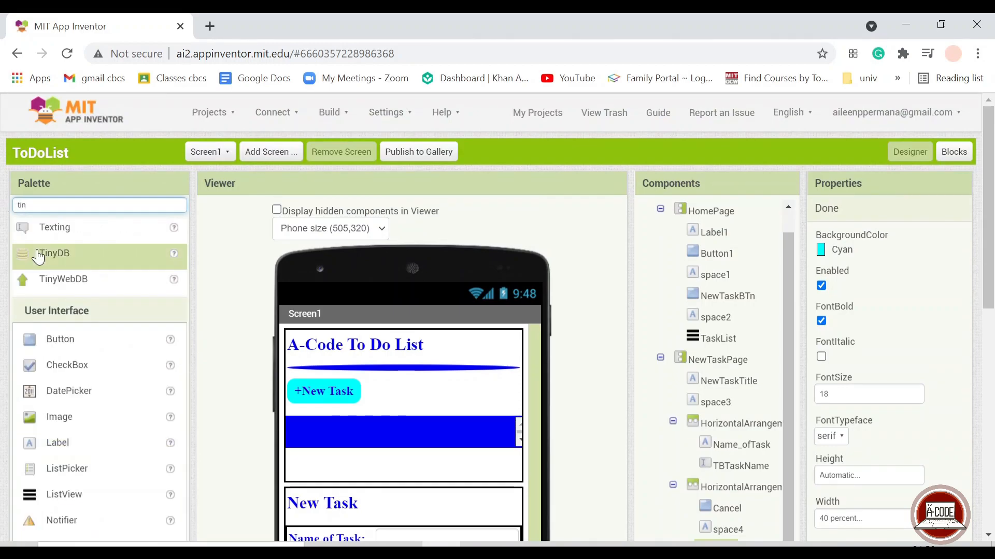
click(54, 253)
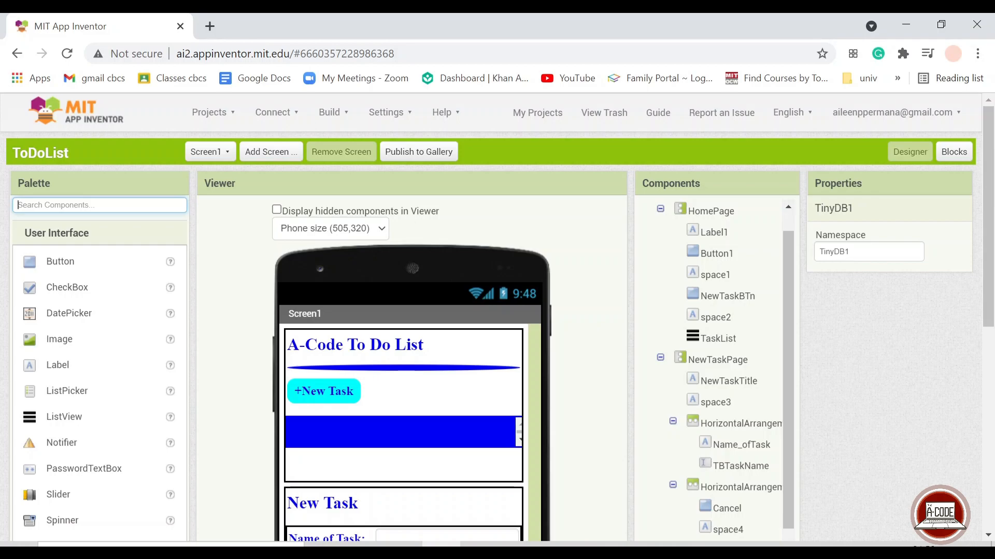
text(notifier)
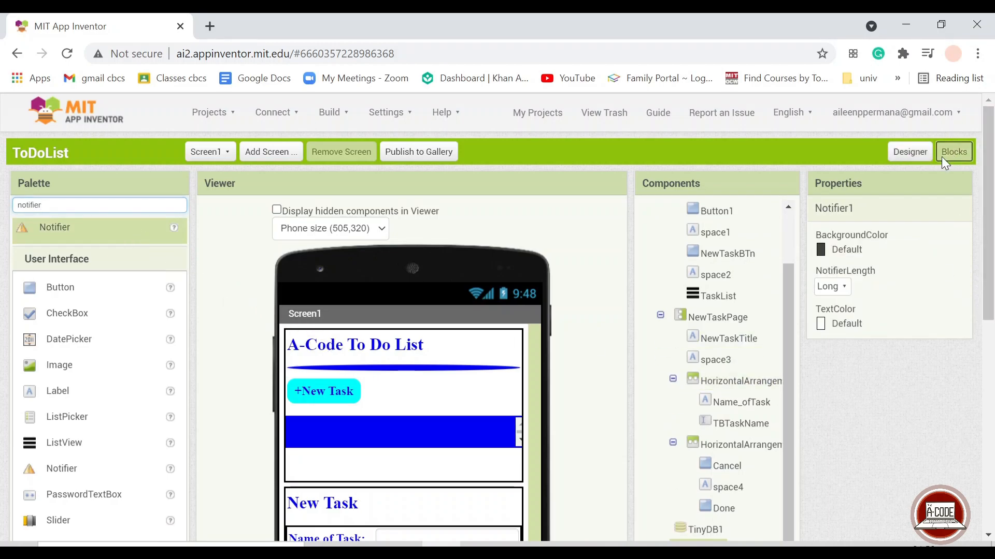
click(953, 151)
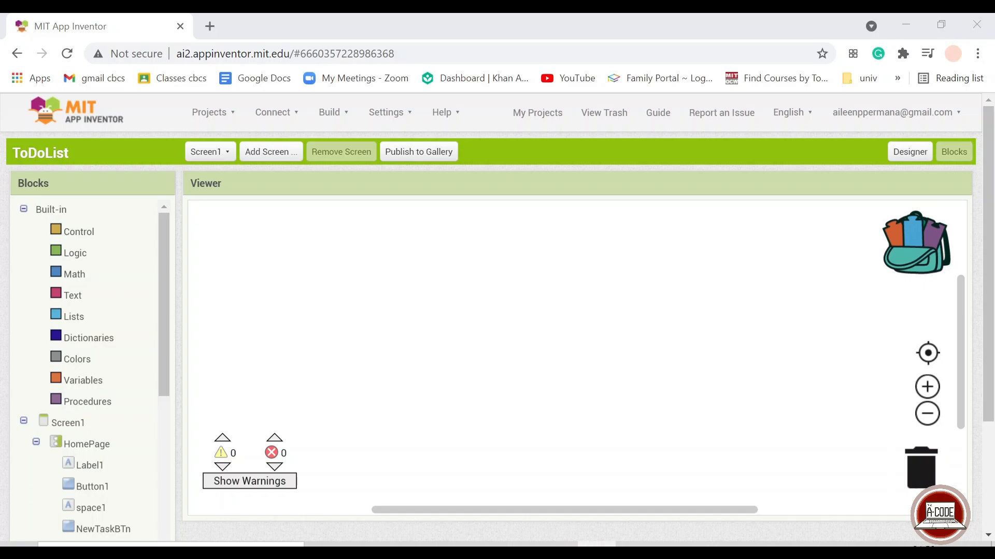
mouse_move(22, 365)
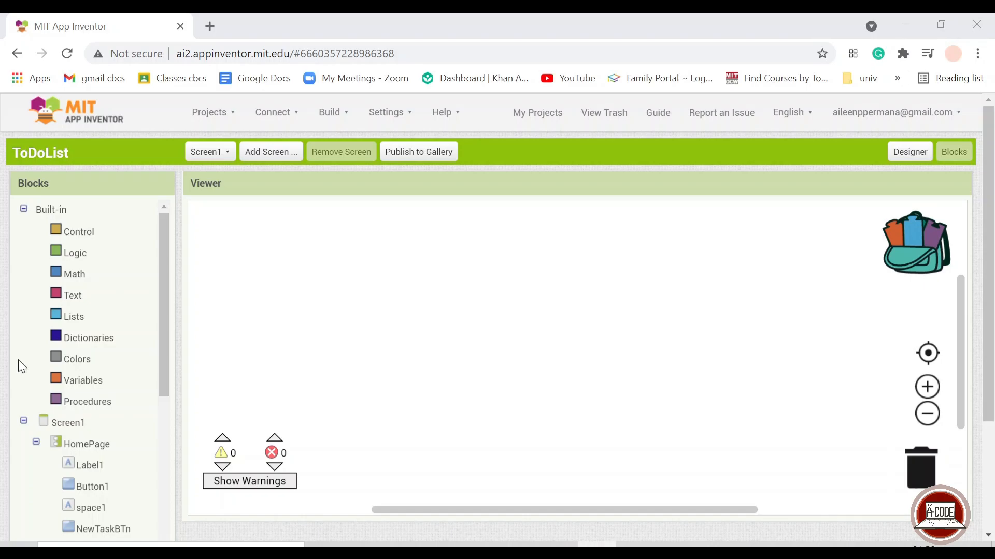
Step: Add a Screen1.Initialize event block and a new procedure block to the workspace
click(67, 424)
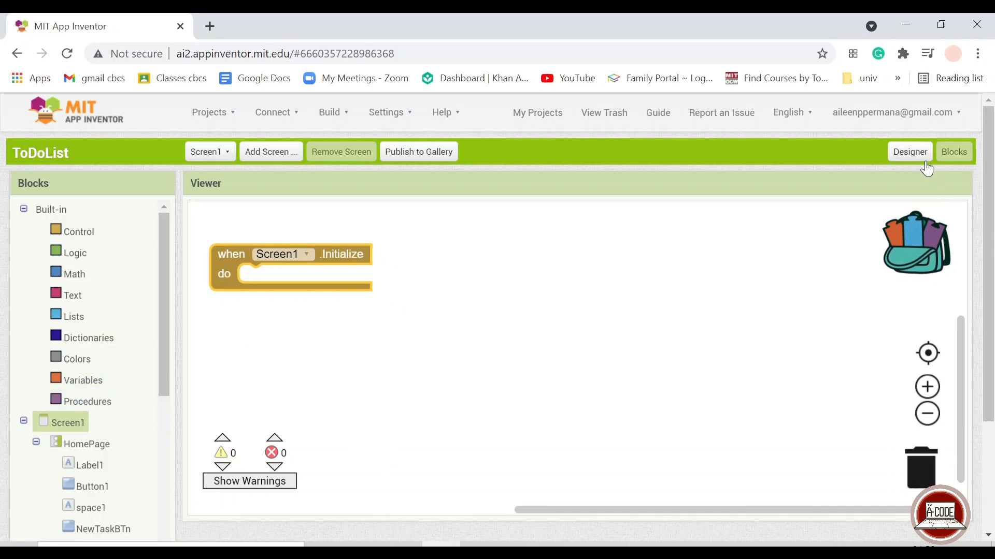
click(909, 151)
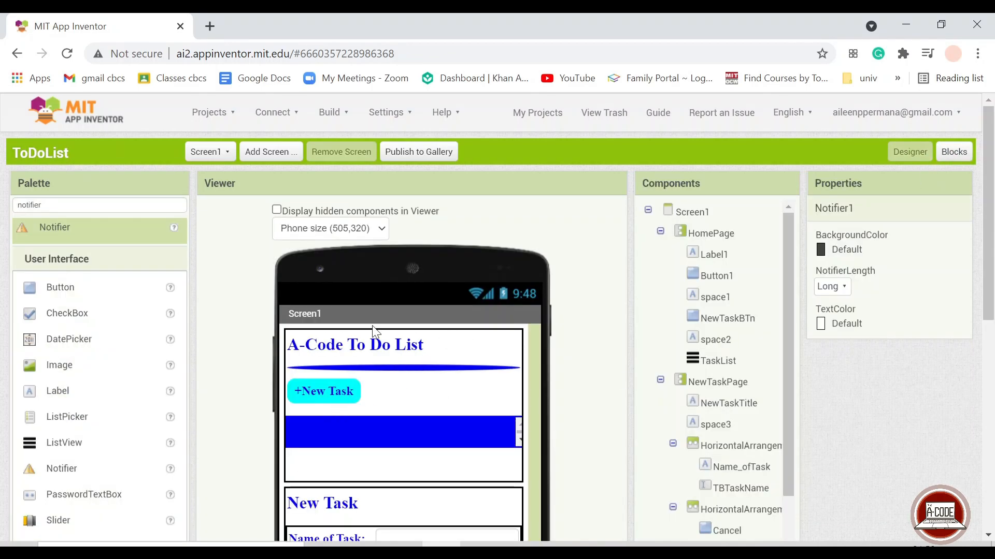
mouse_move(458, 448)
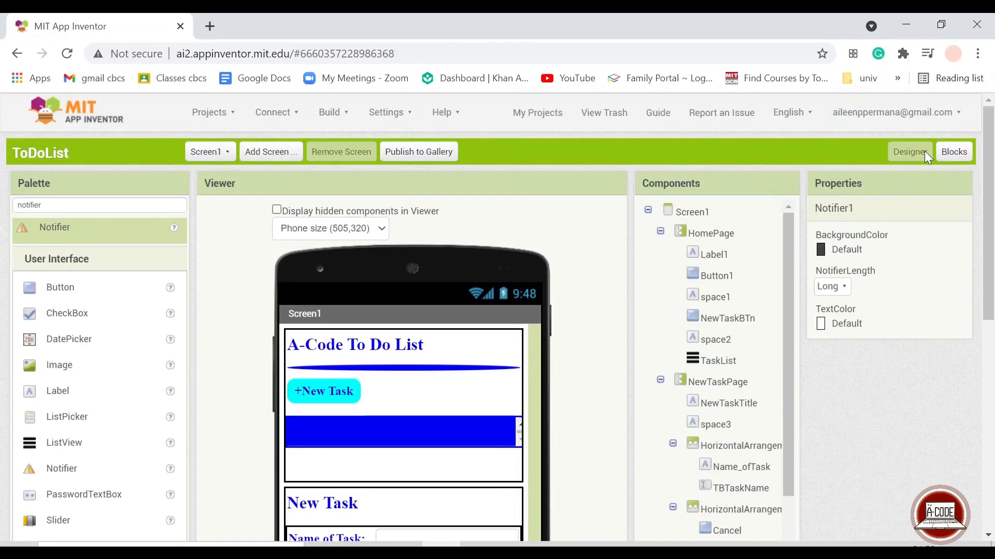
click(953, 152)
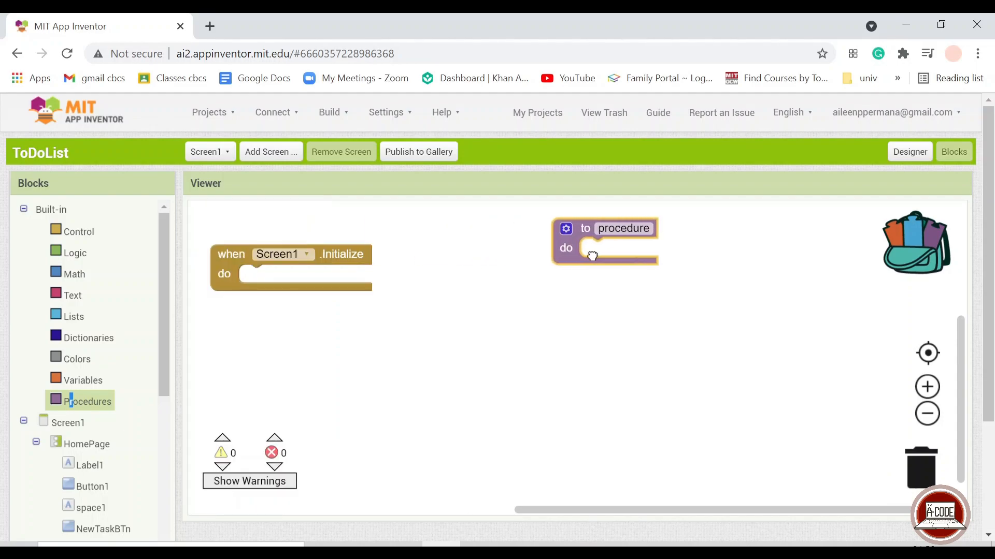
drag(593, 256, 628, 273)
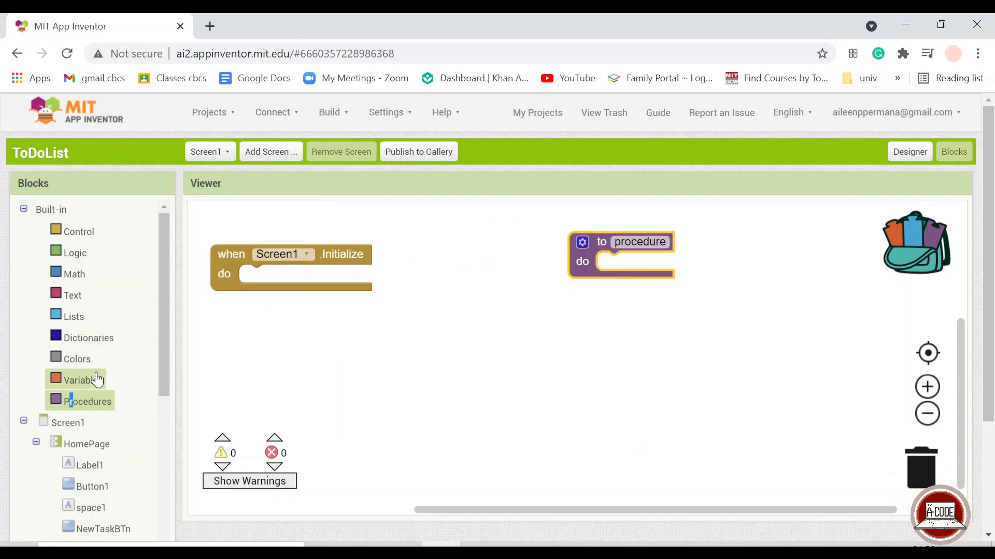
mouse_move(80, 231)
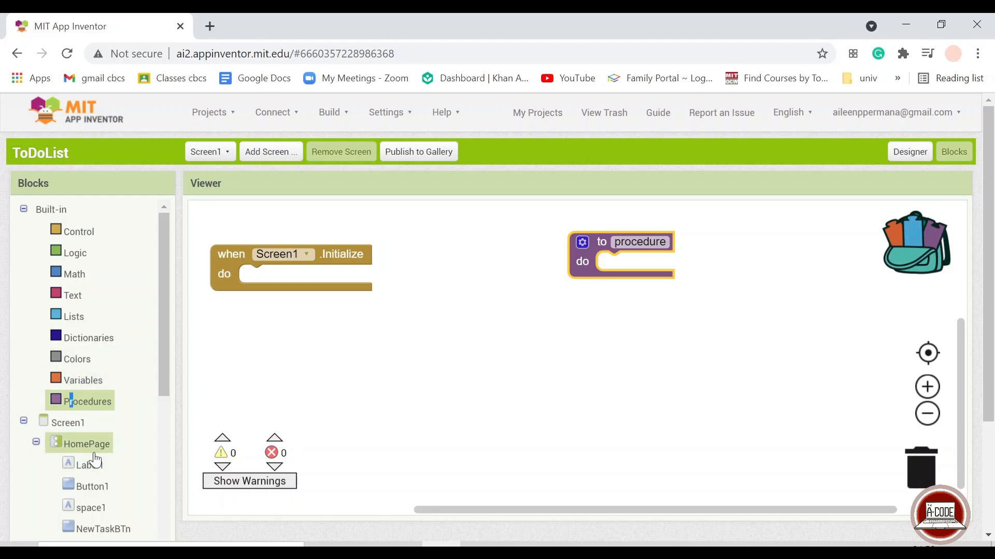
Step: Fill the procedure with HomePage and NewTaskPage Visible setters and name it 'pages'
click(87, 444)
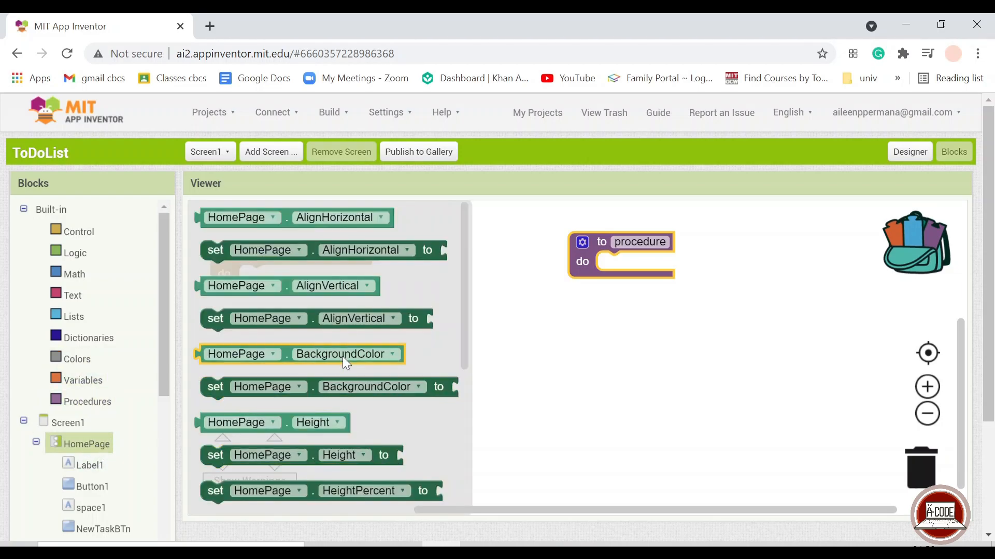
scroll(down, 3)
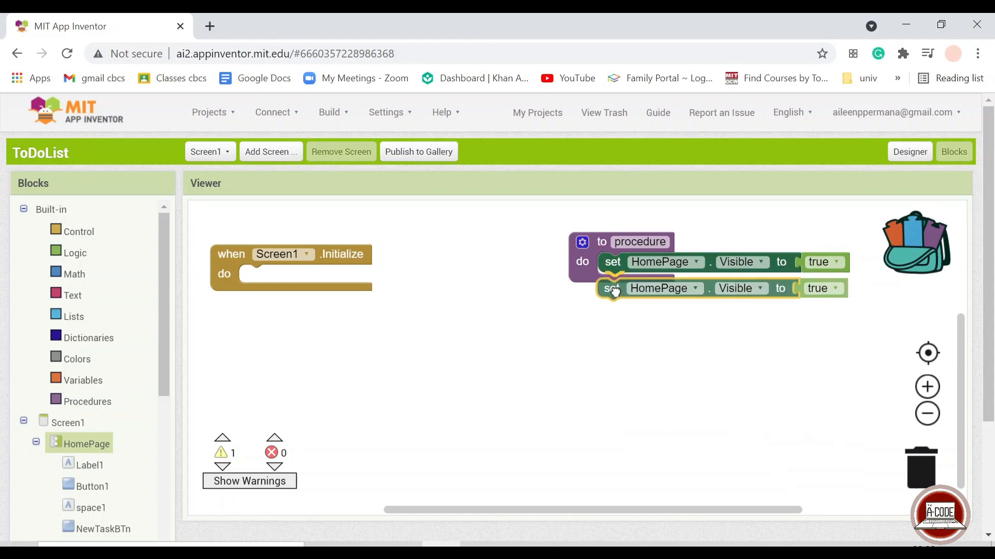
click(664, 288)
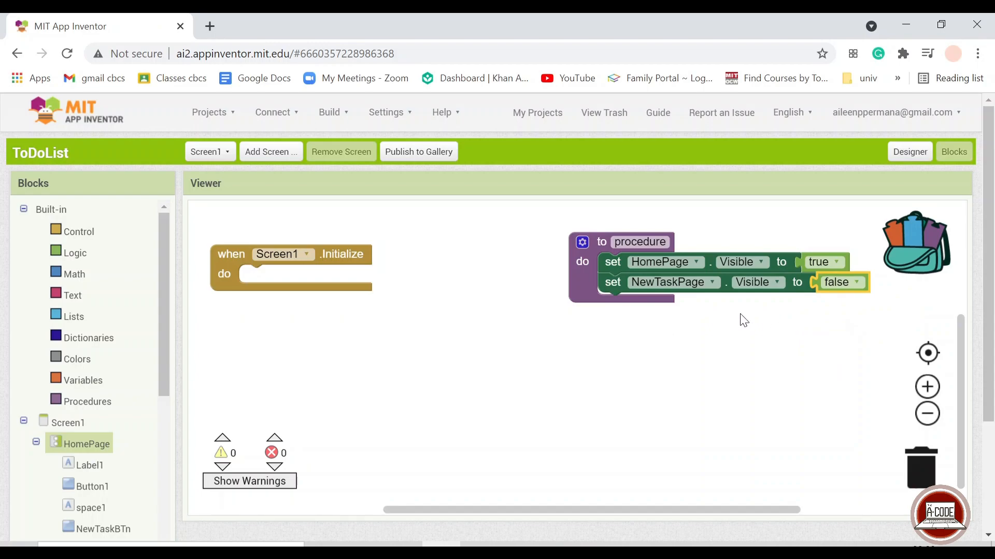
click(639, 242)
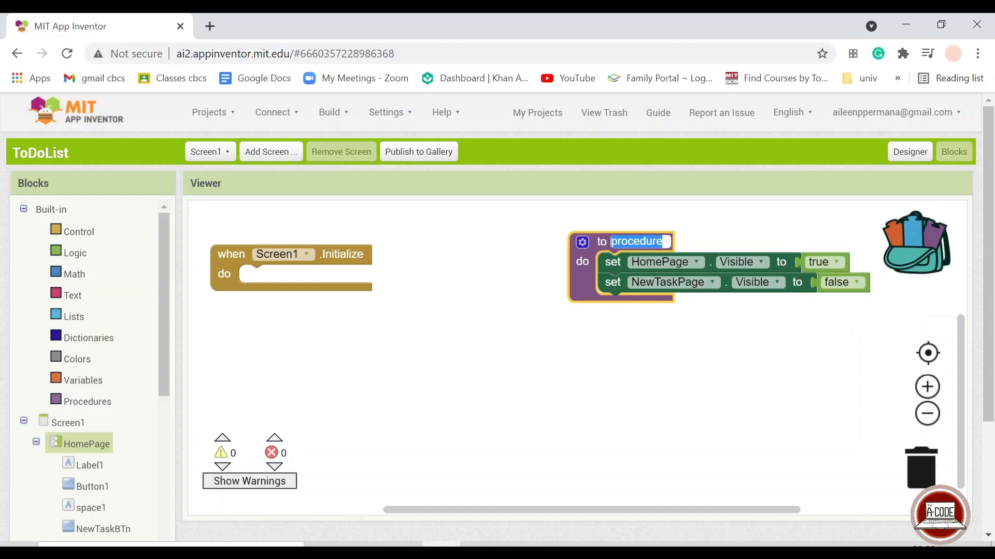
text(pages)
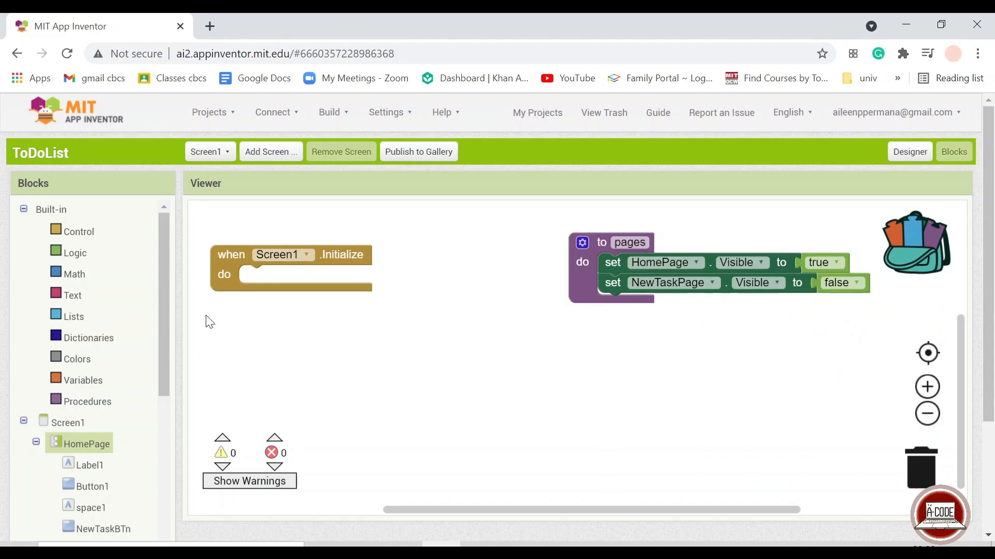
click(87, 401)
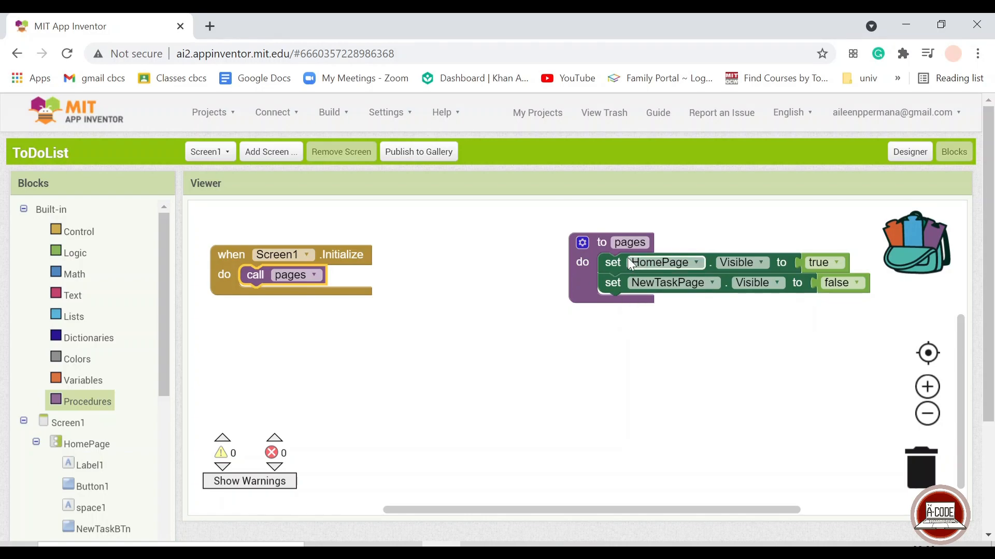
mouse_move(403, 337)
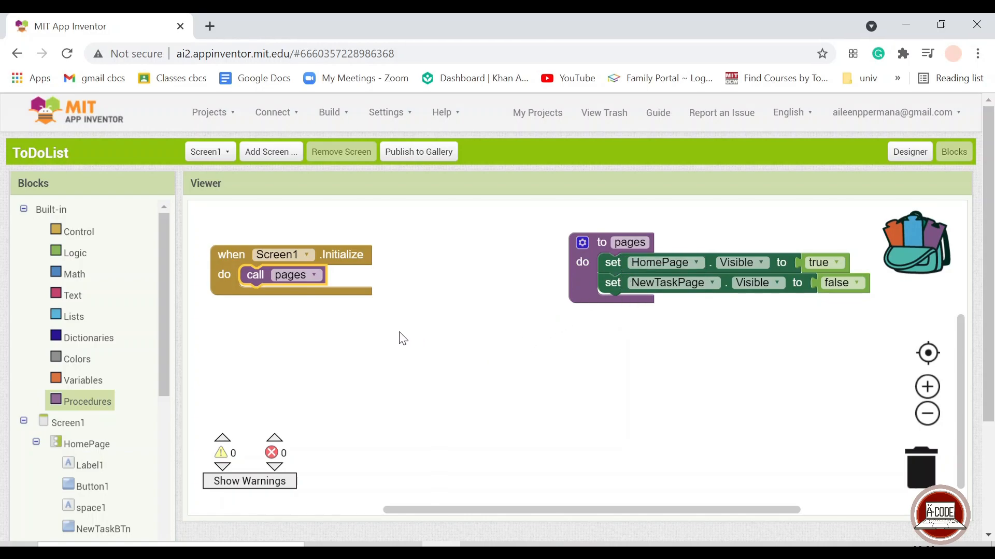
mouse_move(33, 440)
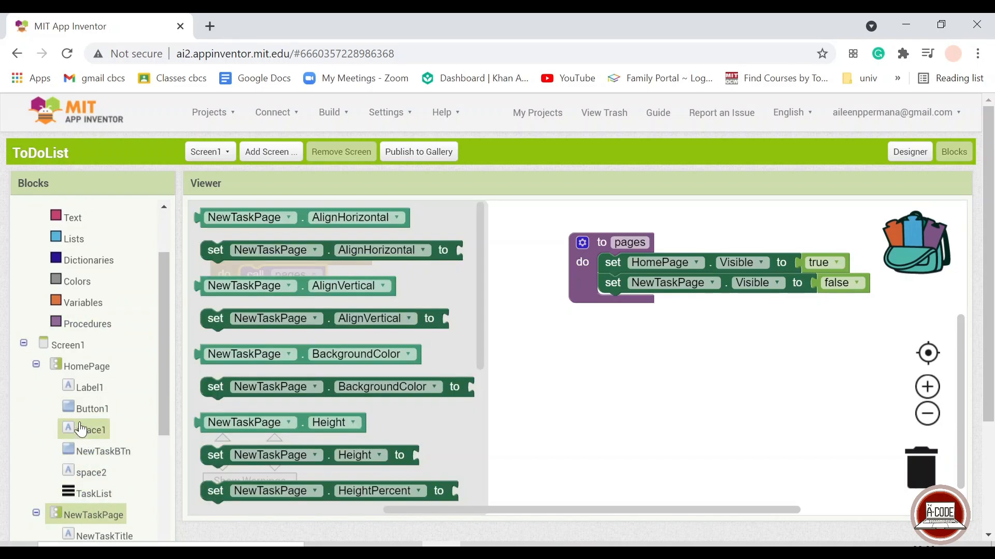
Step: Add a NewTaskBTn.Click event setting HomePage.Visible false and NewTaskPage.Visible true
click(91, 409)
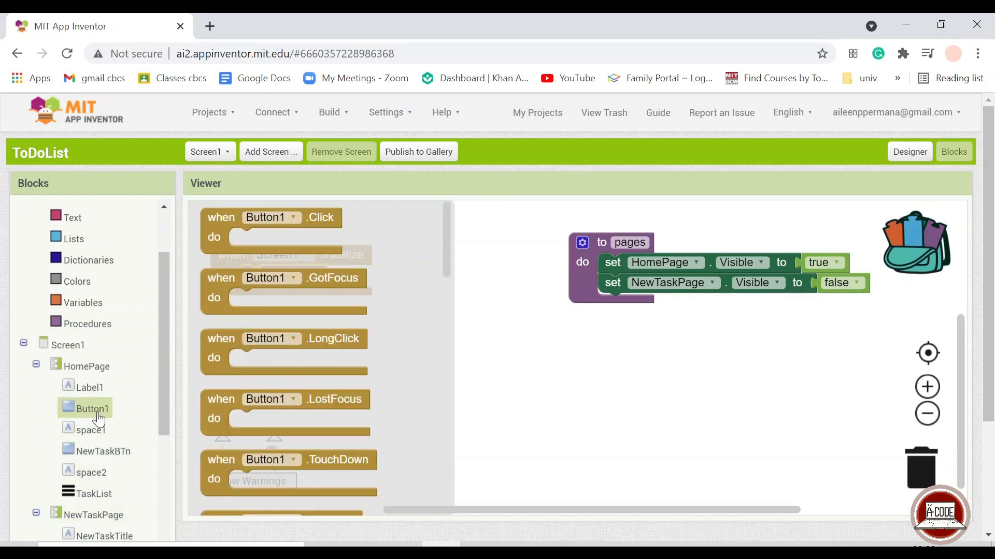
click(105, 451)
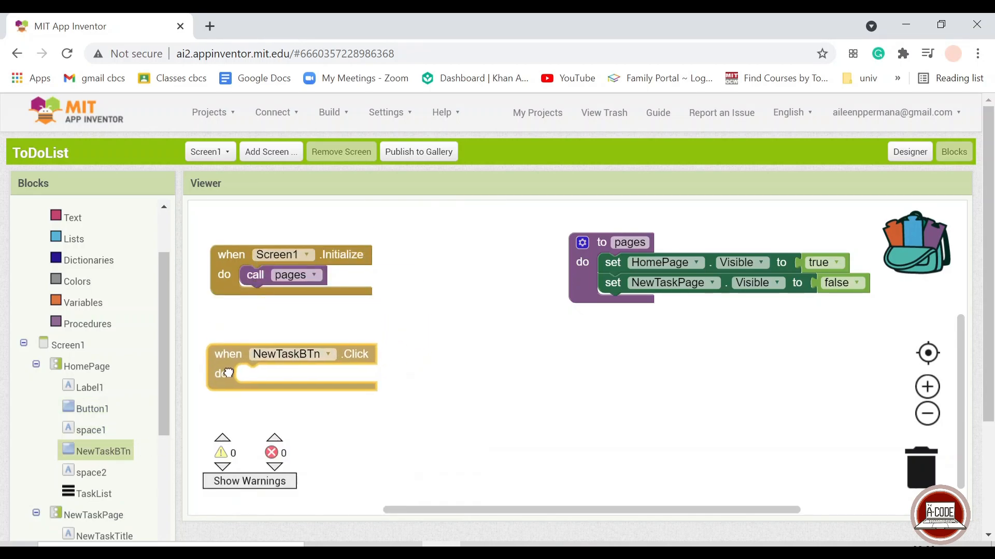
right_click(610, 263)
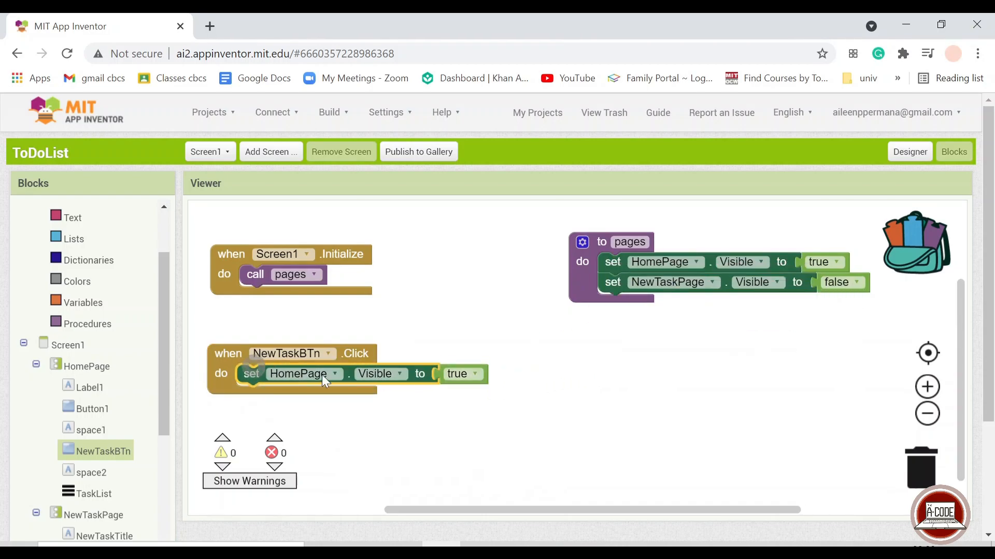
click(463, 374)
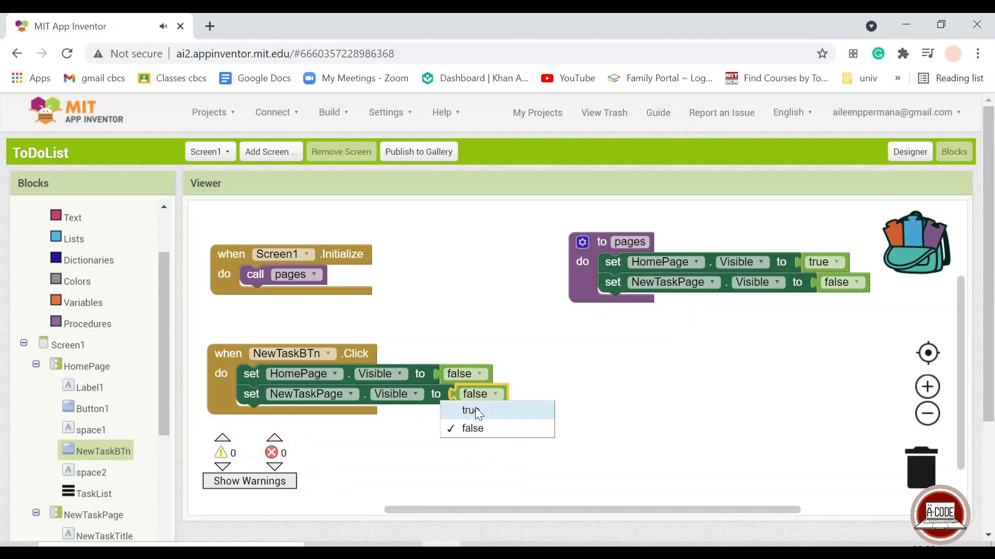
click(469, 410)
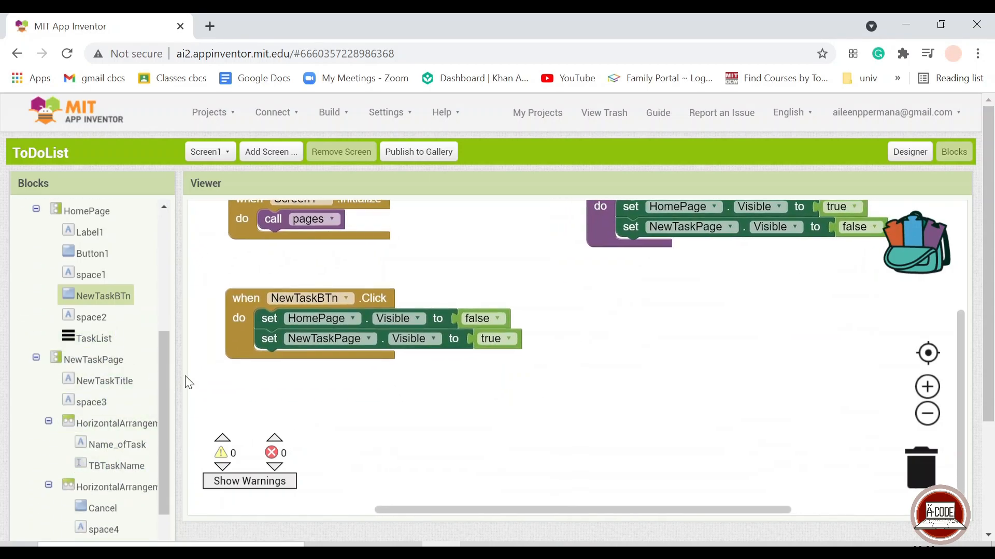
mouse_move(321, 373)
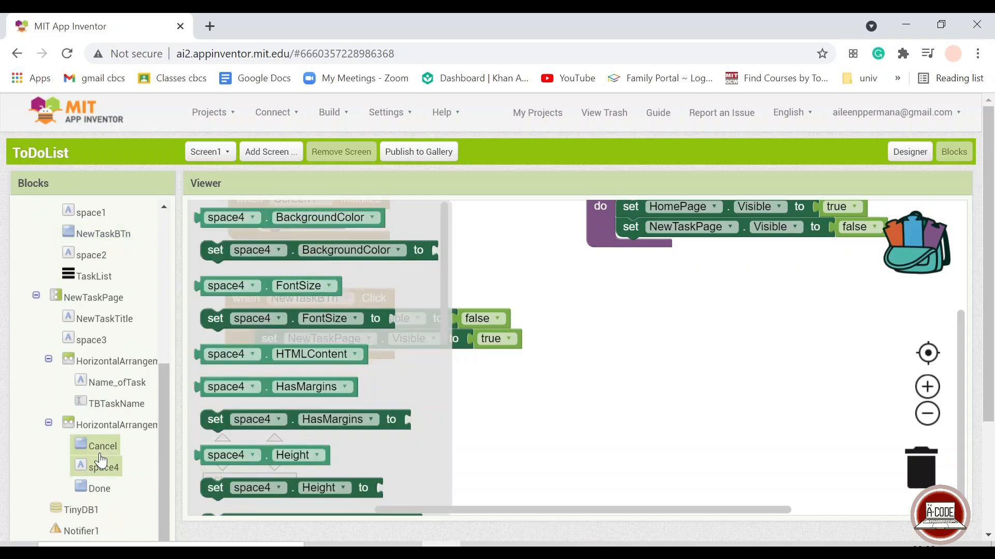
Step: Add a Cancel.Click event and place a 'call pages' block inside it
click(102, 446)
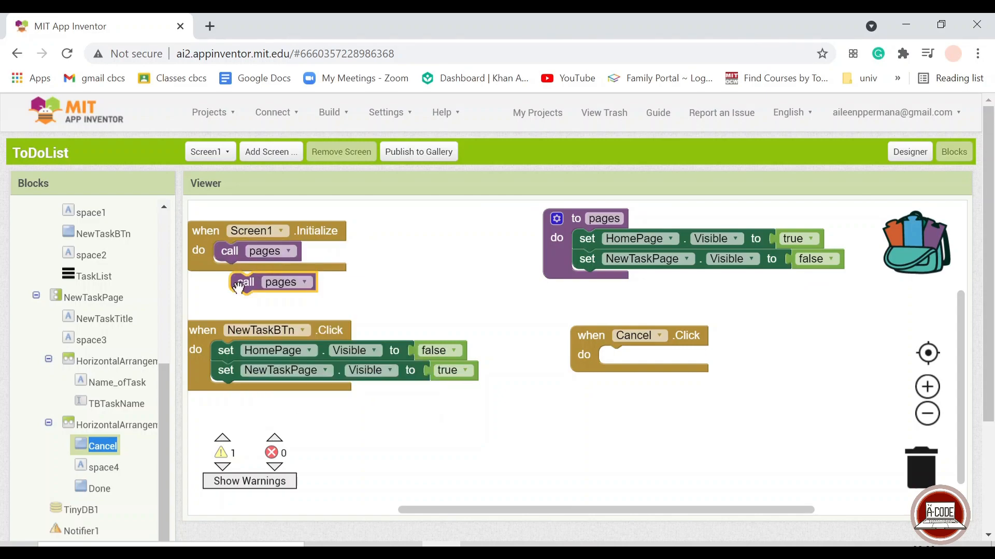
drag(273, 282, 641, 355)
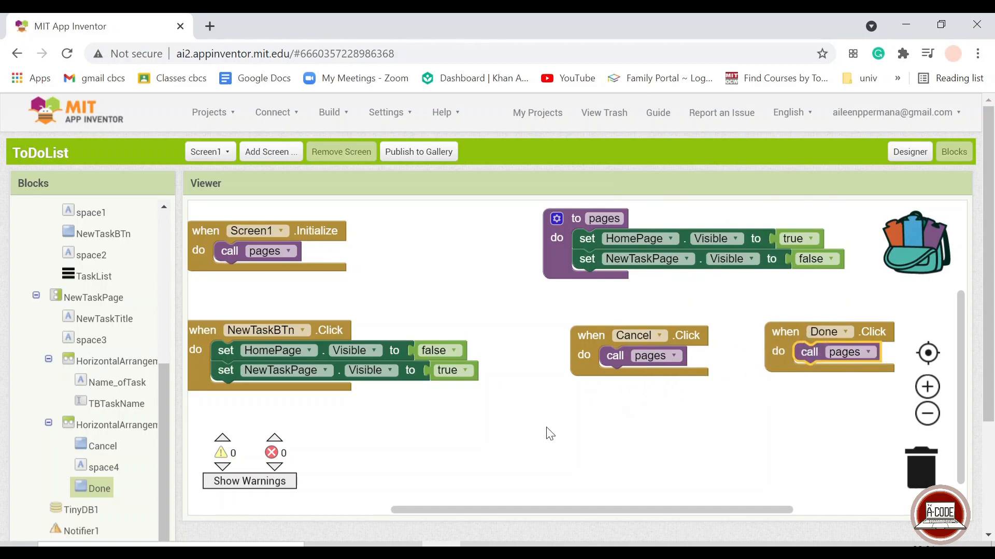
mouse_move(289, 449)
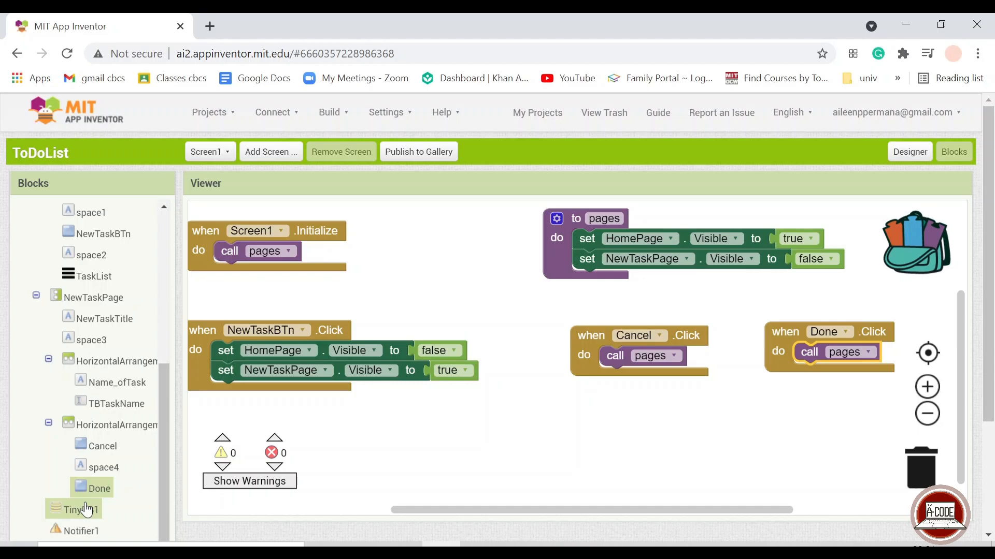
Step: Add TinyDB1.StoreValue to Done.Click, using TBTaskName.Text as both tag and valueToStore
click(82, 509)
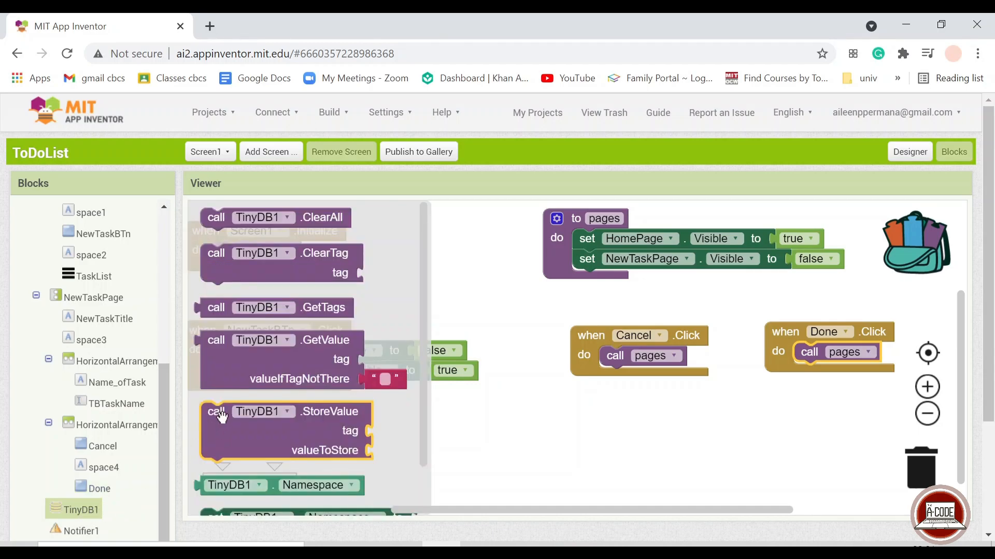
mouse_move(303, 430)
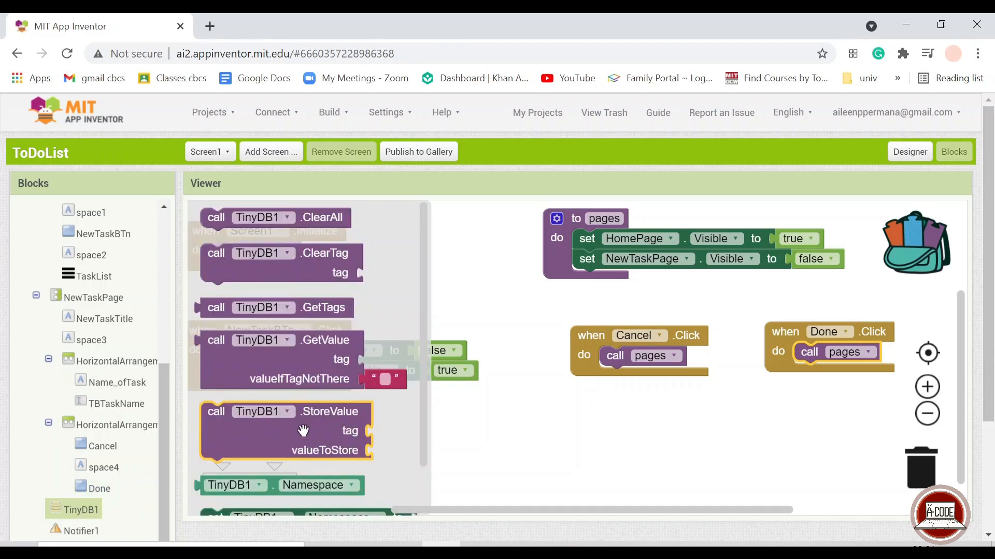
mouse_move(288, 433)
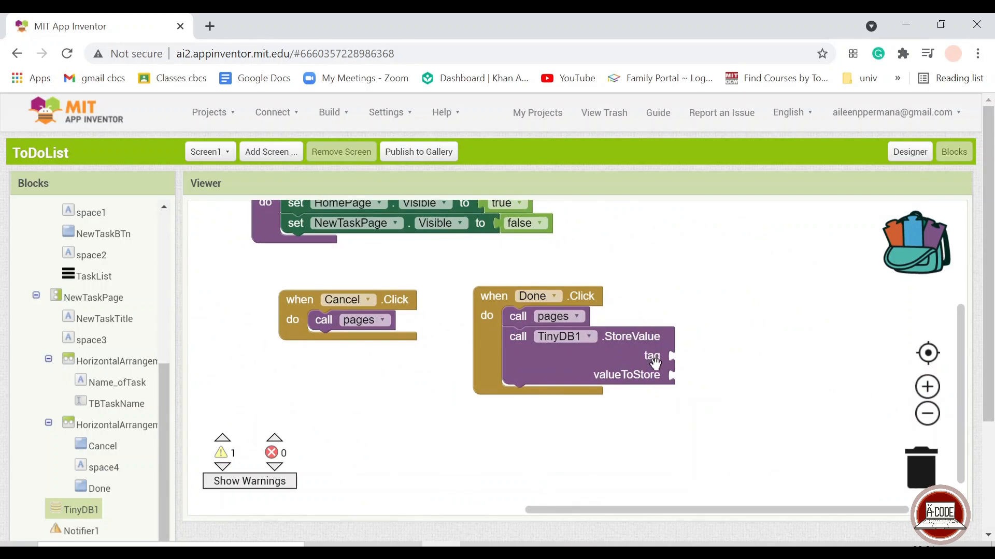
mouse_move(688, 392)
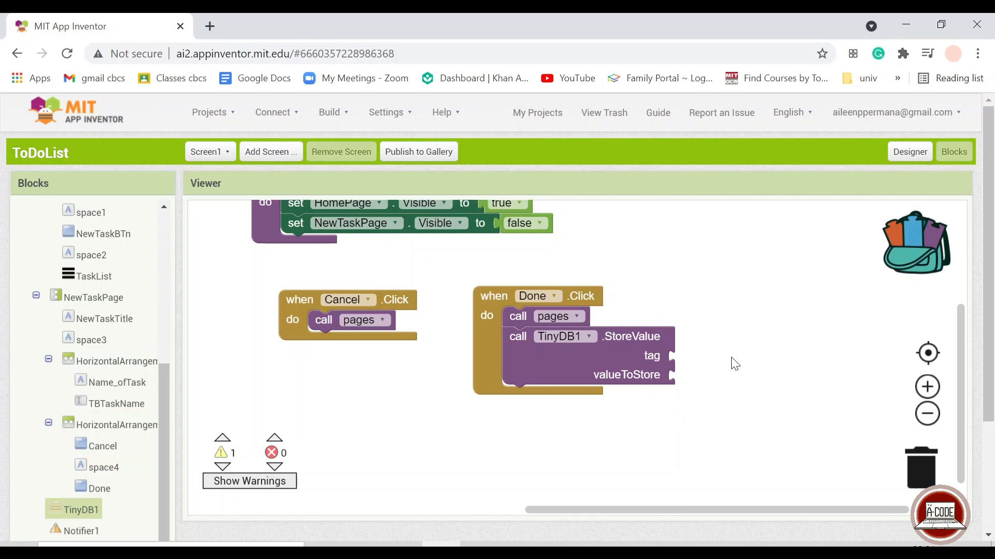
mouse_move(667, 396)
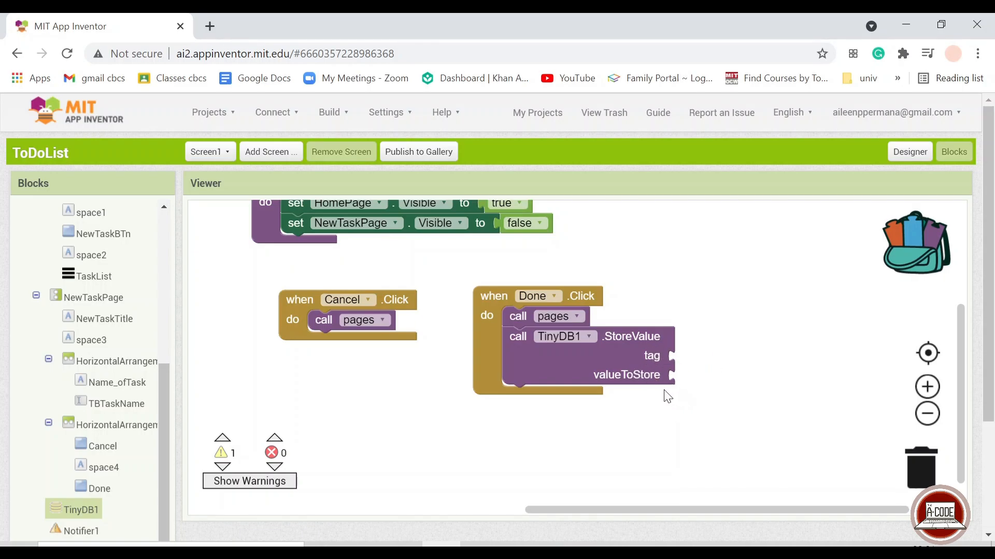
mouse_move(579, 326)
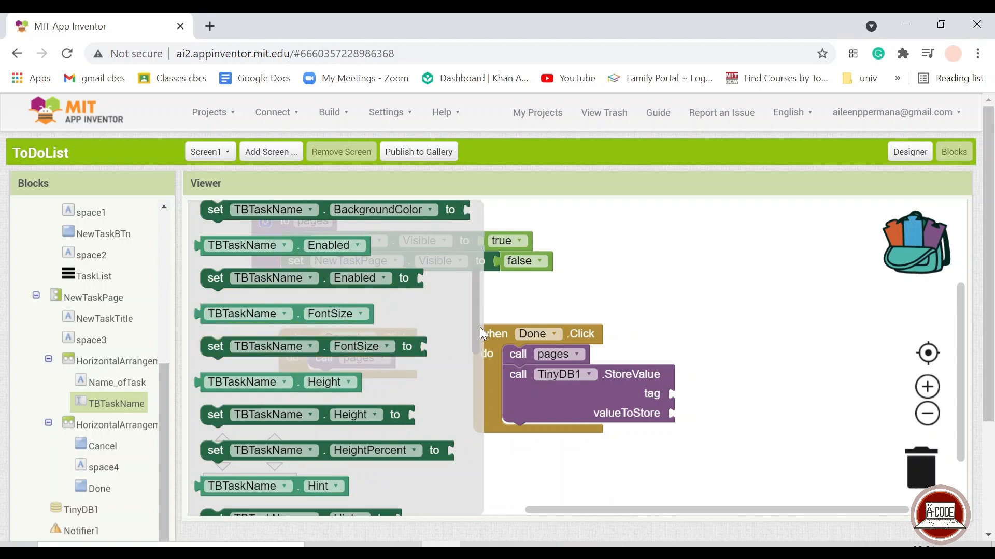
scroll(down, 3)
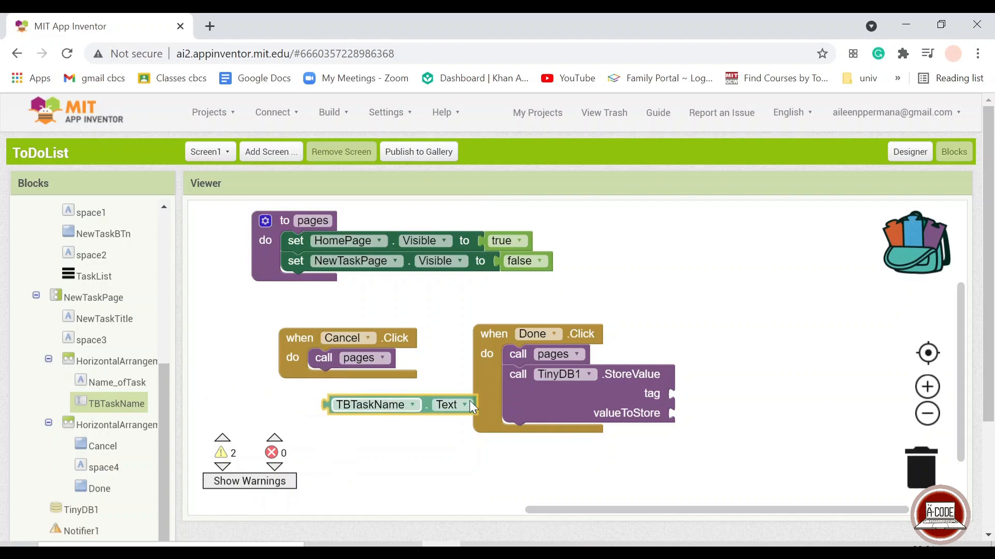
drag(376, 404, 717, 393)
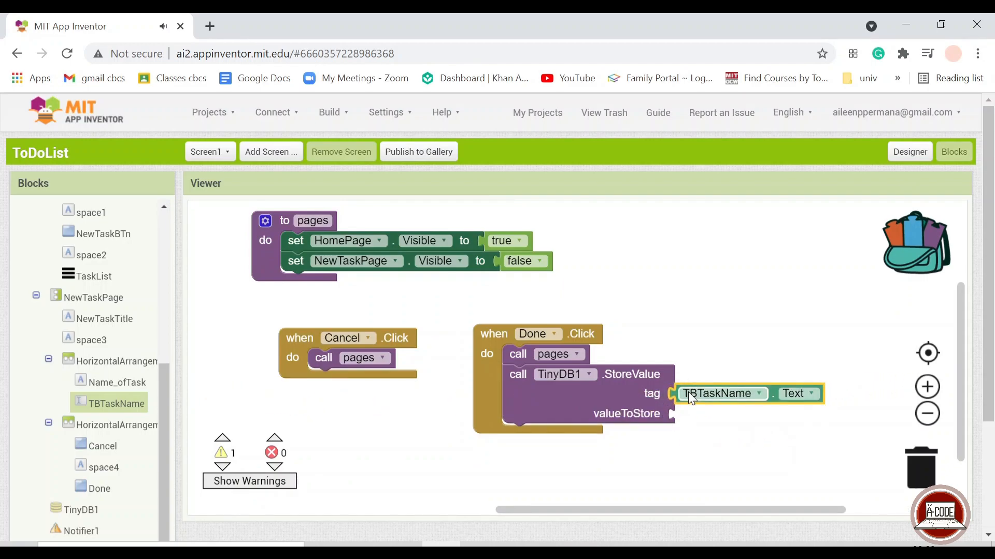
drag(749, 393, 761, 425)
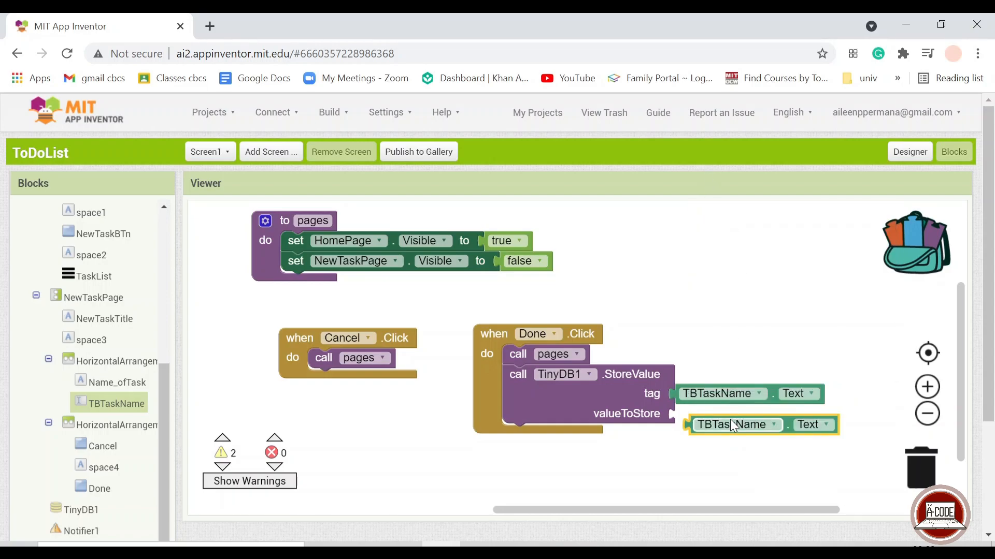
drag(736, 424, 748, 414)
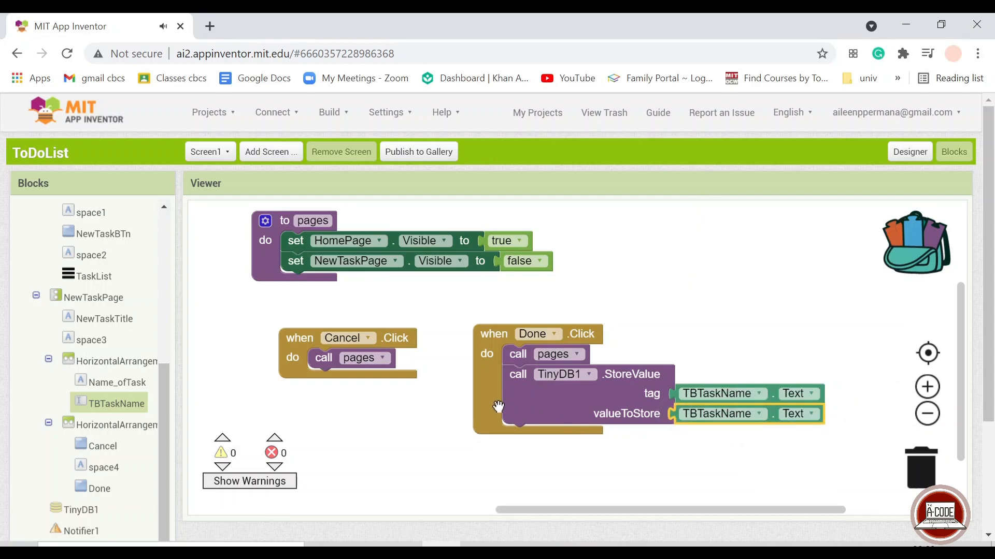
mouse_move(442, 426)
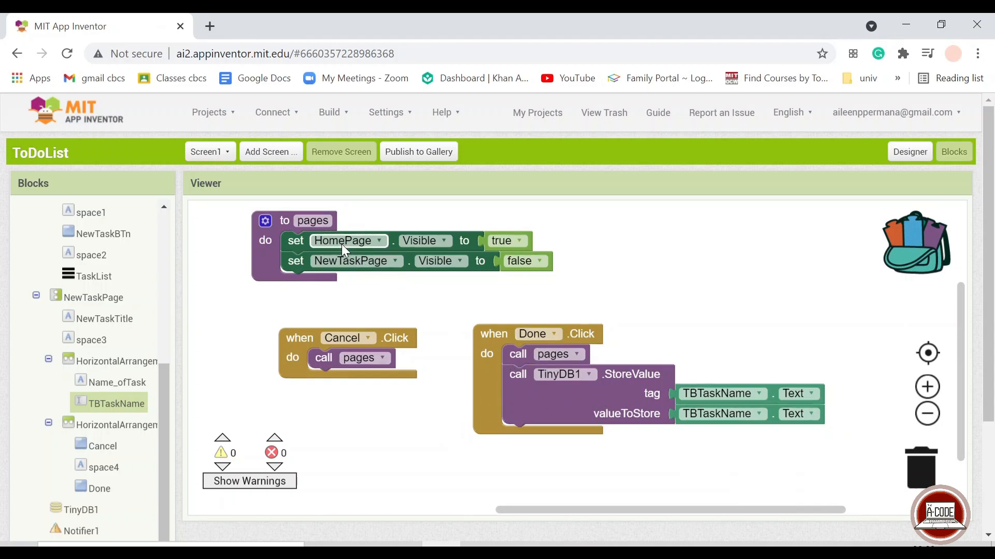
mouse_move(536, 362)
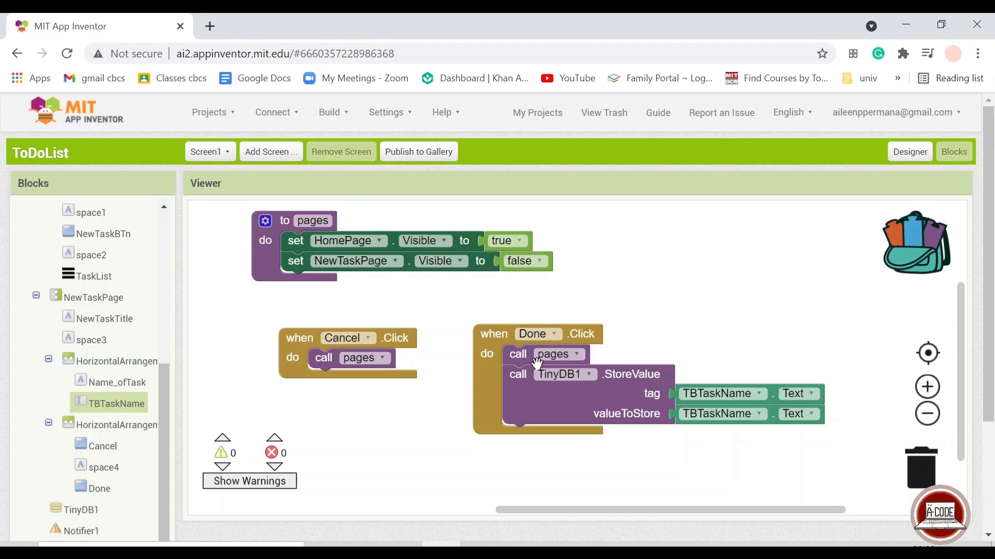
mouse_move(99, 488)
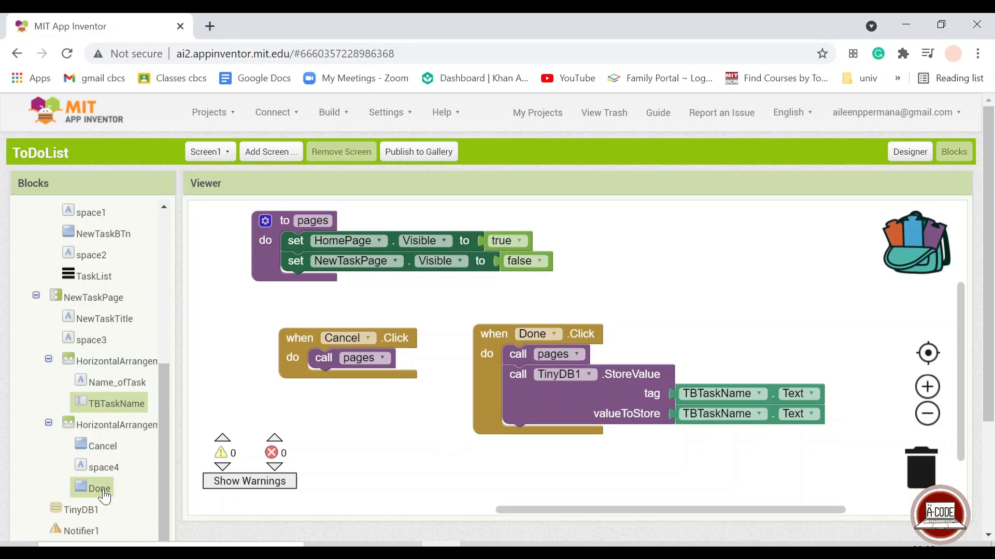
Step: Set TaskList.Elements to TinyDB1.GetTags in Screen1.Initialize and Done.Click
click(81, 509)
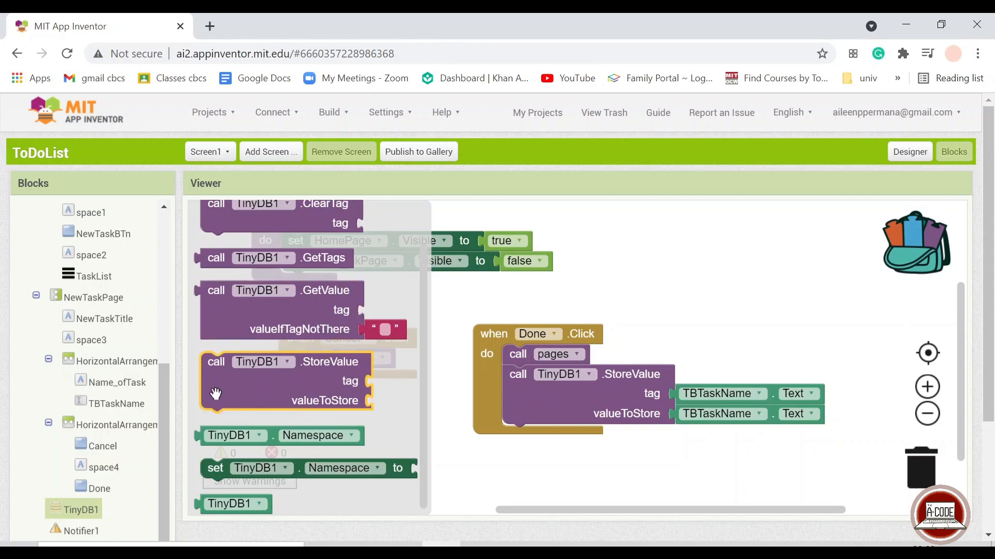
click(94, 275)
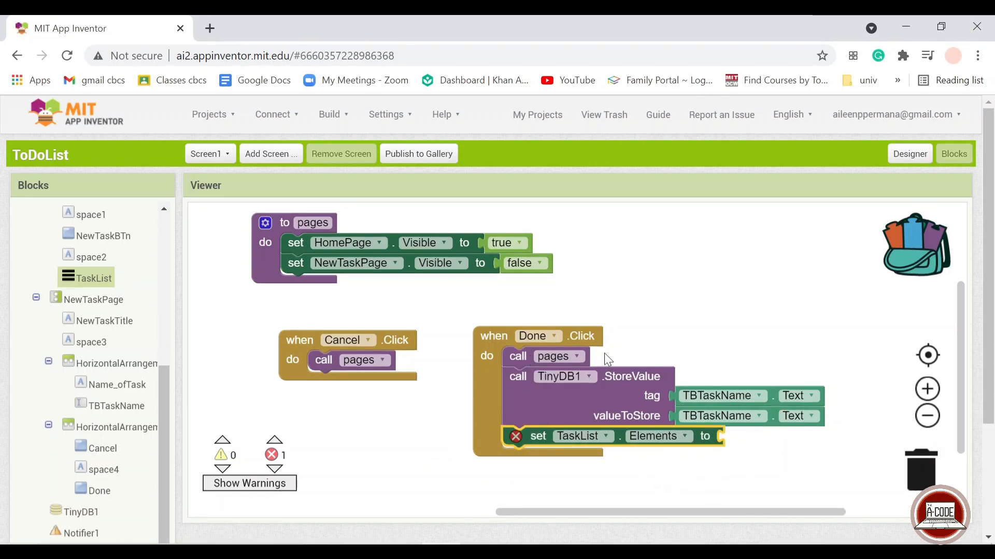
mouse_move(143, 491)
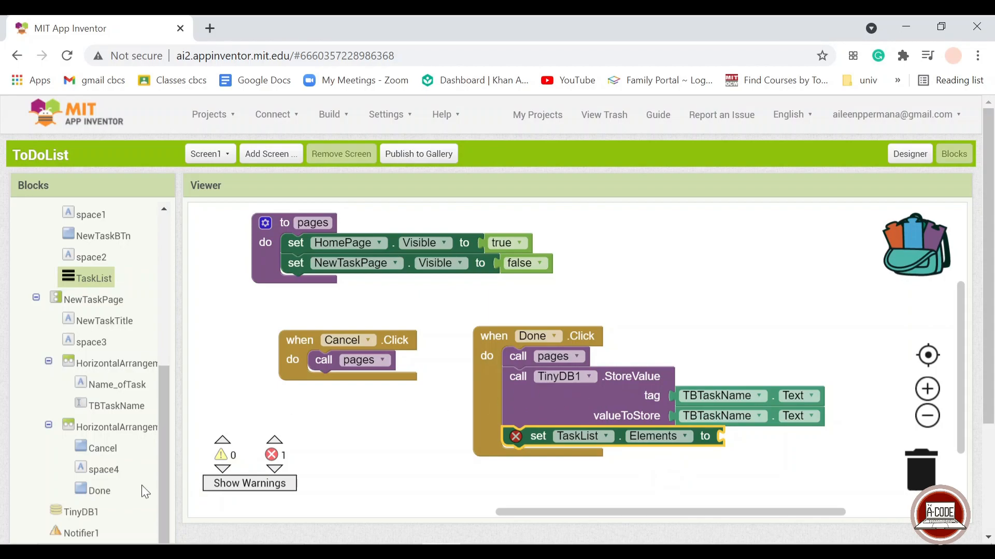
click(81, 511)
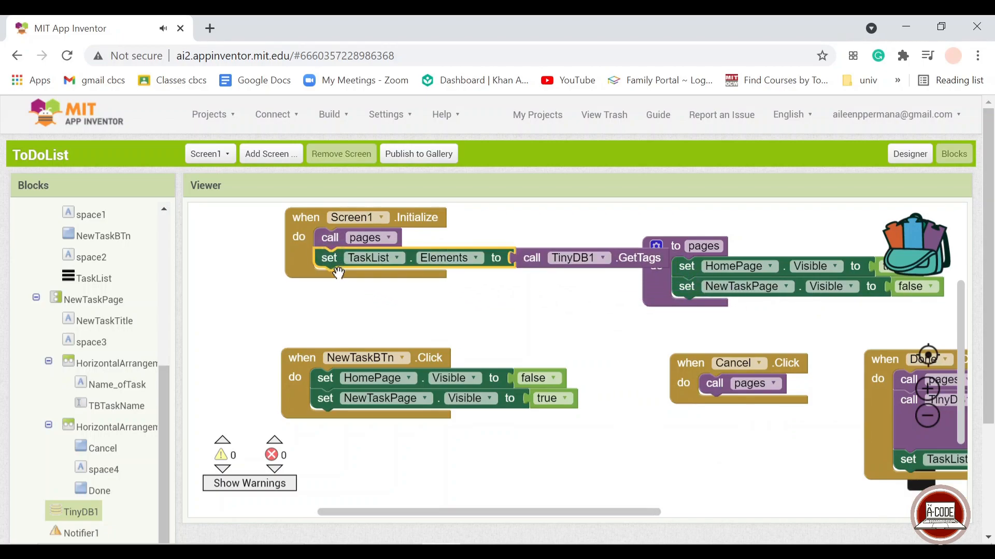
mouse_move(504, 320)
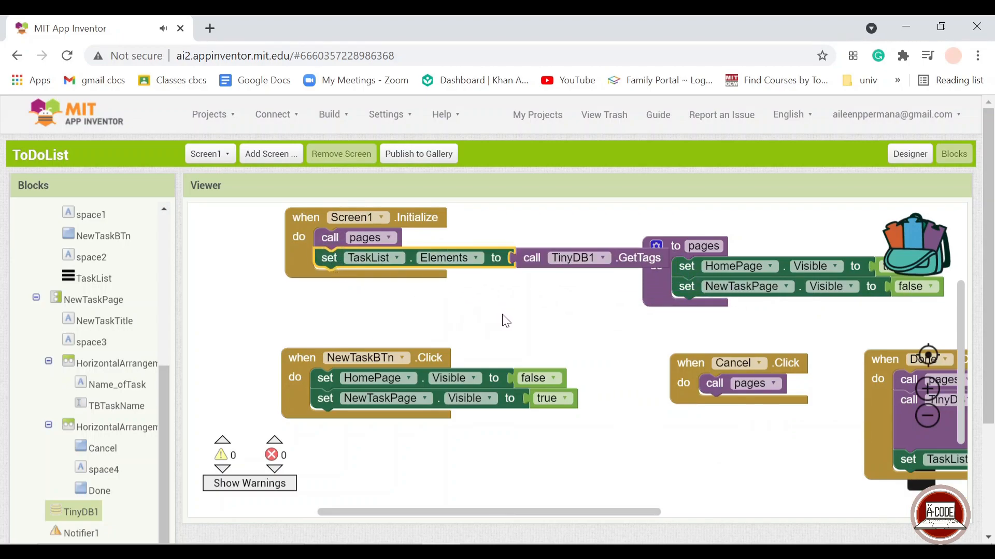
mouse_move(529, 346)
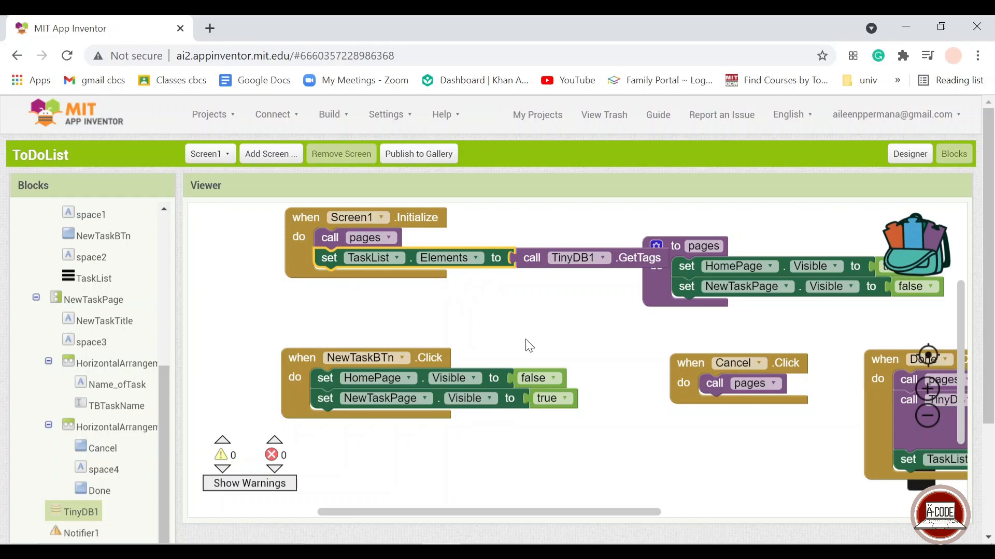
mouse_move(544, 336)
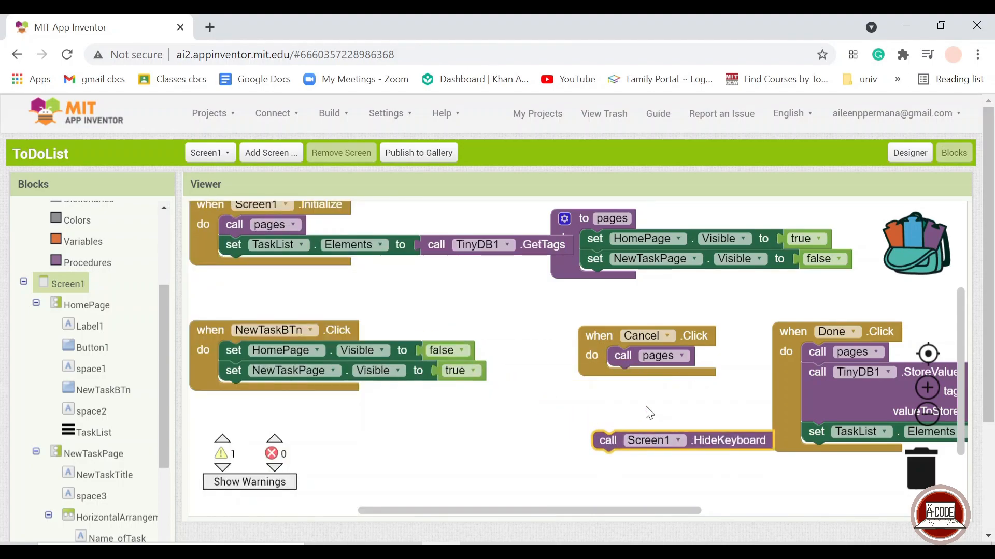
Step: Add a Screen1.HideKeyboard call to the Cancel.Click and Done.Click handlers
drag(682, 441, 685, 393)
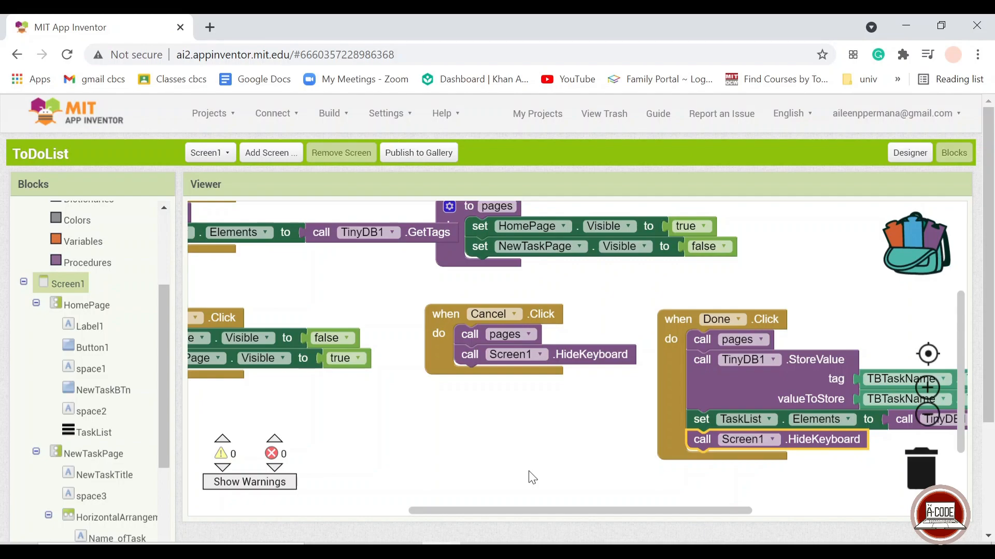
mouse_move(272, 114)
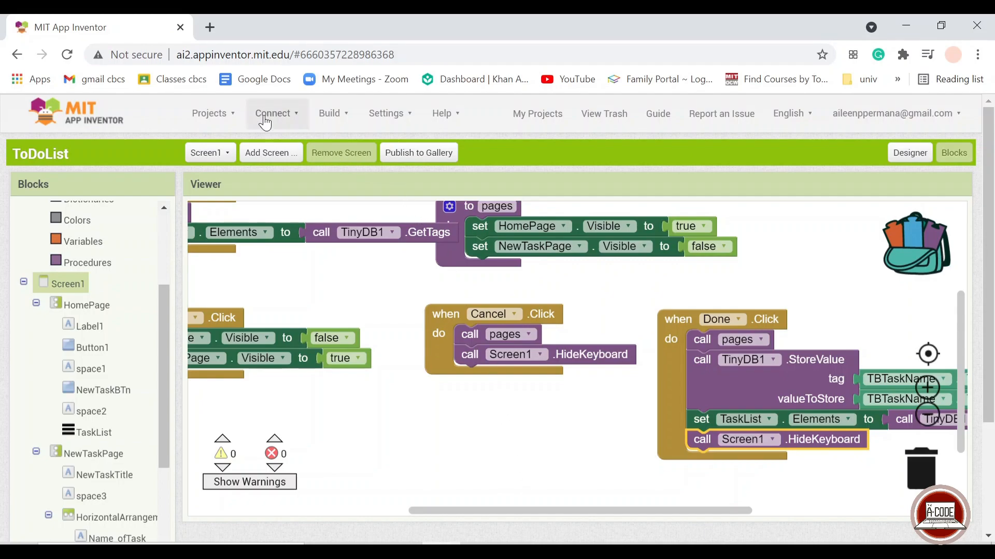
Step: Connect to the NoxPlayer emulator and save a task named math
click(272, 113)
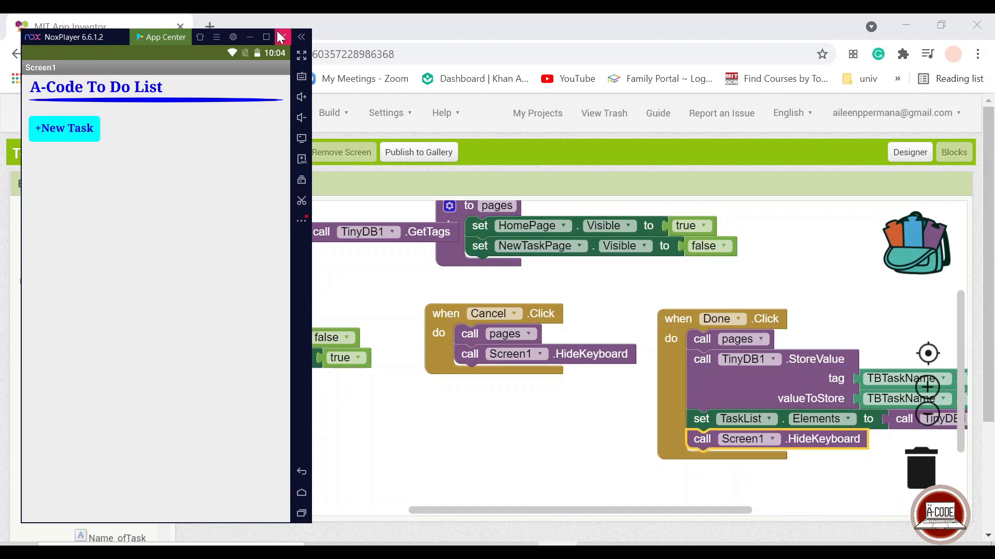
mouse_move(267, 37)
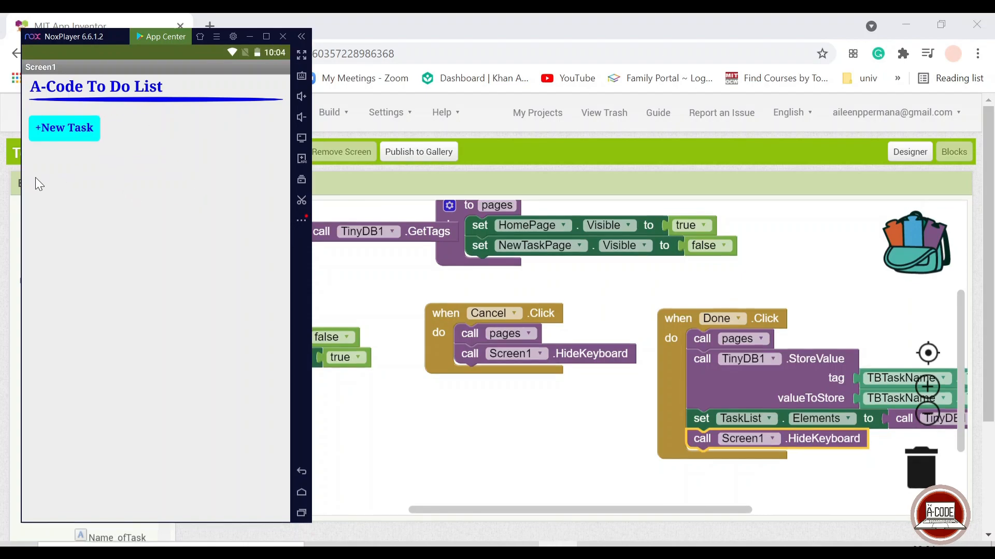
mouse_move(109, 152)
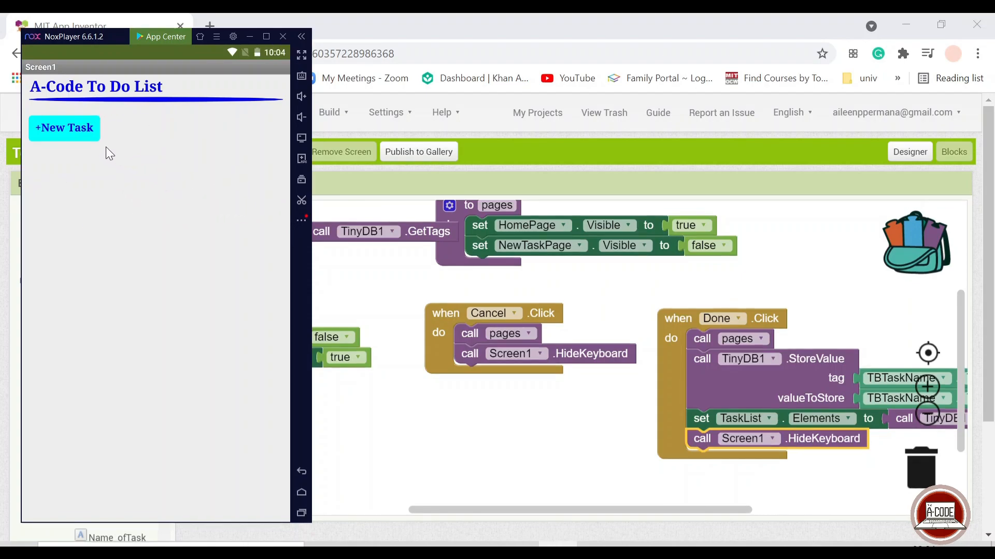
click(64, 127)
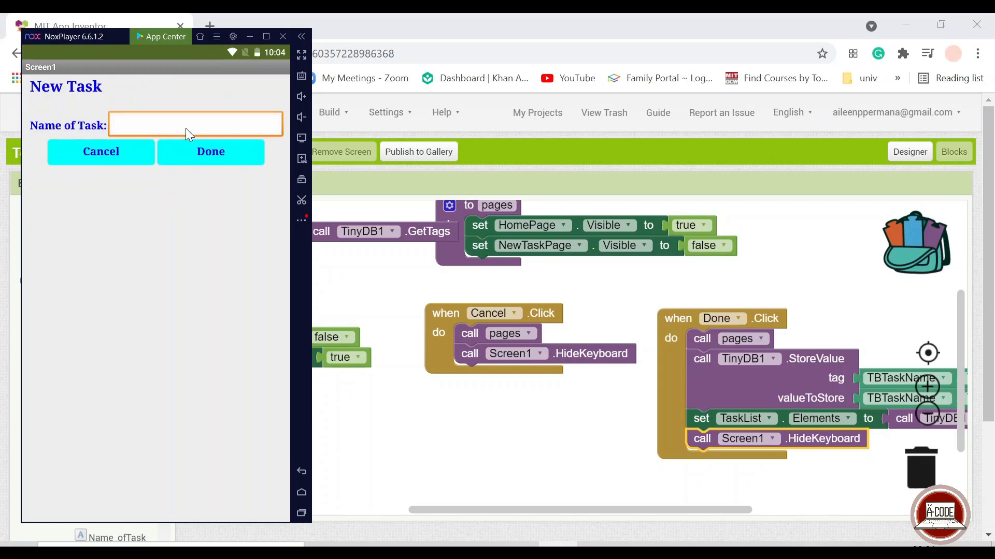
text(nam)
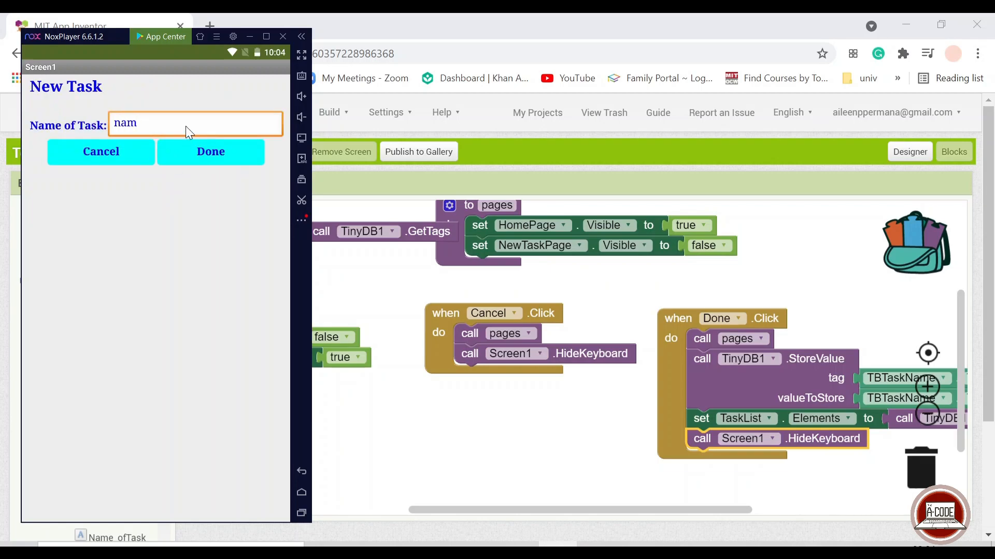
text(math)
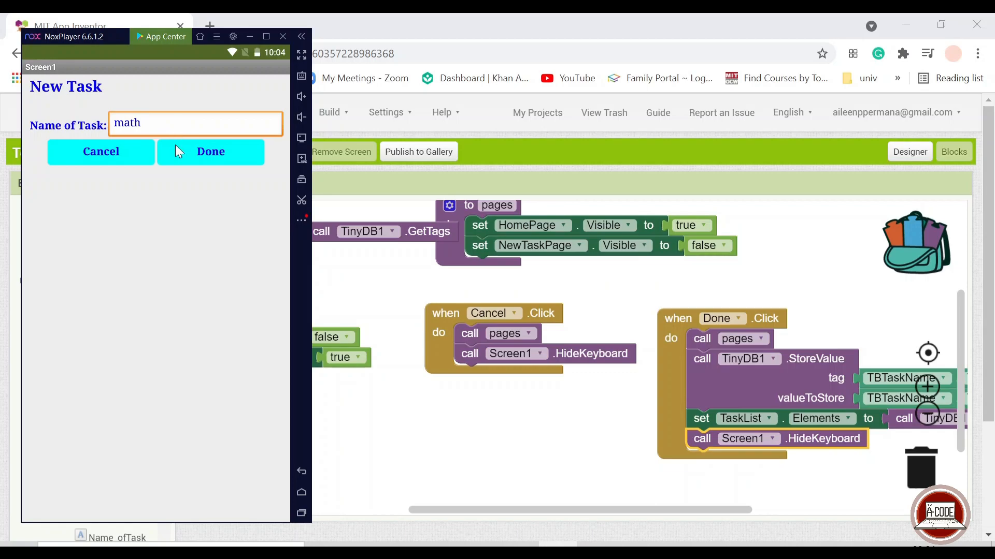
click(210, 151)
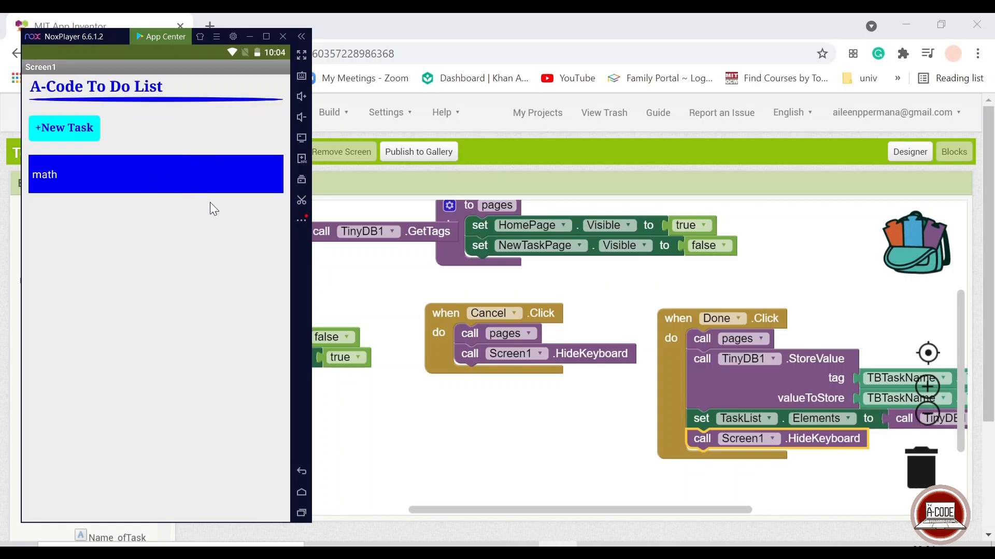
mouse_move(133, 157)
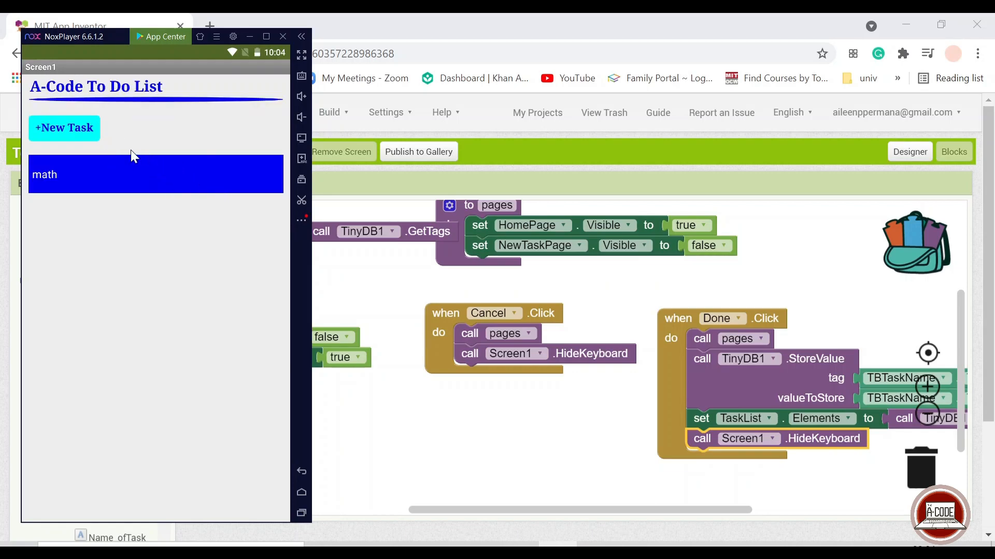
Step: Reopen the new task page, erase the leftover name, and save english
click(64, 127)
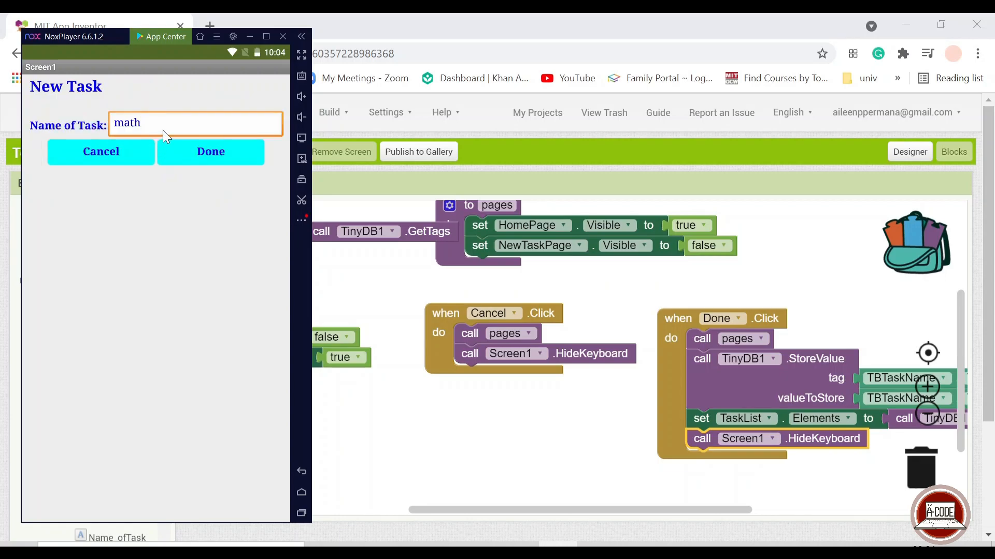
key(BackSpace)
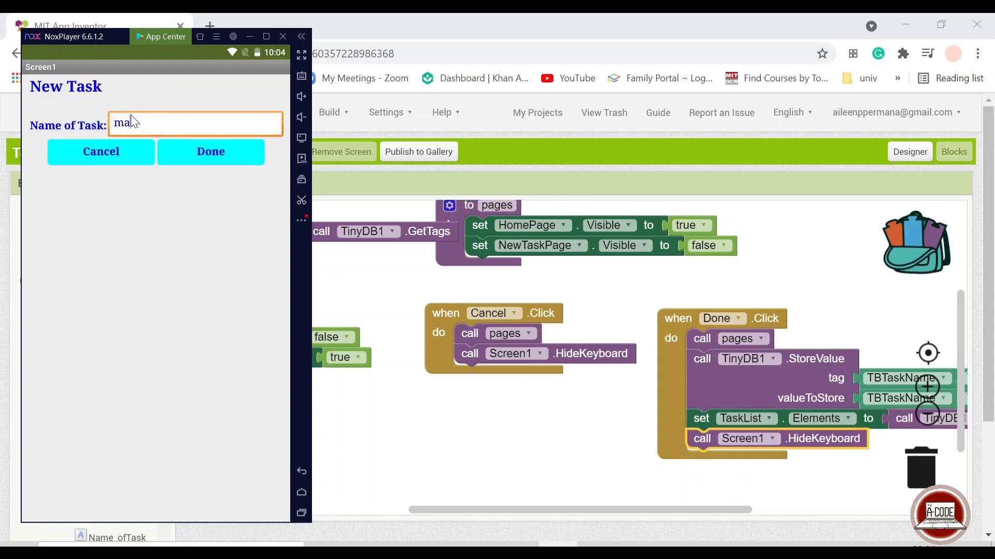
text(english)
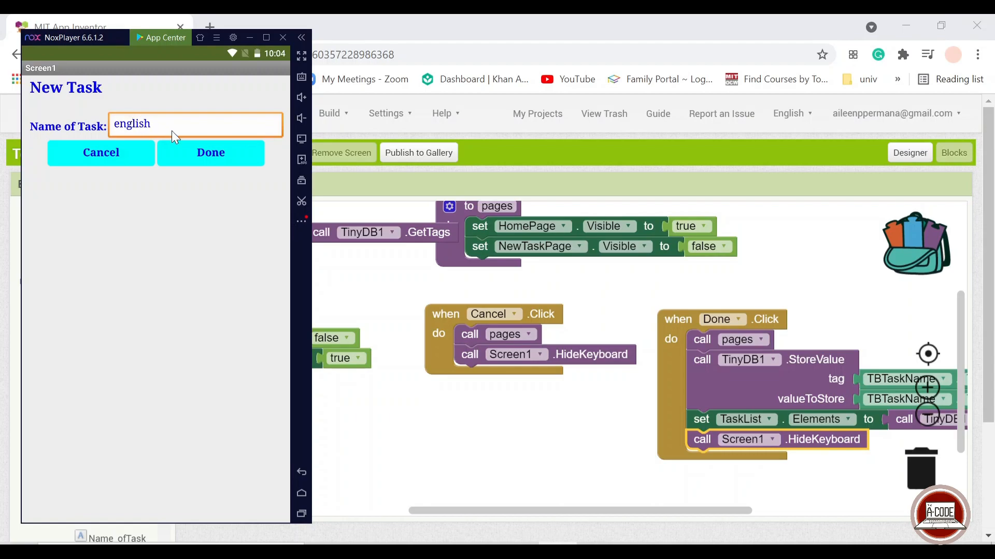
click(210, 152)
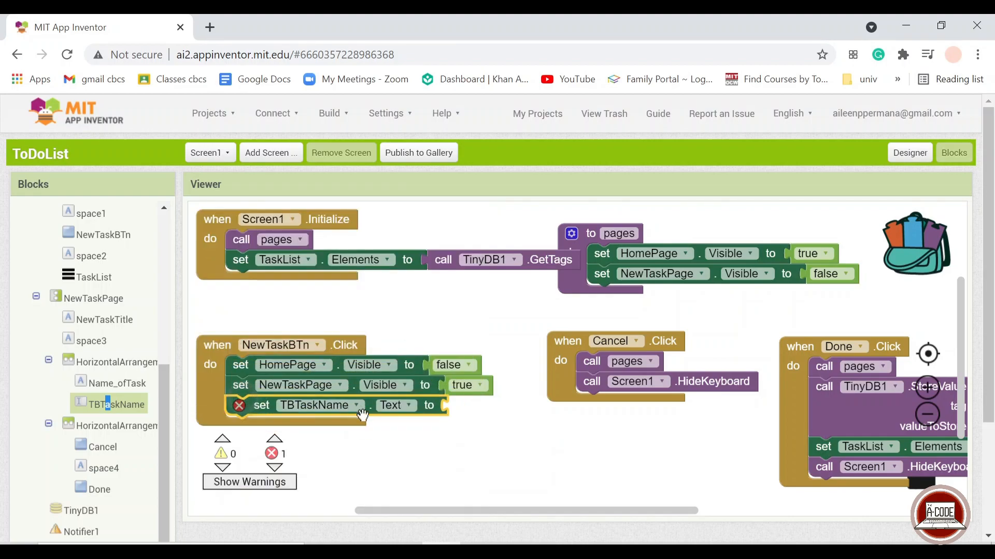
mouse_move(168, 317)
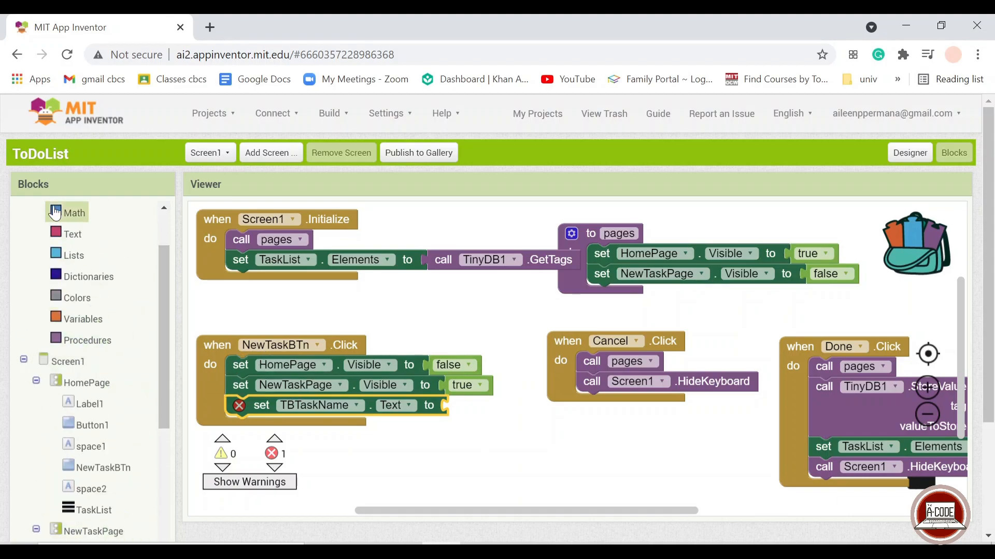
Step: Put an empty text block into NewTaskBTn.Click's TBTaskName.Text setter
click(72, 234)
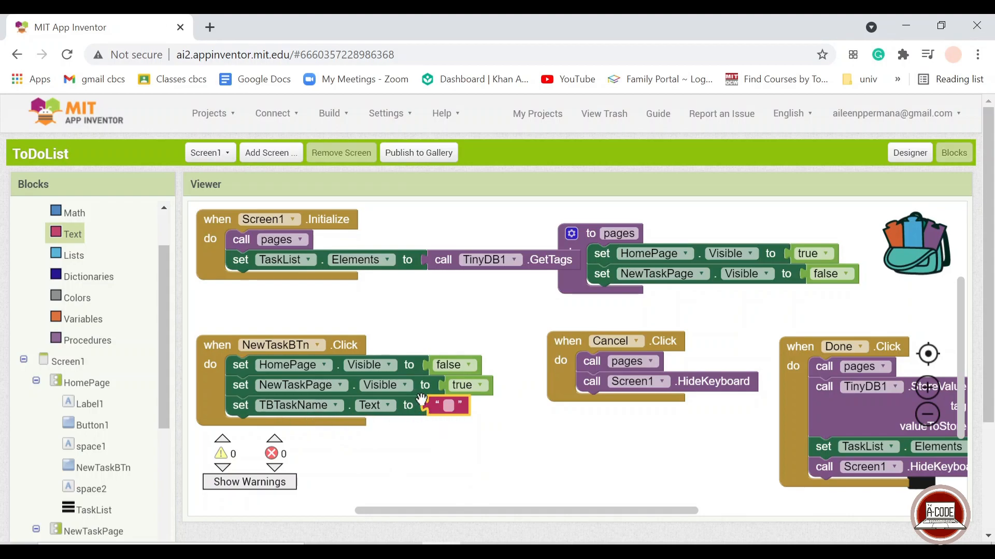
mouse_move(510, 441)
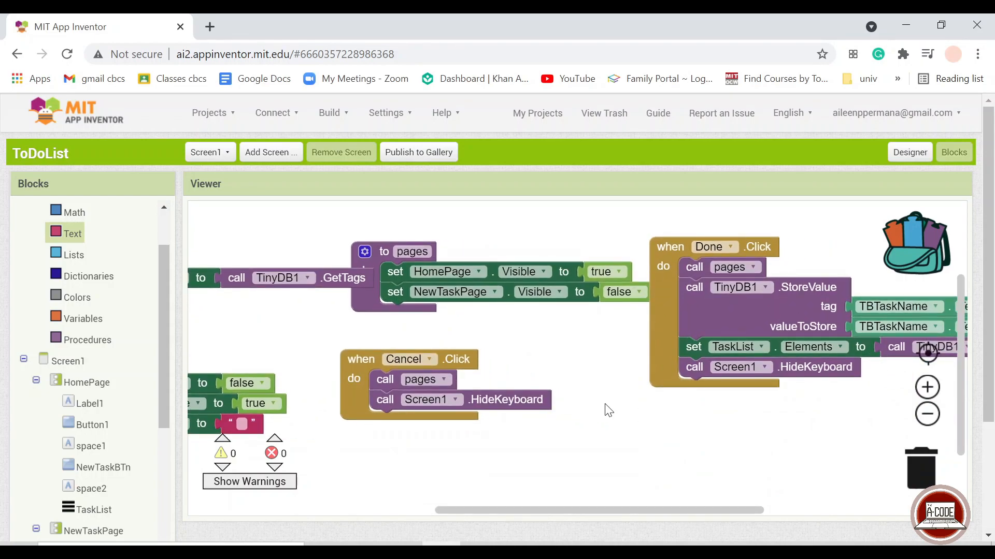
mouse_move(619, 410)
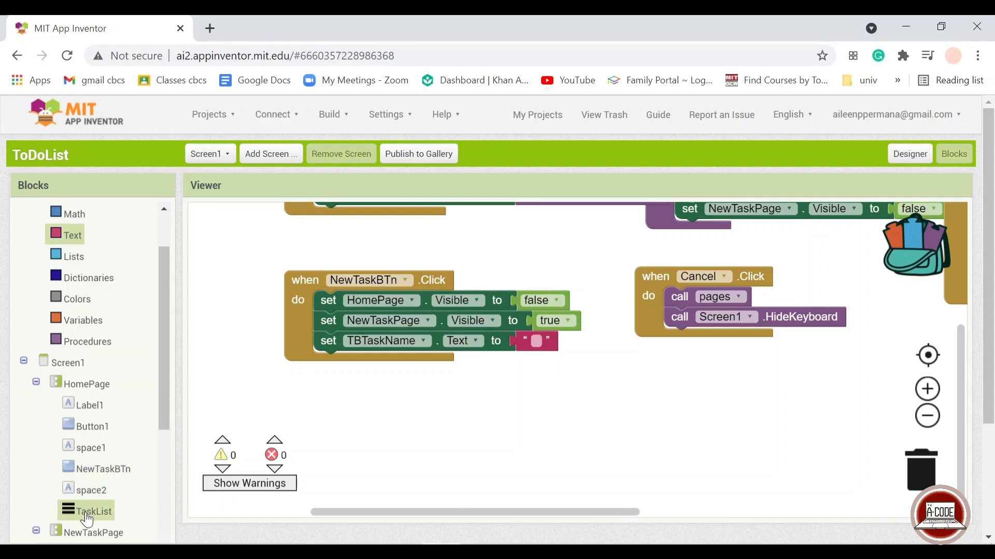
Step: Fill the choose dialog's message with 'to delete this task?'
click(92, 511)
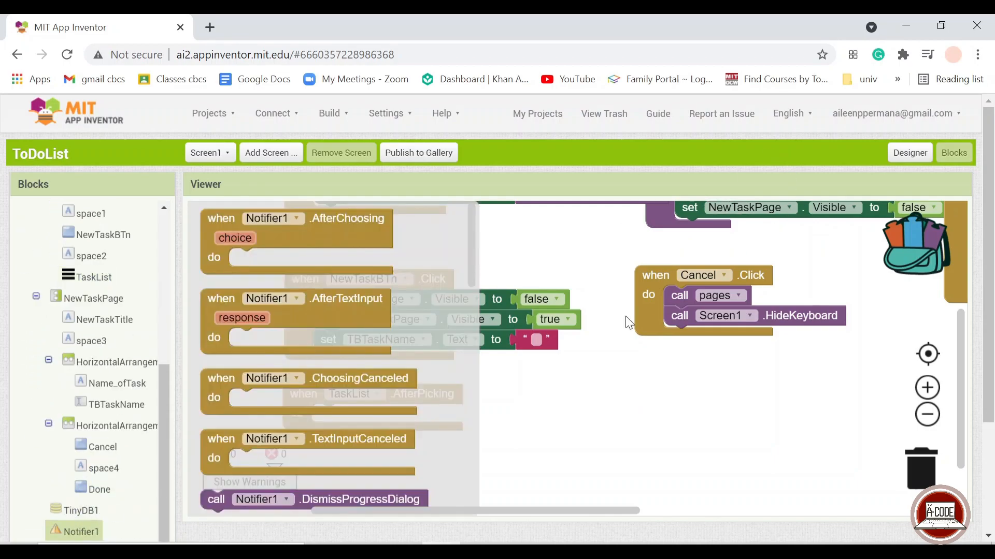
scroll(down, 3)
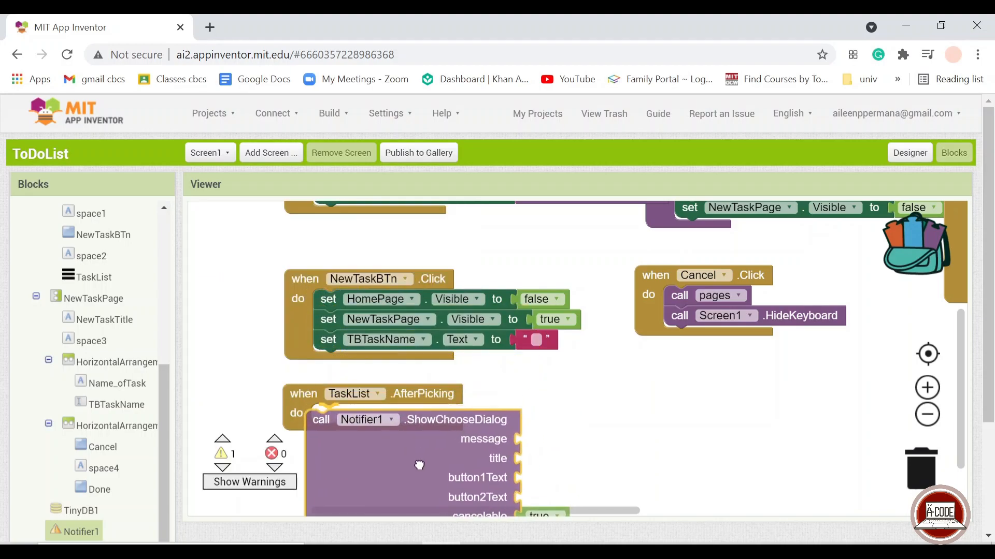
scroll(down, 3)
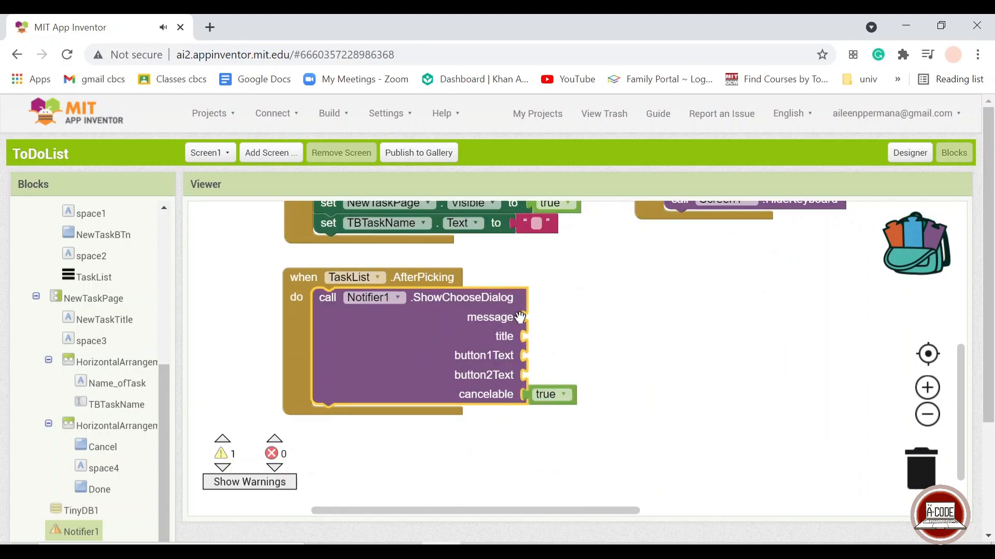
mouse_move(114, 426)
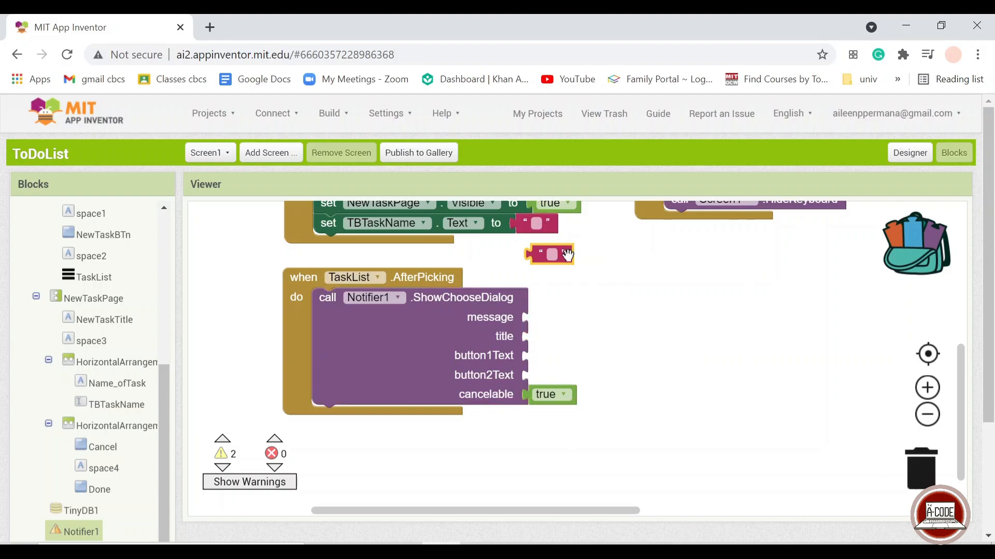
drag(549, 254, 545, 317)
text(Are you sure you want )
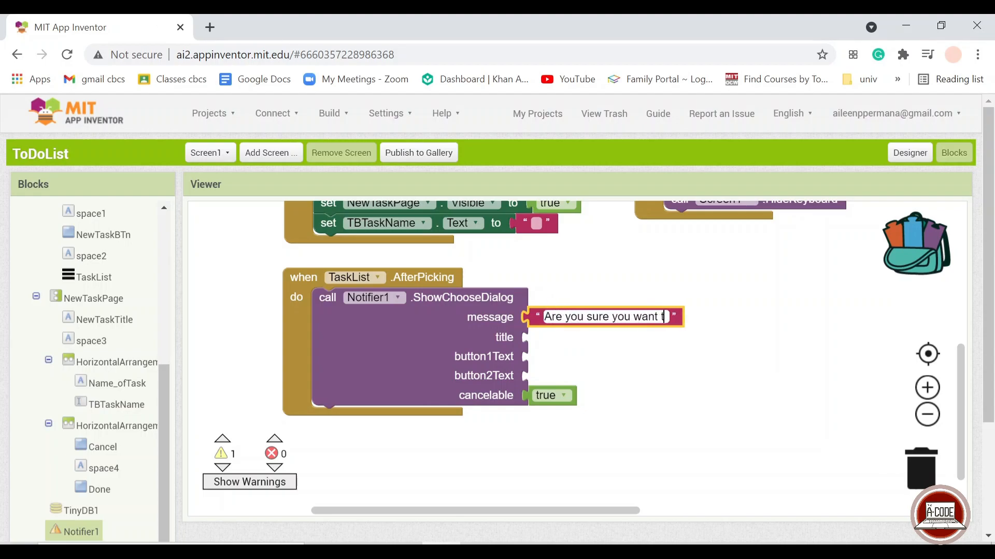
text(to delete this)
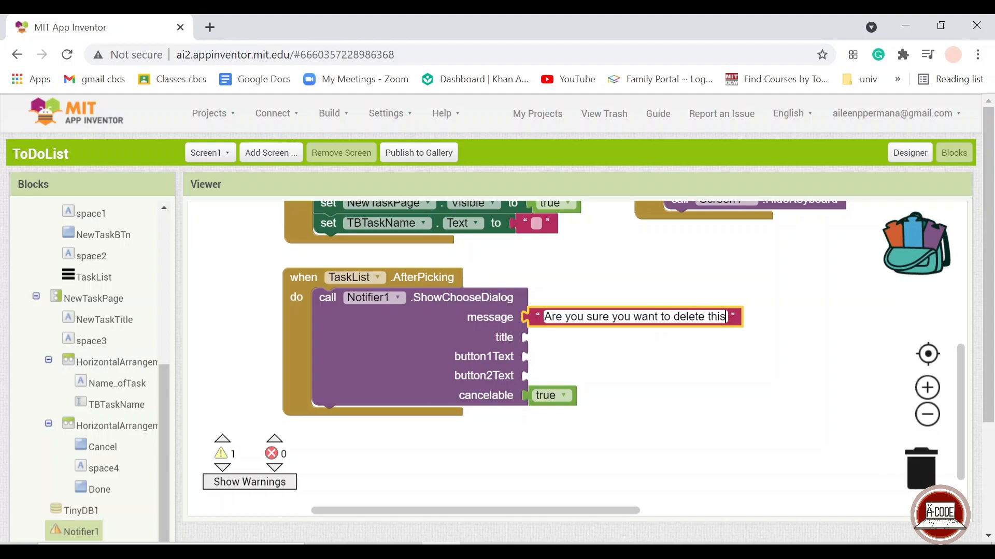
text(task?)
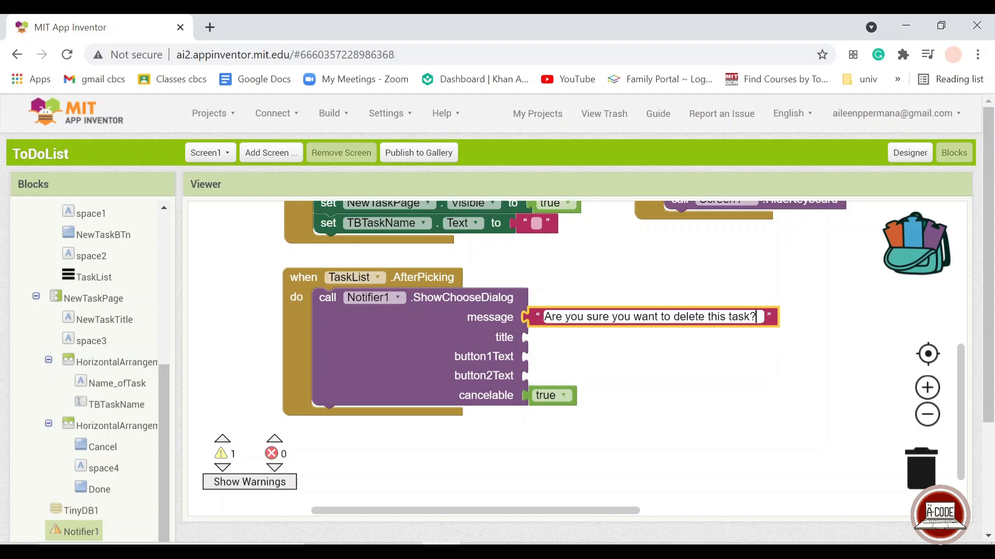
Step: Set the dialog title to 'Confirm Deletion' using a duplicated text block
right_click(650, 317)
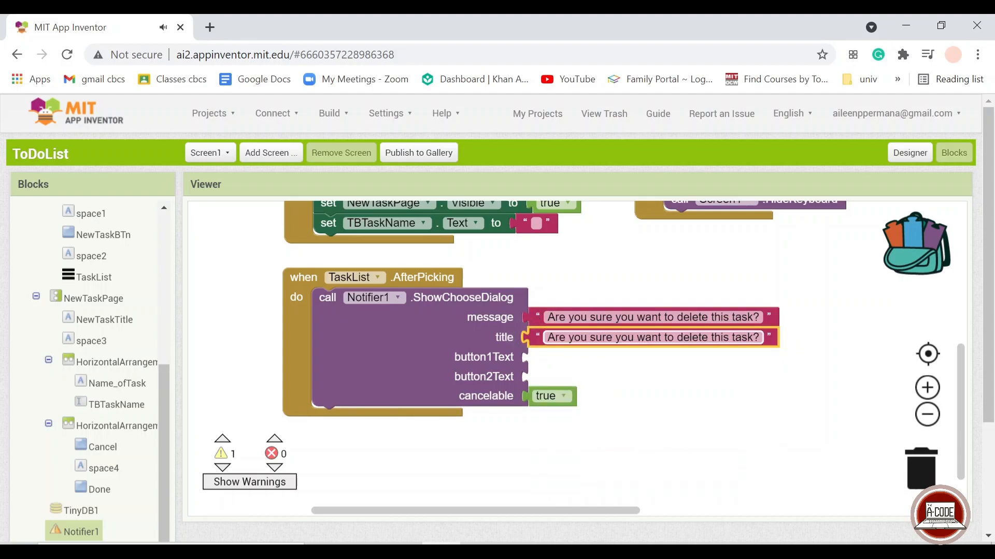
click(650, 336)
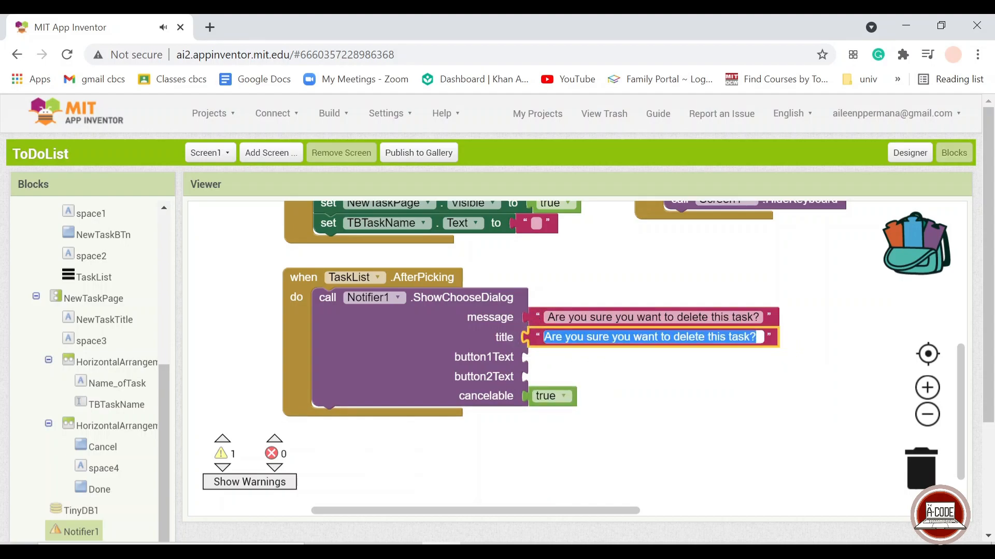
text(Confirm D)
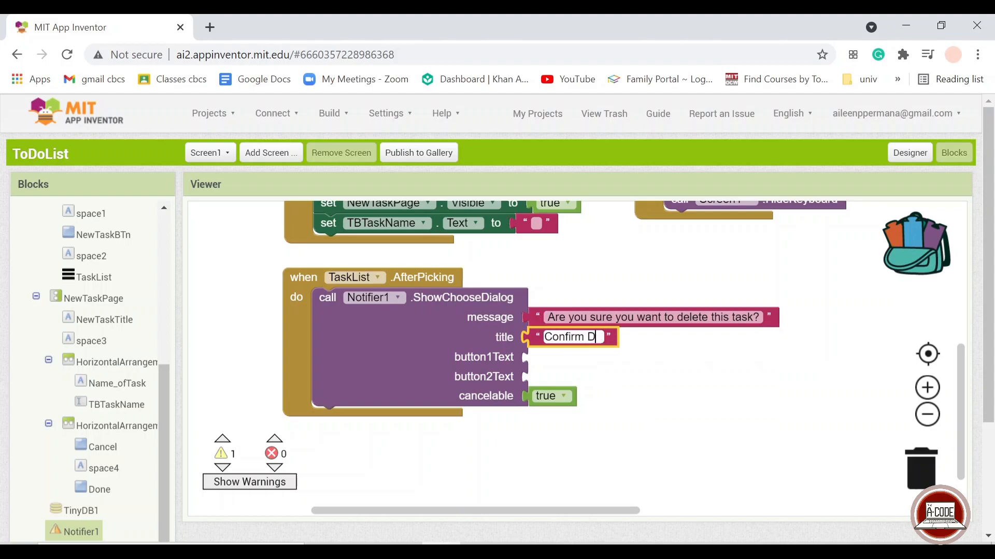
text(eletion)
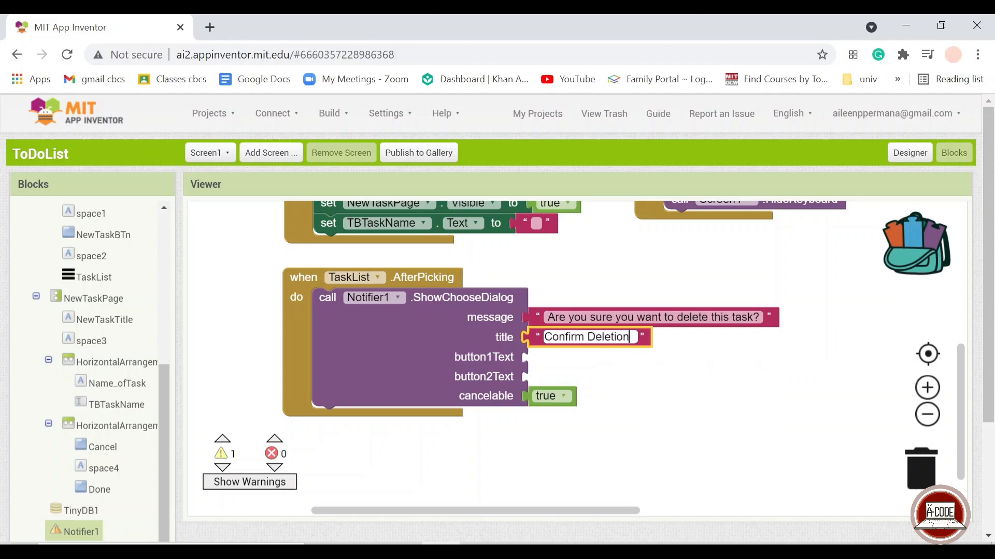
Step: Label the dialog buttons Yes and No and make it not cancelable
right_click(586, 337)
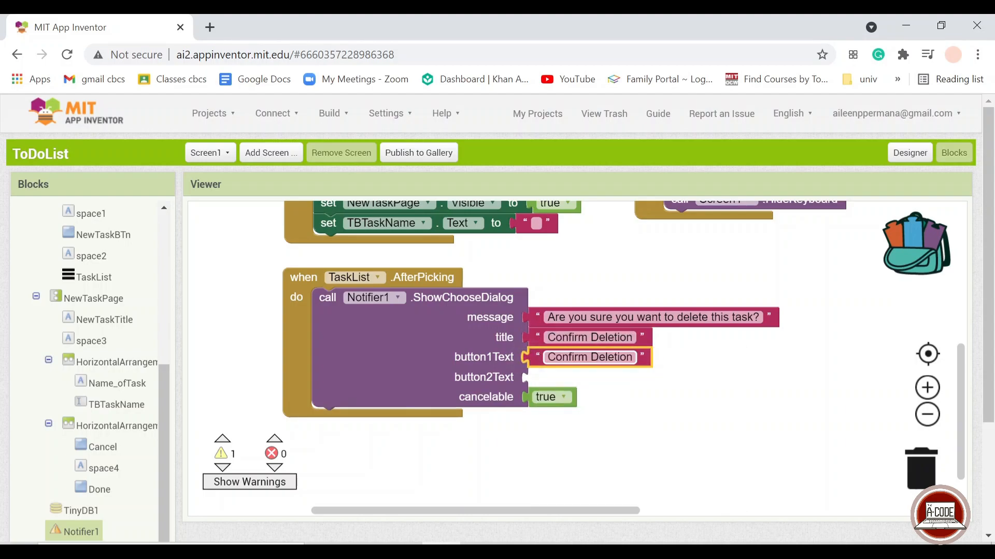
double_click(585, 357)
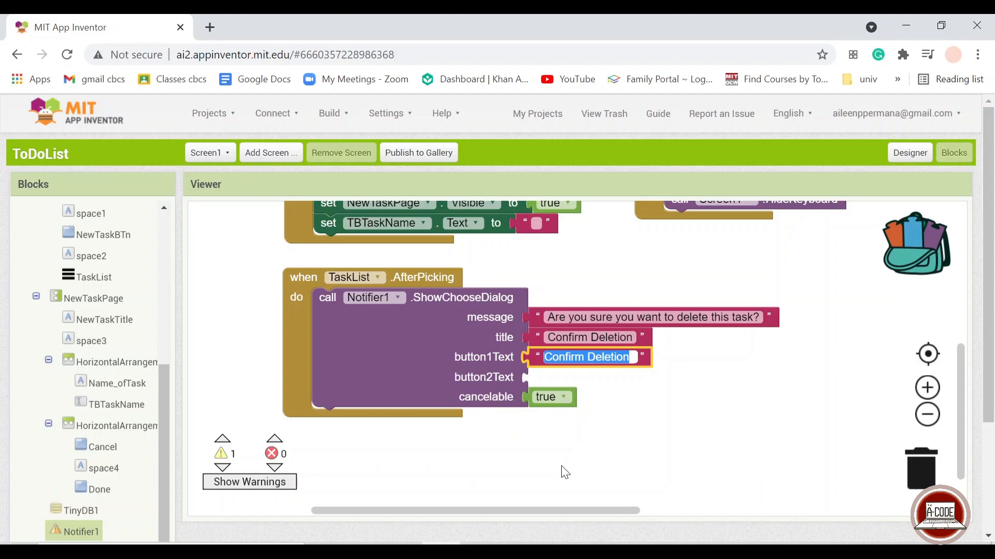
text(Yes)
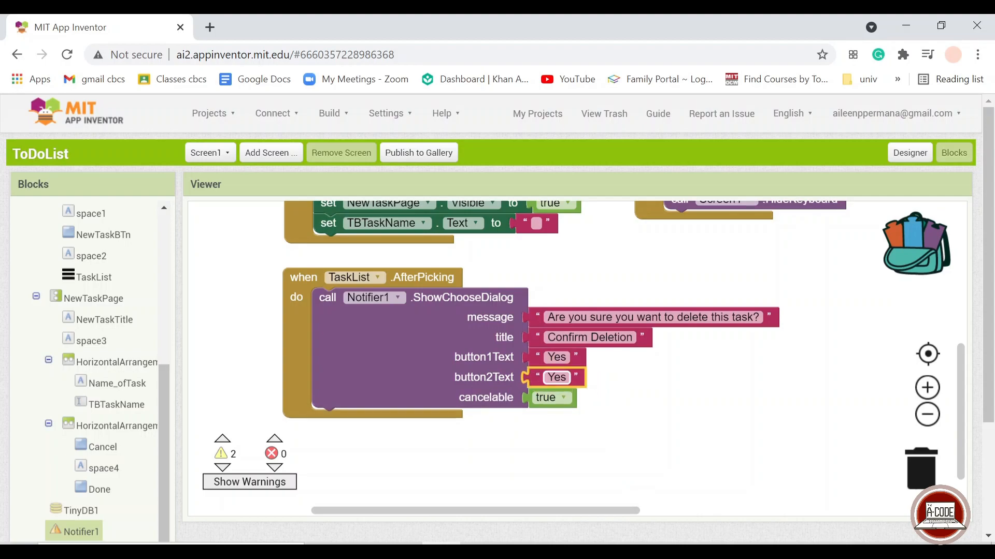
text(NO)
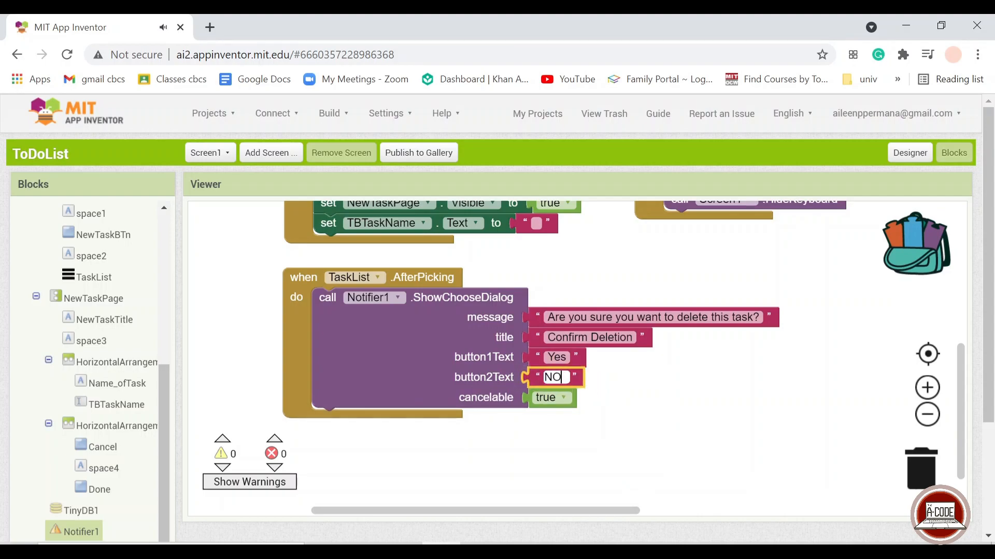
text(No)
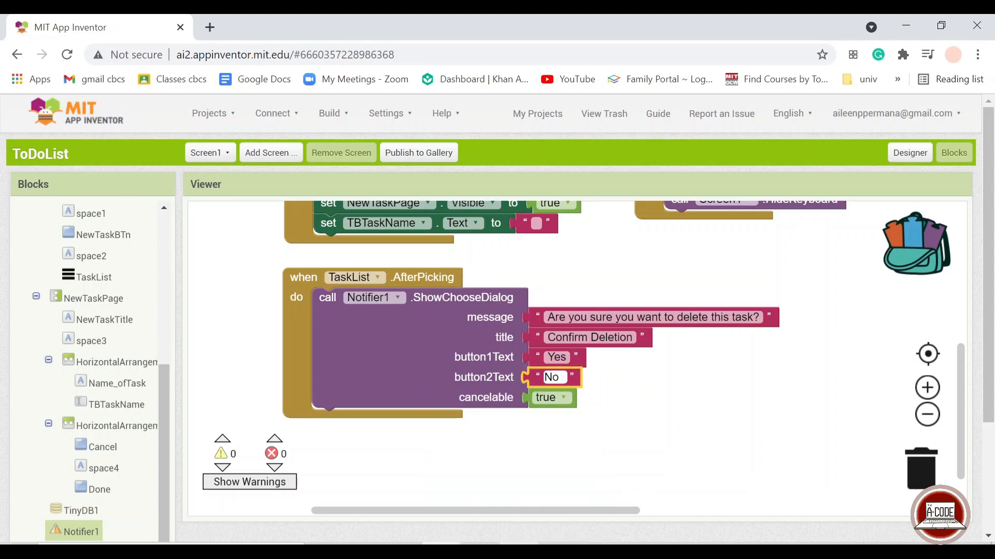
click(561, 398)
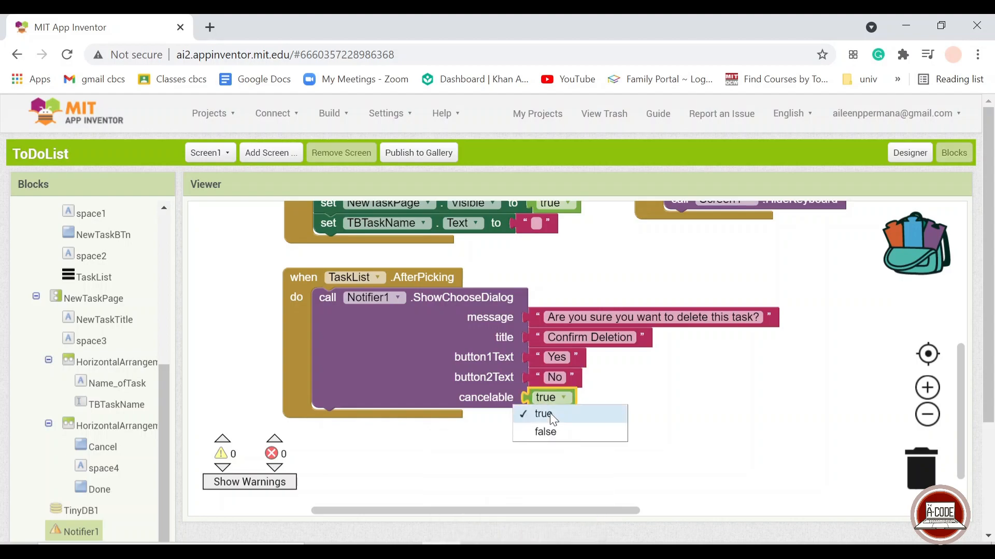
click(544, 432)
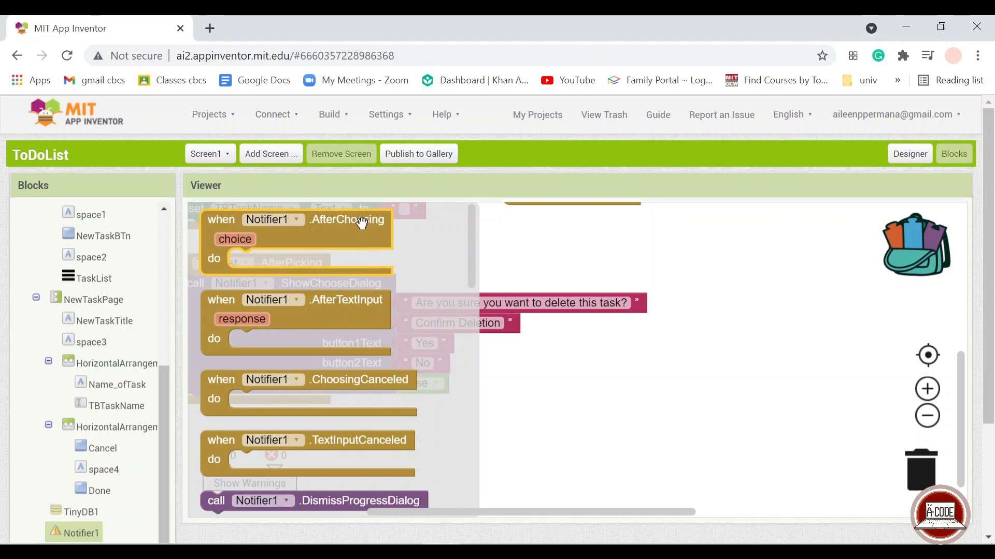
mouse_move(335, 243)
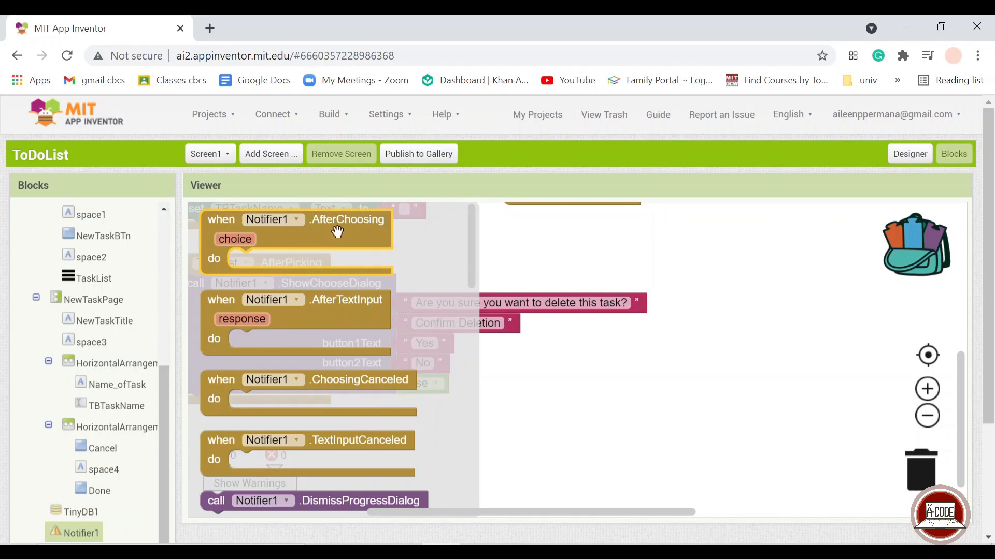
Step: Add Notifier1.AfterChoosing with an if testing whether the choice equals Yes
drag(294, 228, 774, 286)
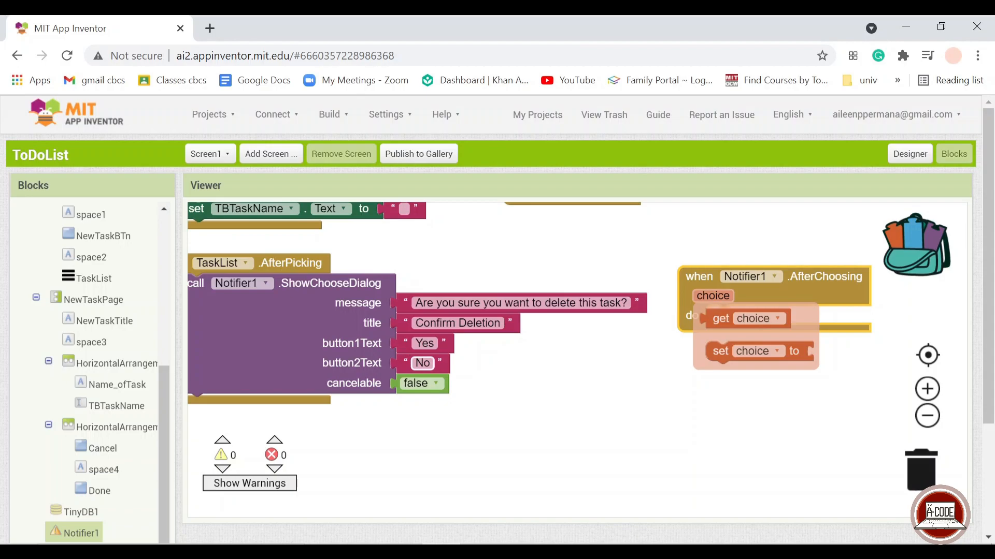
mouse_move(392, 353)
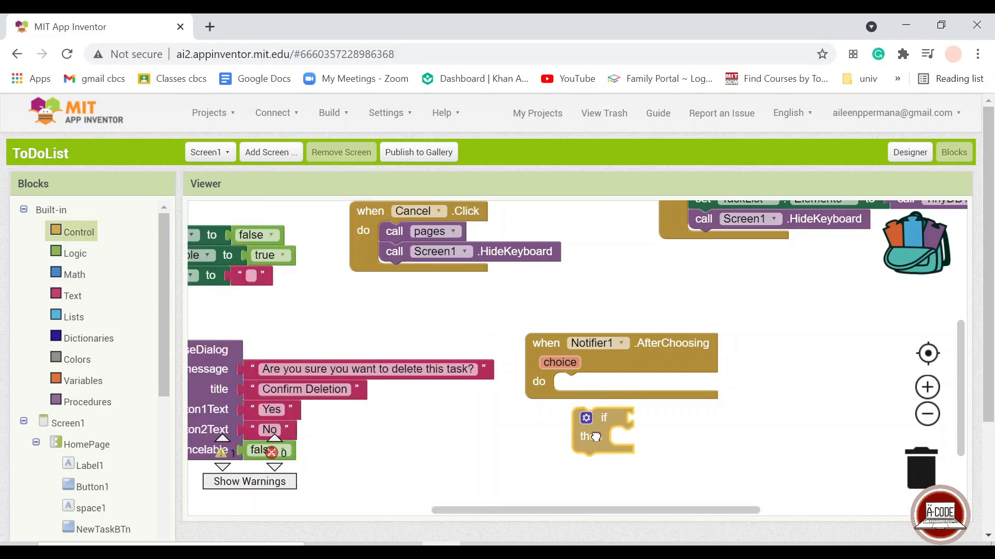
drag(601, 431, 583, 380)
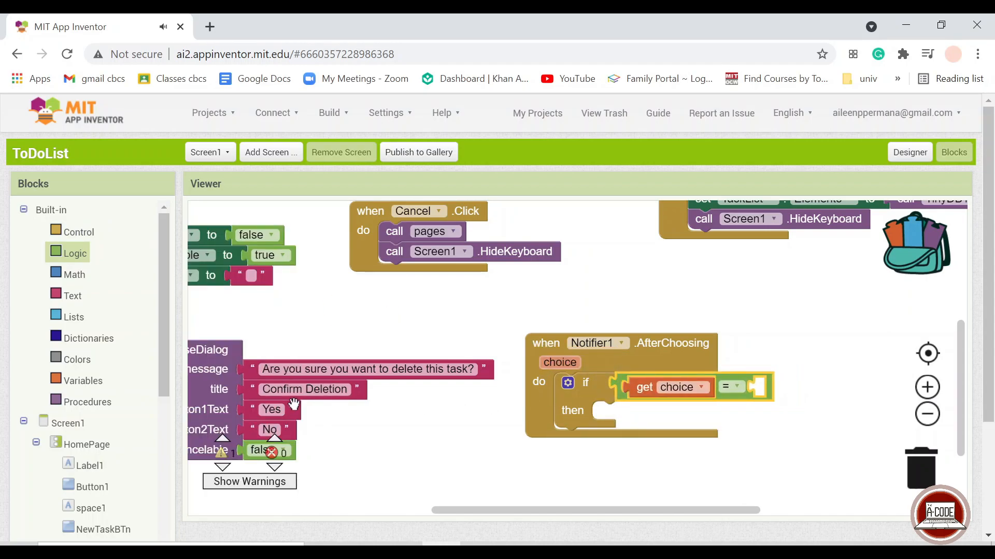
drag(271, 409, 285, 441)
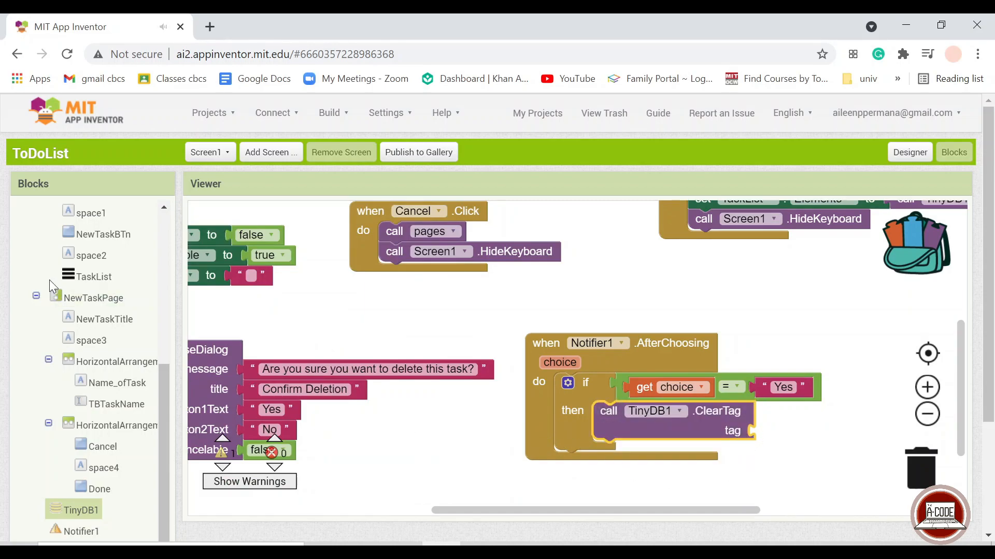
Step: Clear TaskList.Selection's tag from TinyDB1 and refresh TaskList from GetTags
click(94, 276)
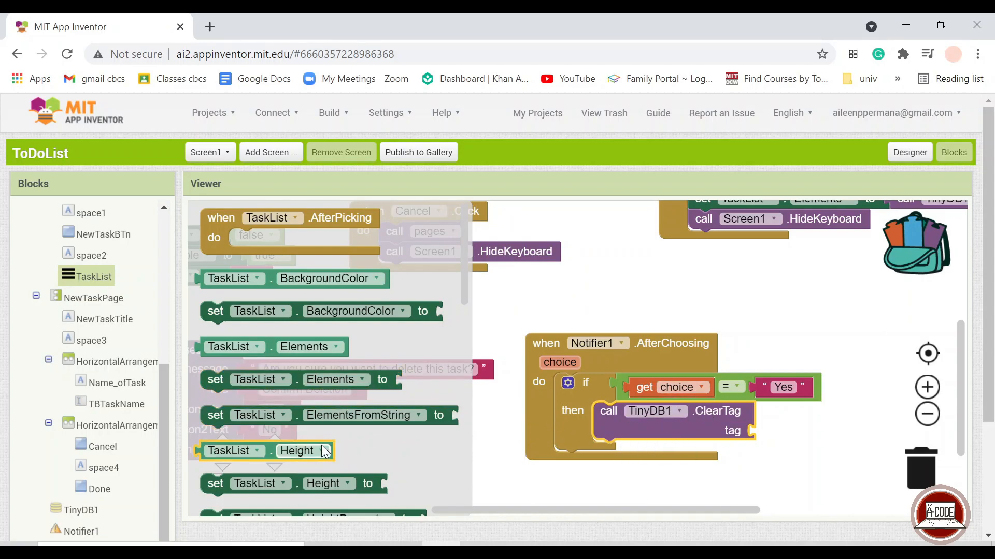
scroll(down, 3)
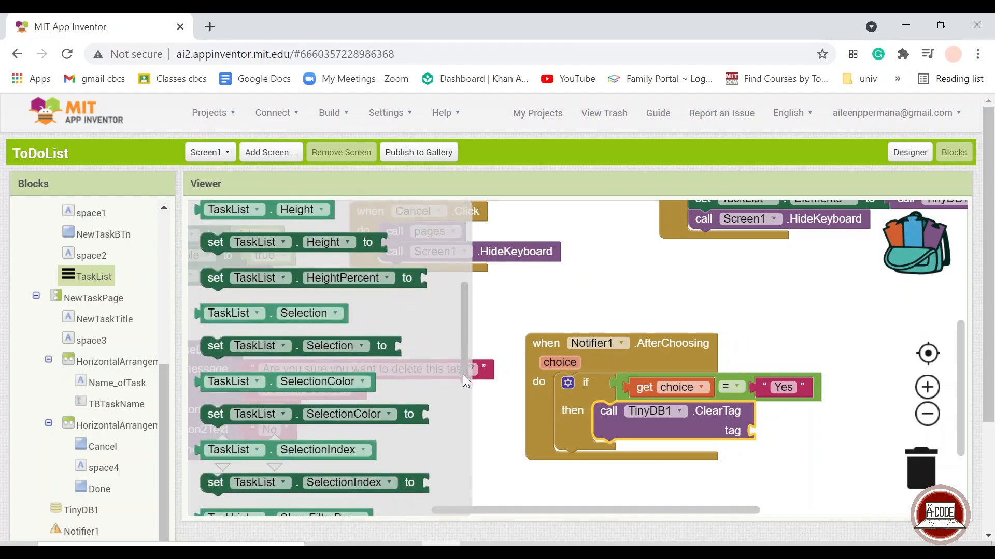
scroll(down, 3)
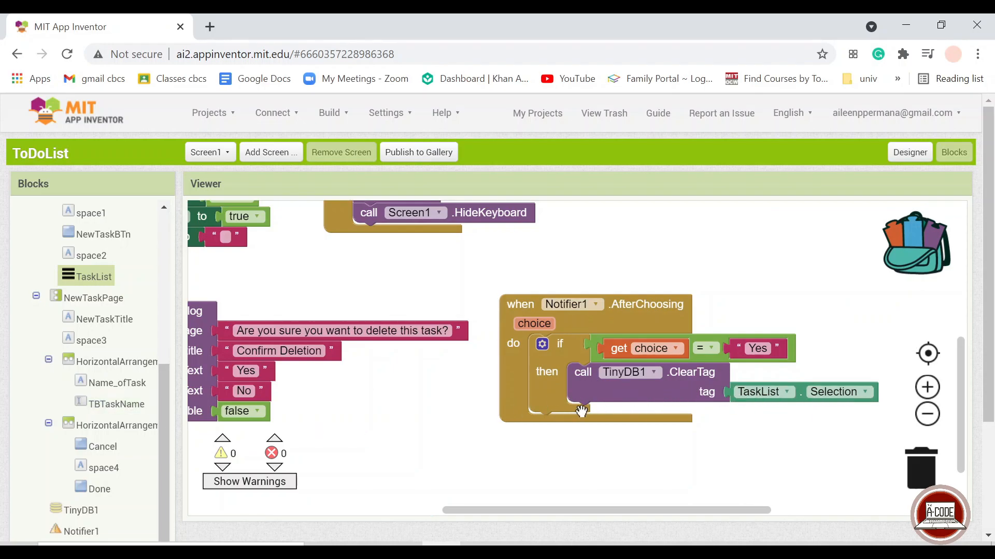
scroll(down, 3)
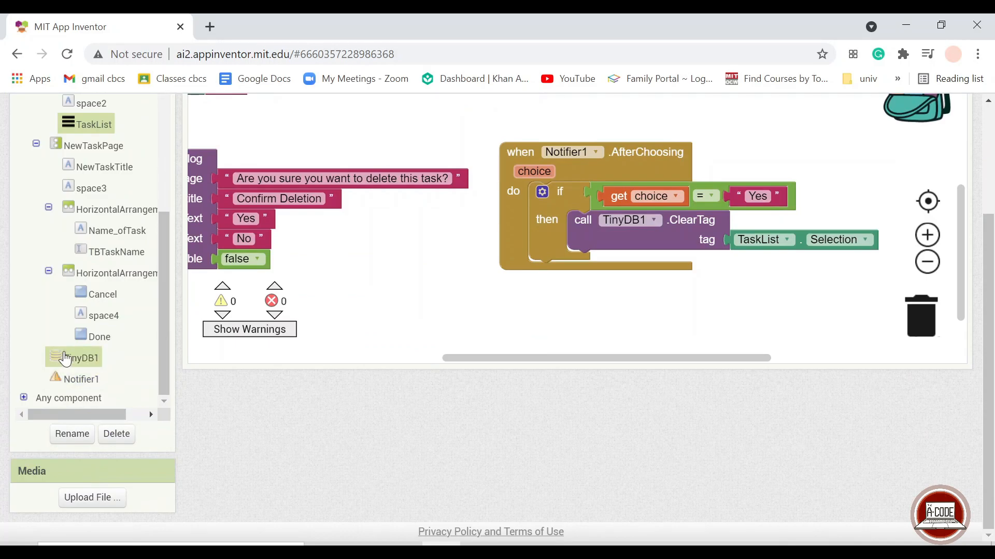
click(81, 357)
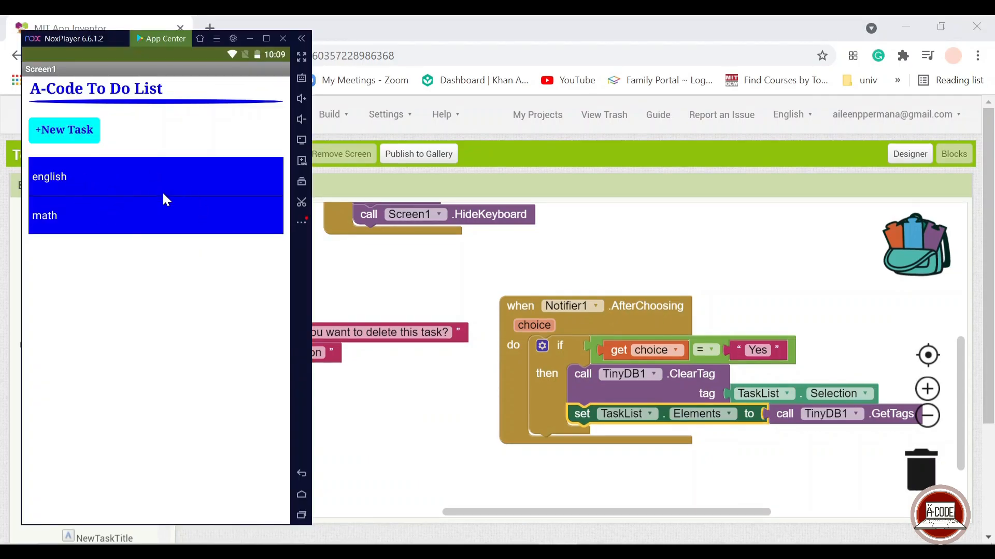
mouse_move(211, 195)
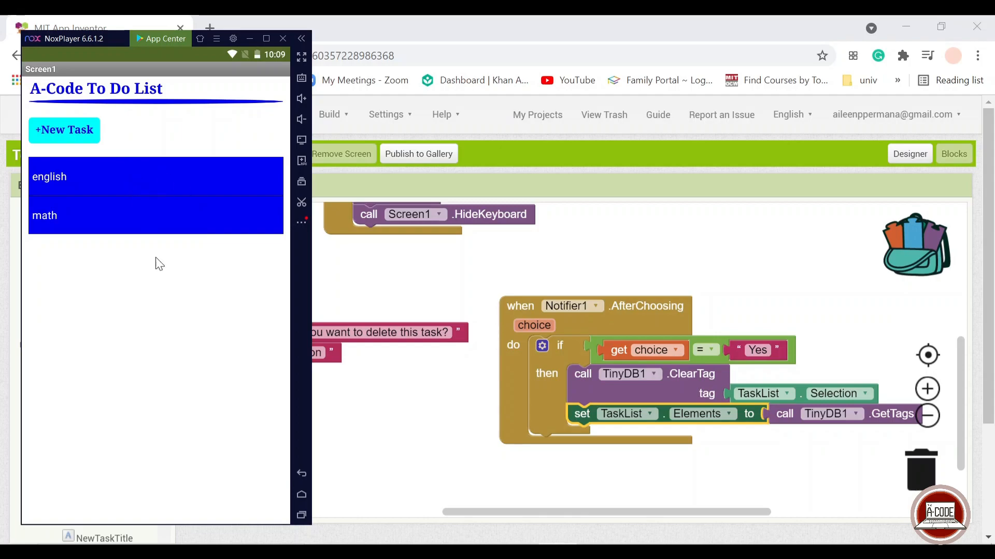
Step: Tap the english task and confirm Yes, leaving only math
click(44, 215)
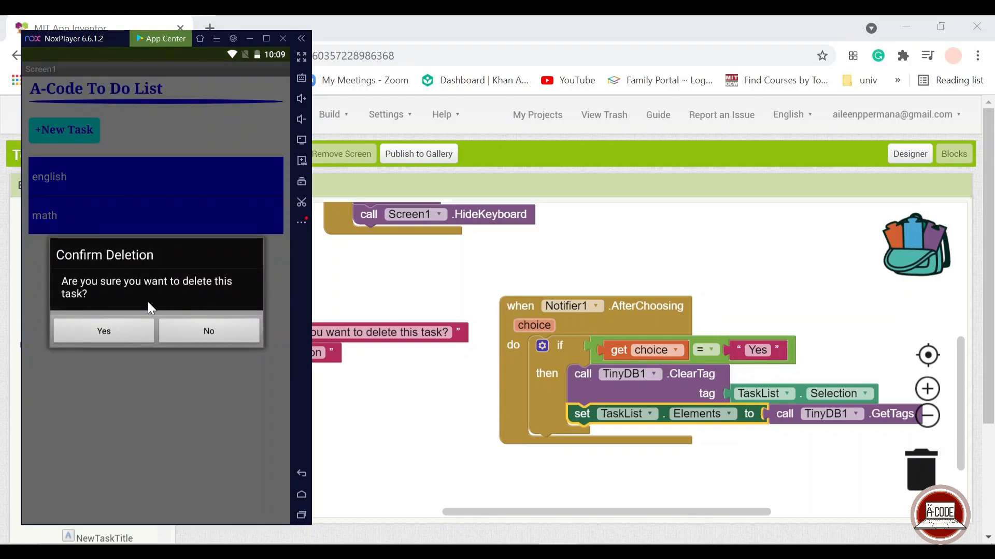
click(104, 330)
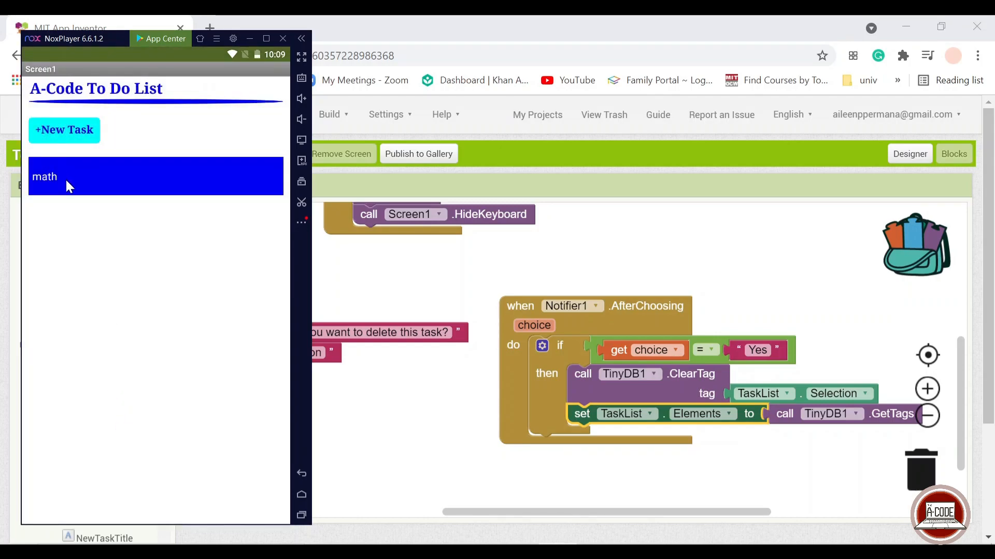
mouse_move(209, 427)
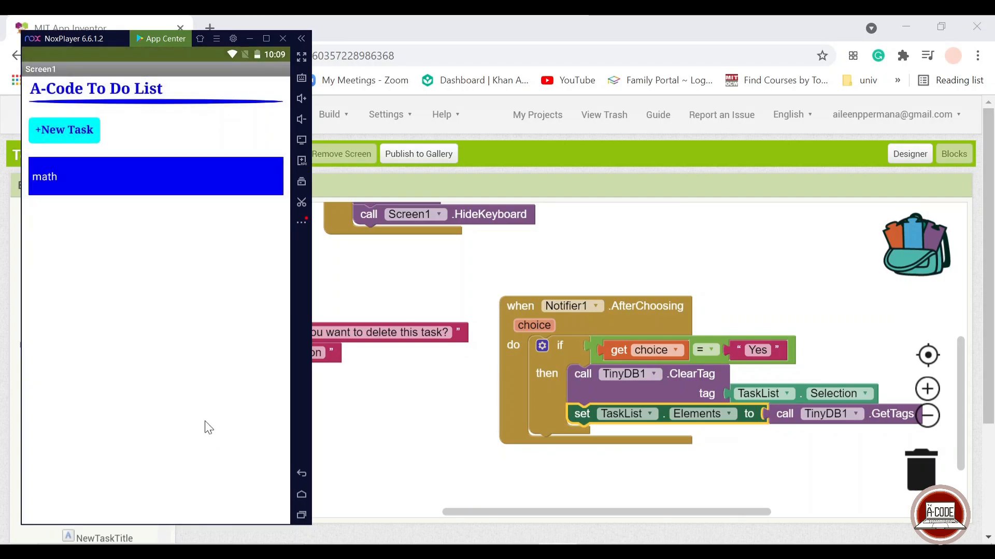
mouse_move(323, 284)
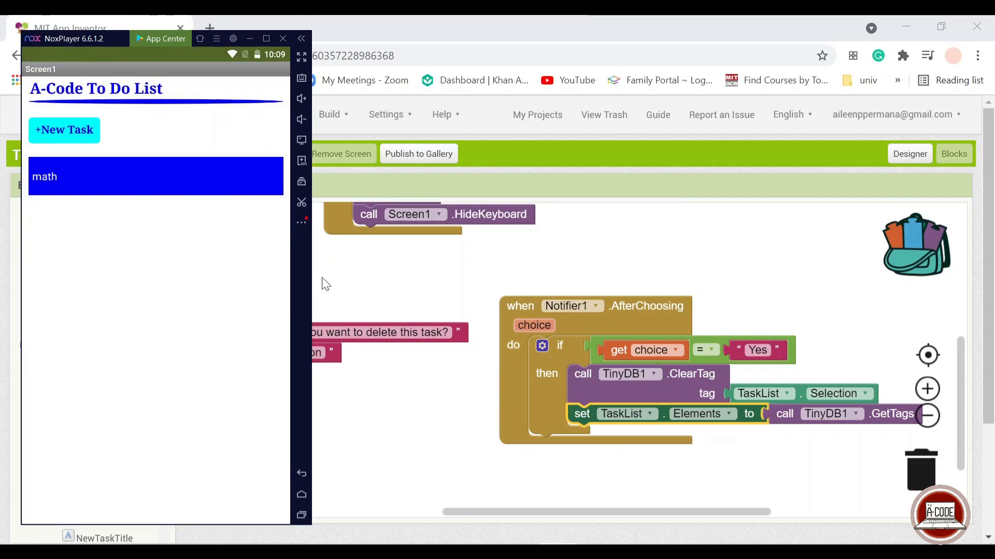
mouse_move(565, 195)
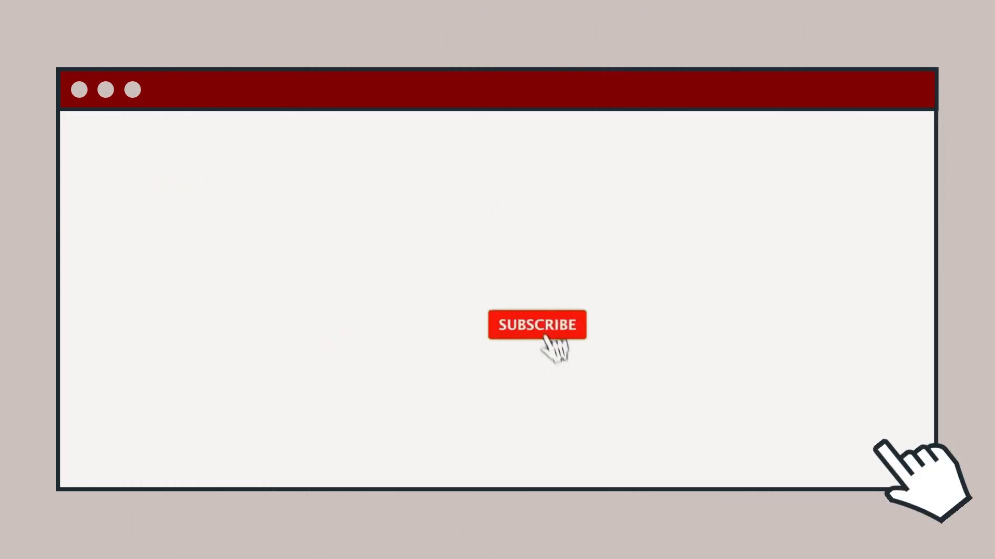
click(537, 325)
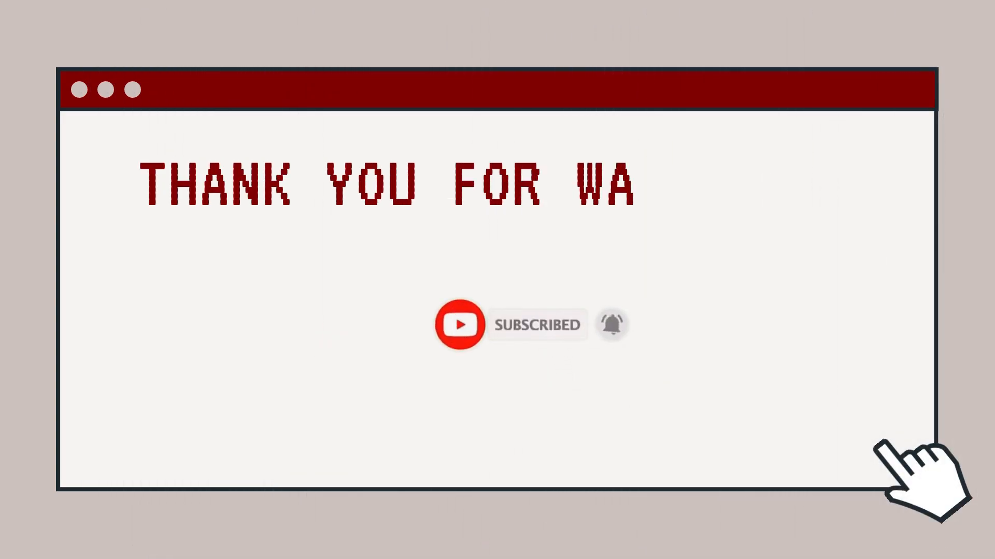